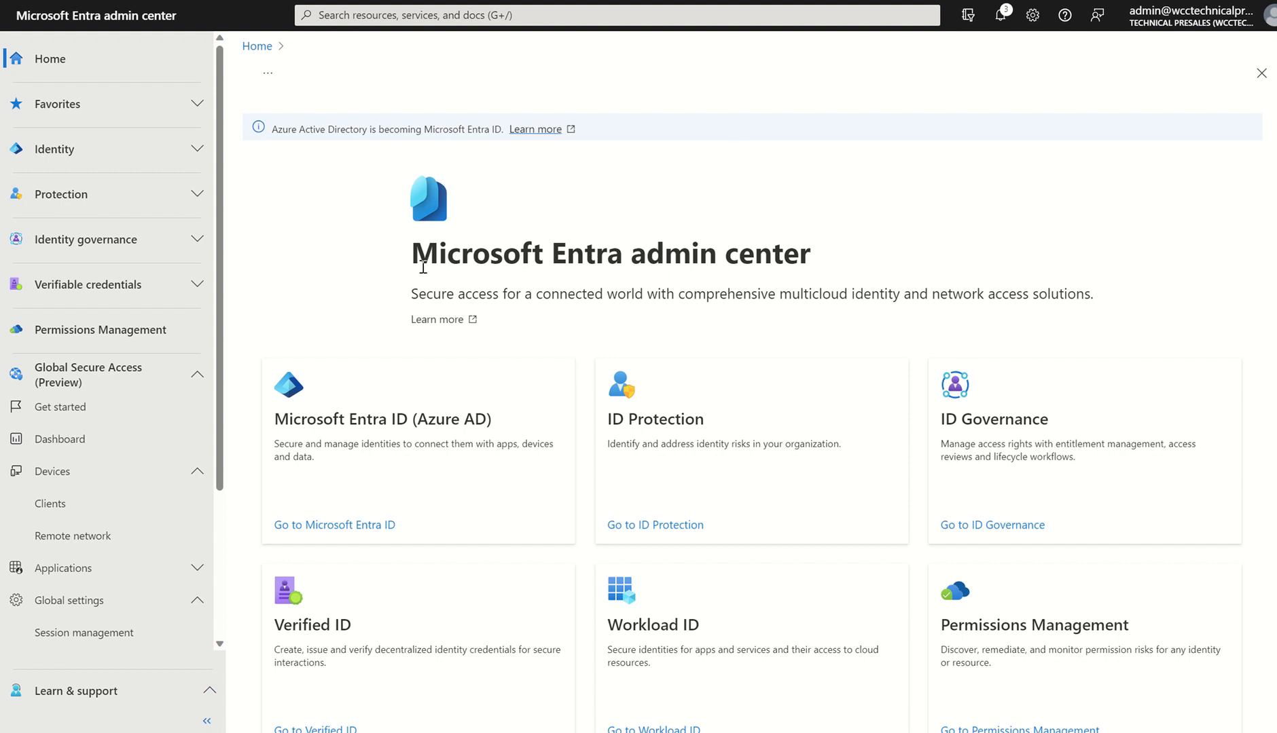
Step: Go to the Traffic forwarding page listing the Microsoft 365 and Private access profiles
scroll(down, 3)
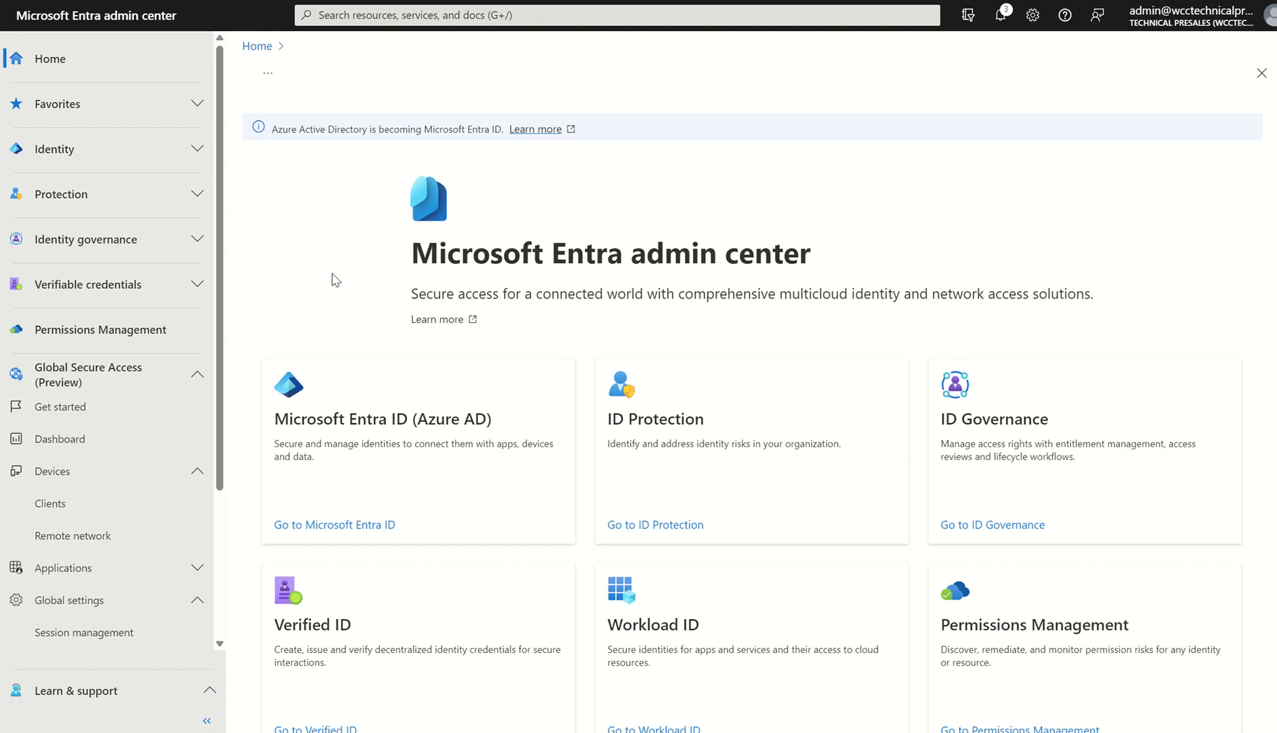
mouse_move(641, 383)
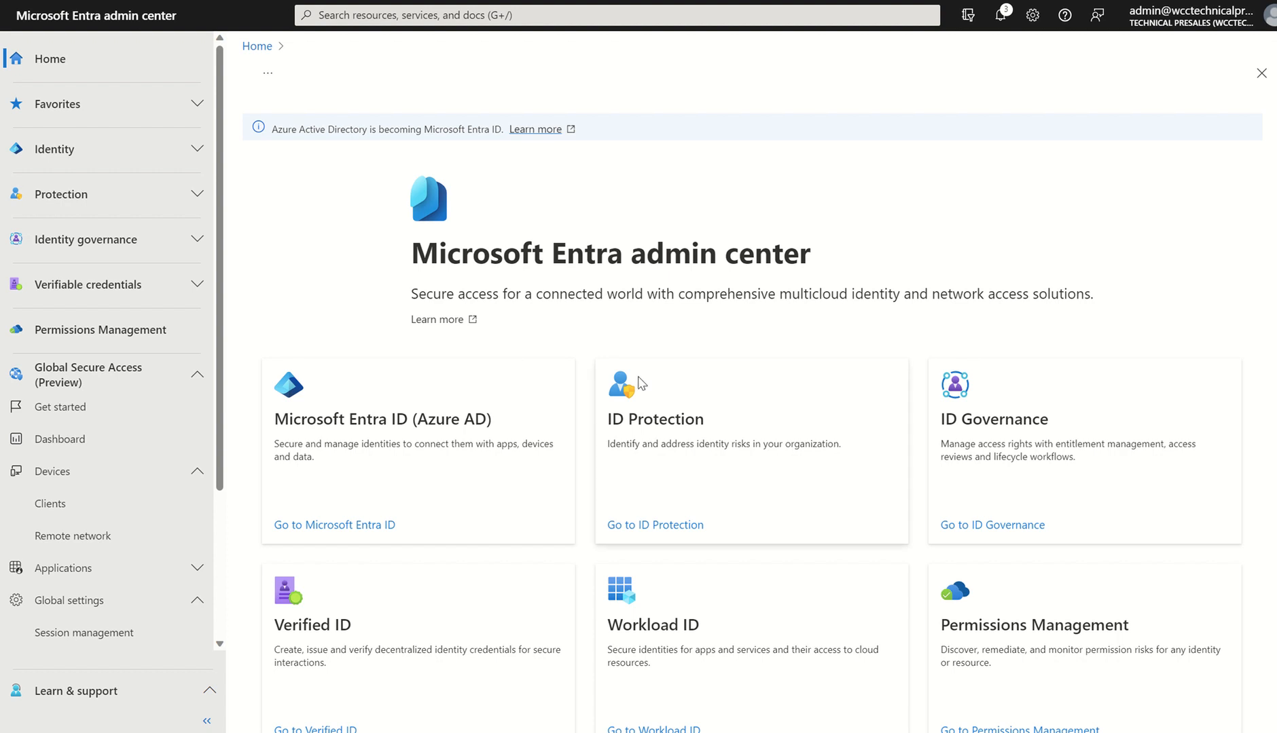
mouse_move(314, 266)
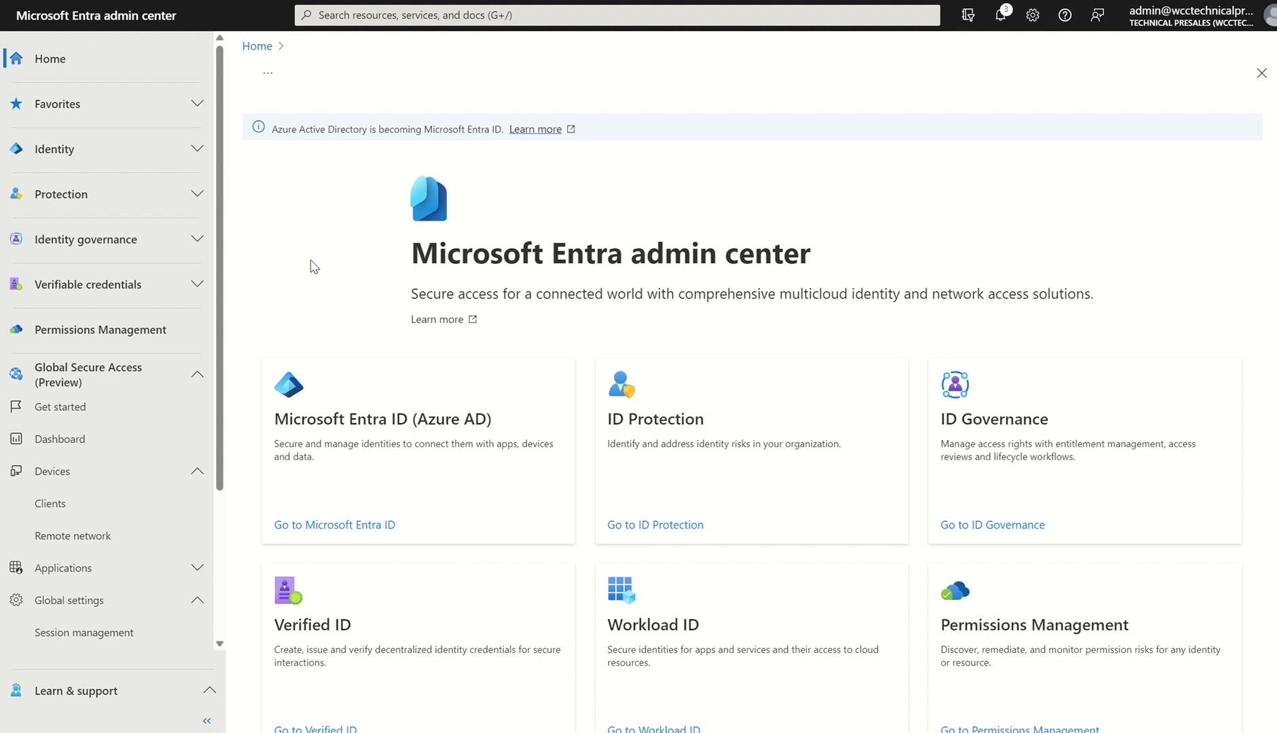
mouse_move(108, 382)
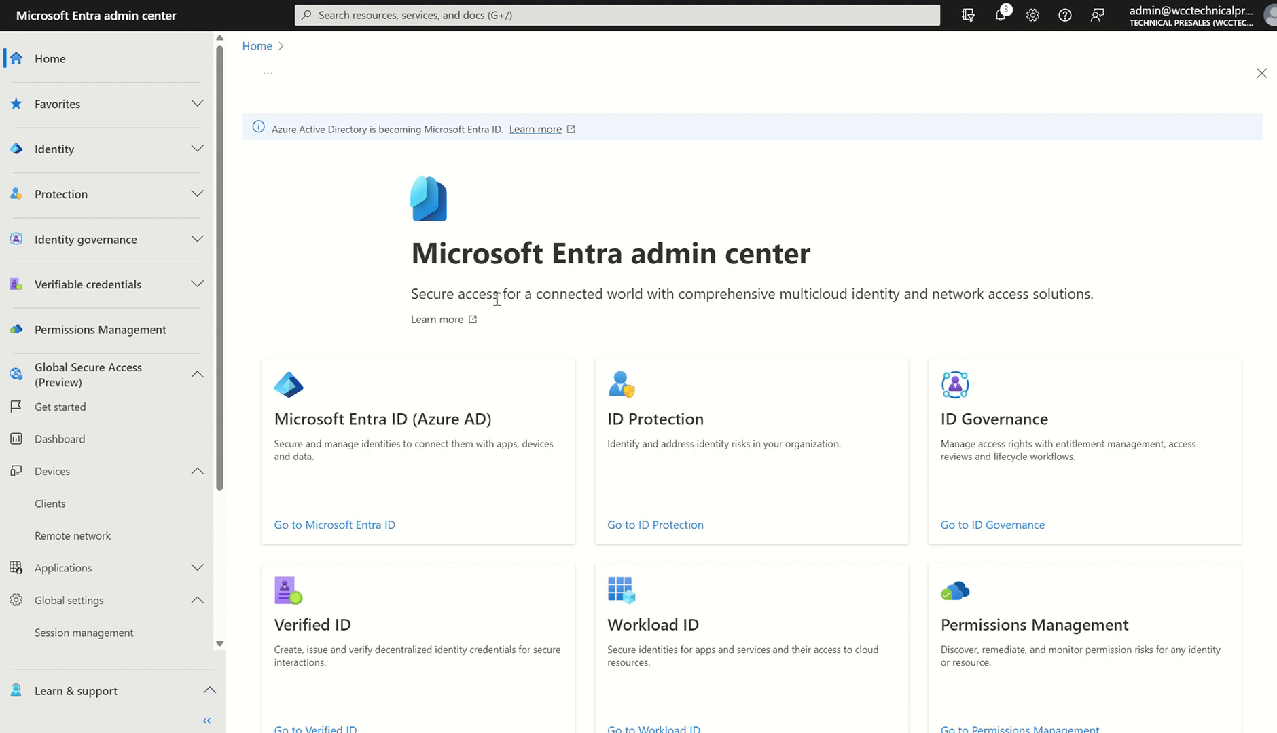
mouse_move(318, 255)
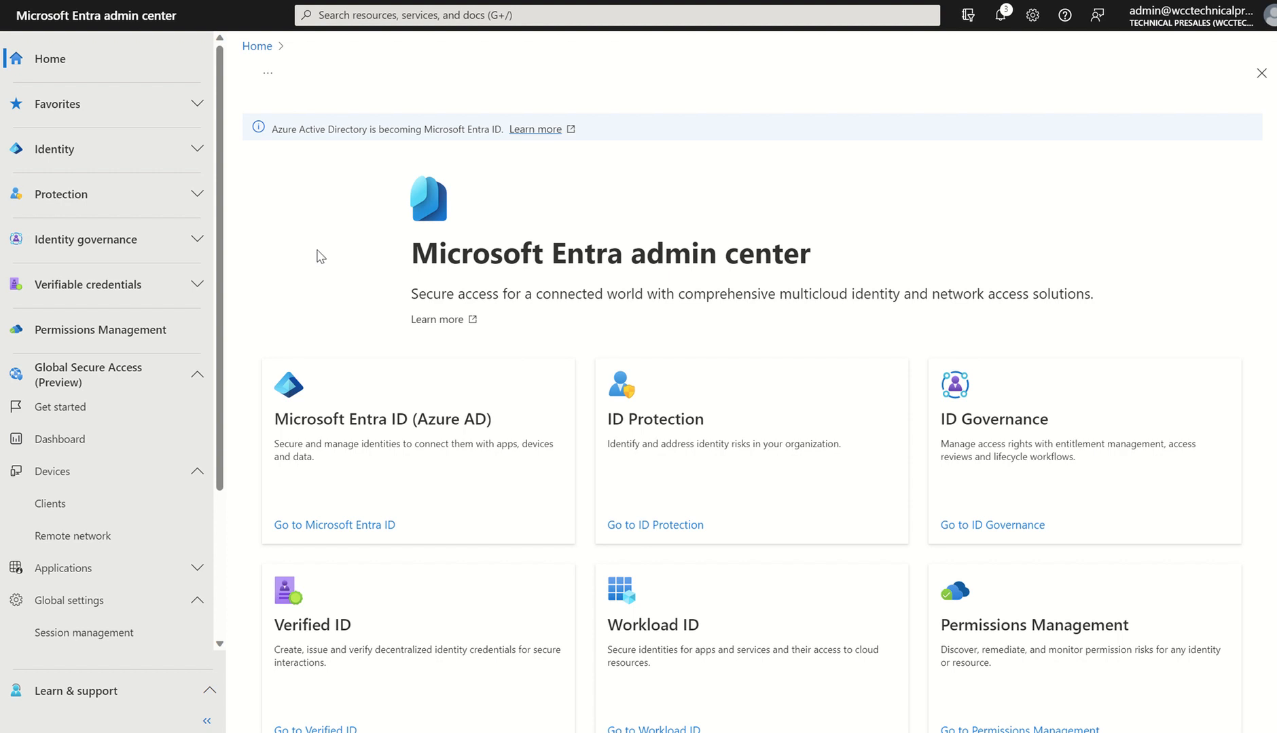
mouse_move(164, 425)
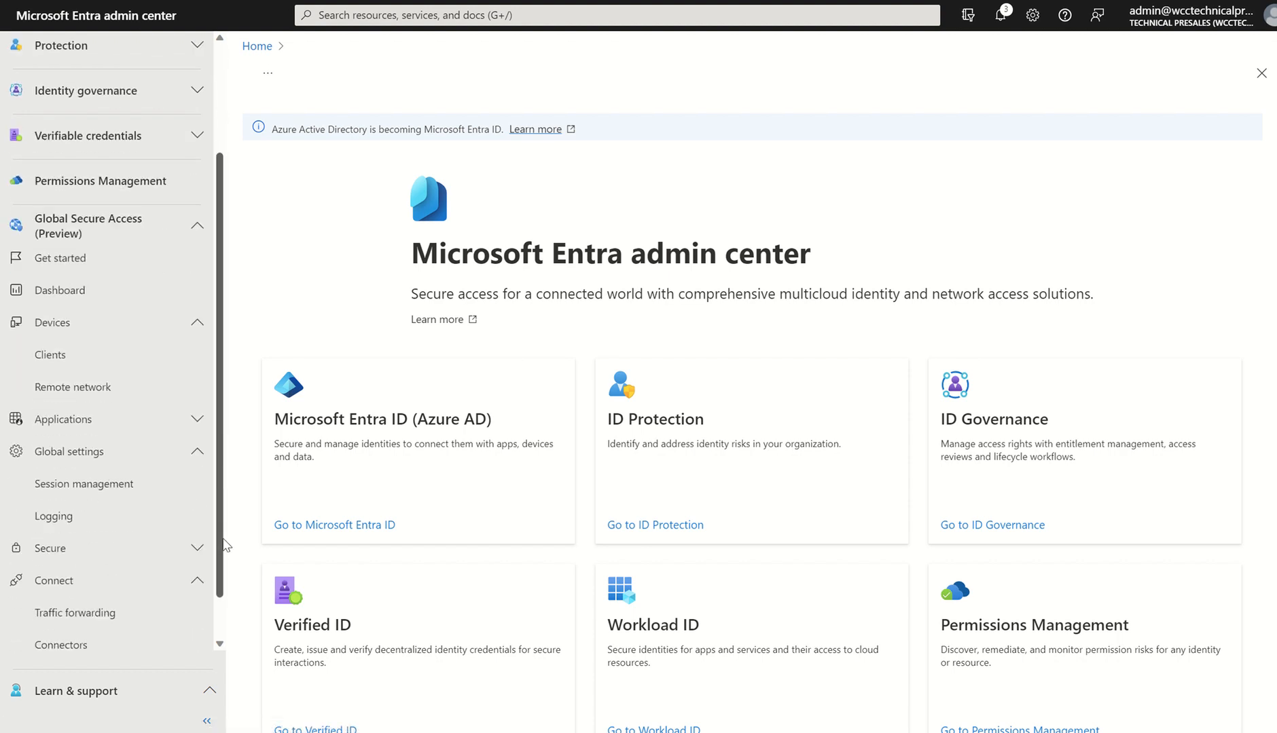
mouse_move(431, 284)
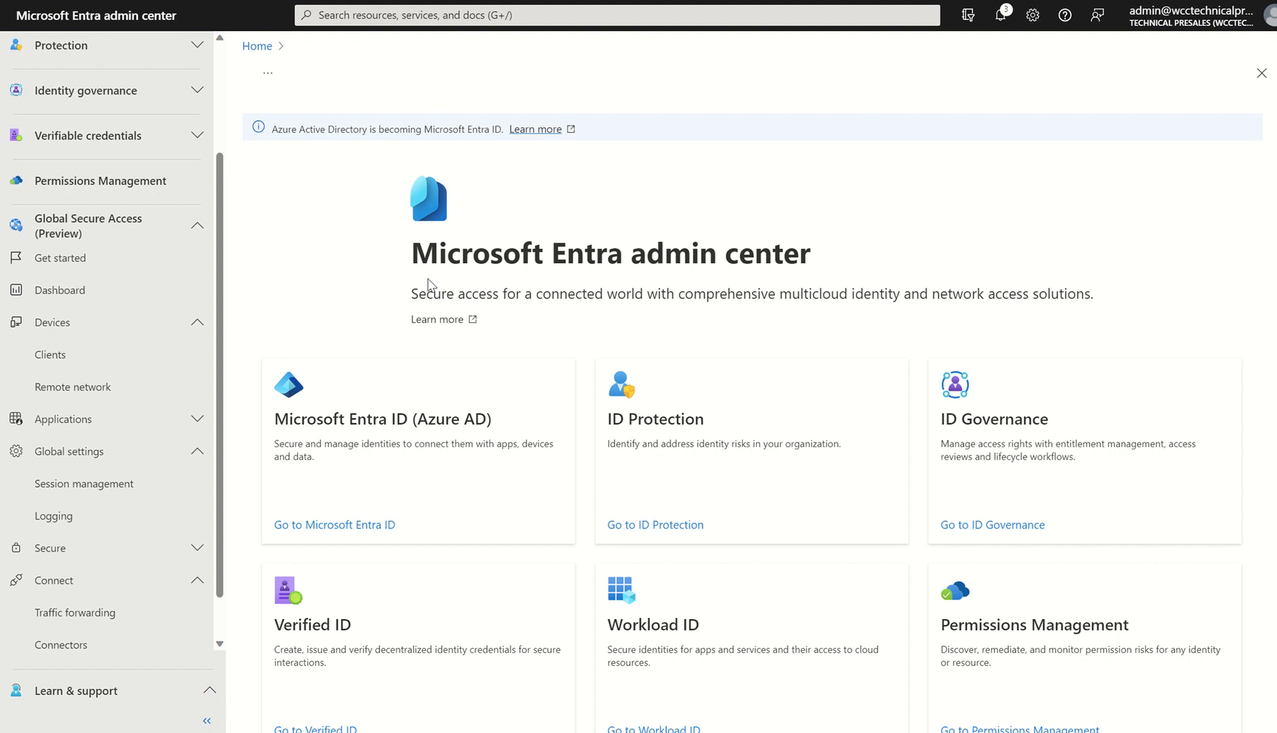
mouse_move(108, 103)
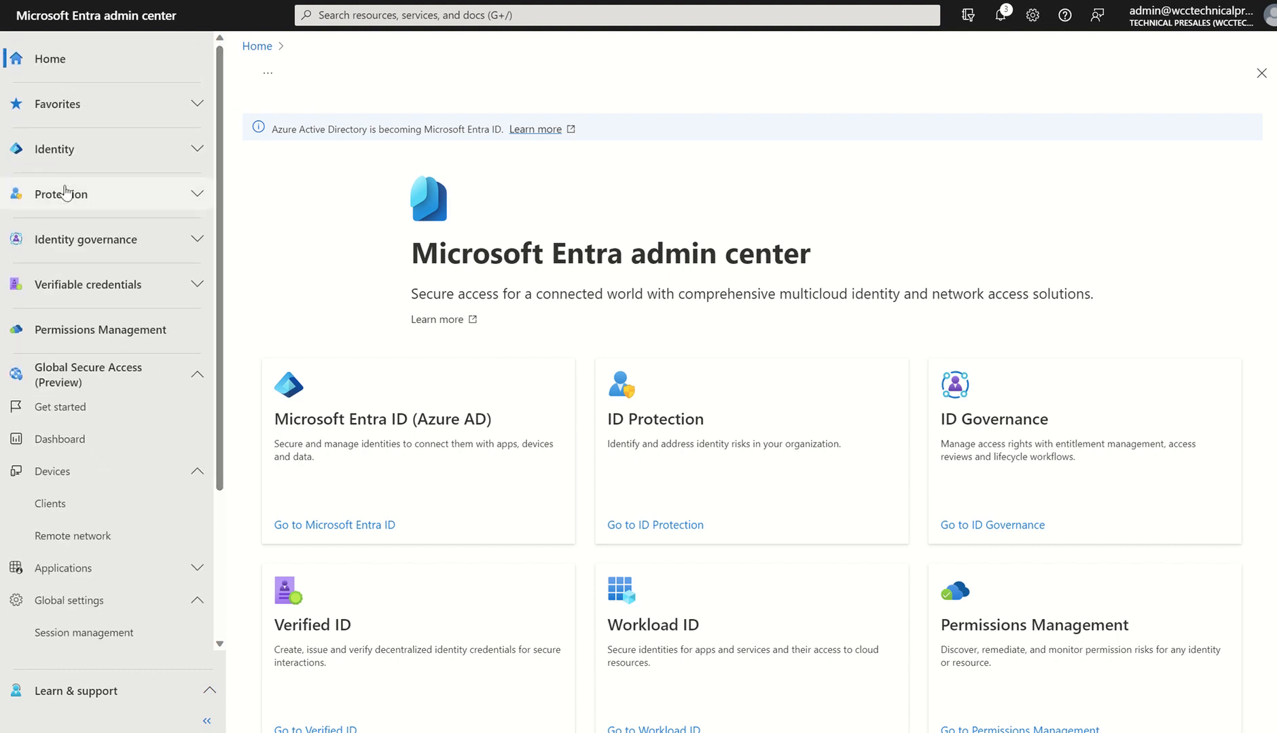
mouse_move(69, 244)
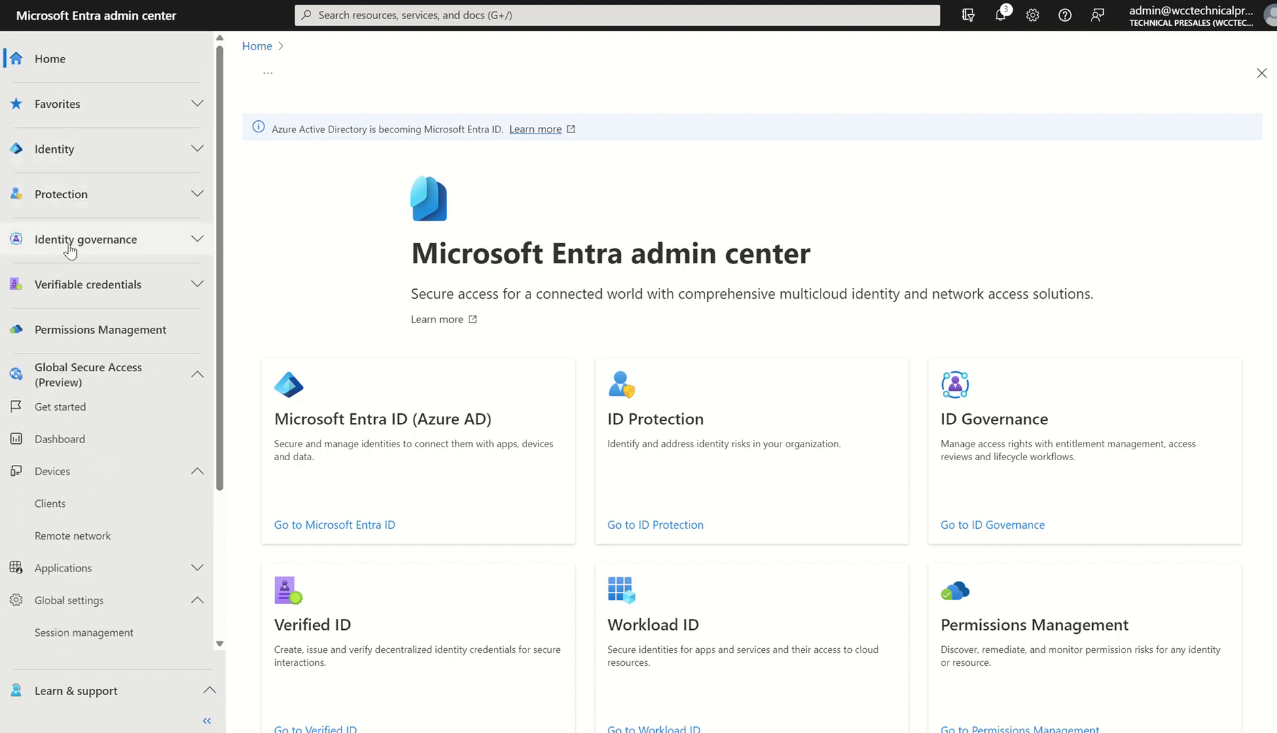
mouse_move(70, 293)
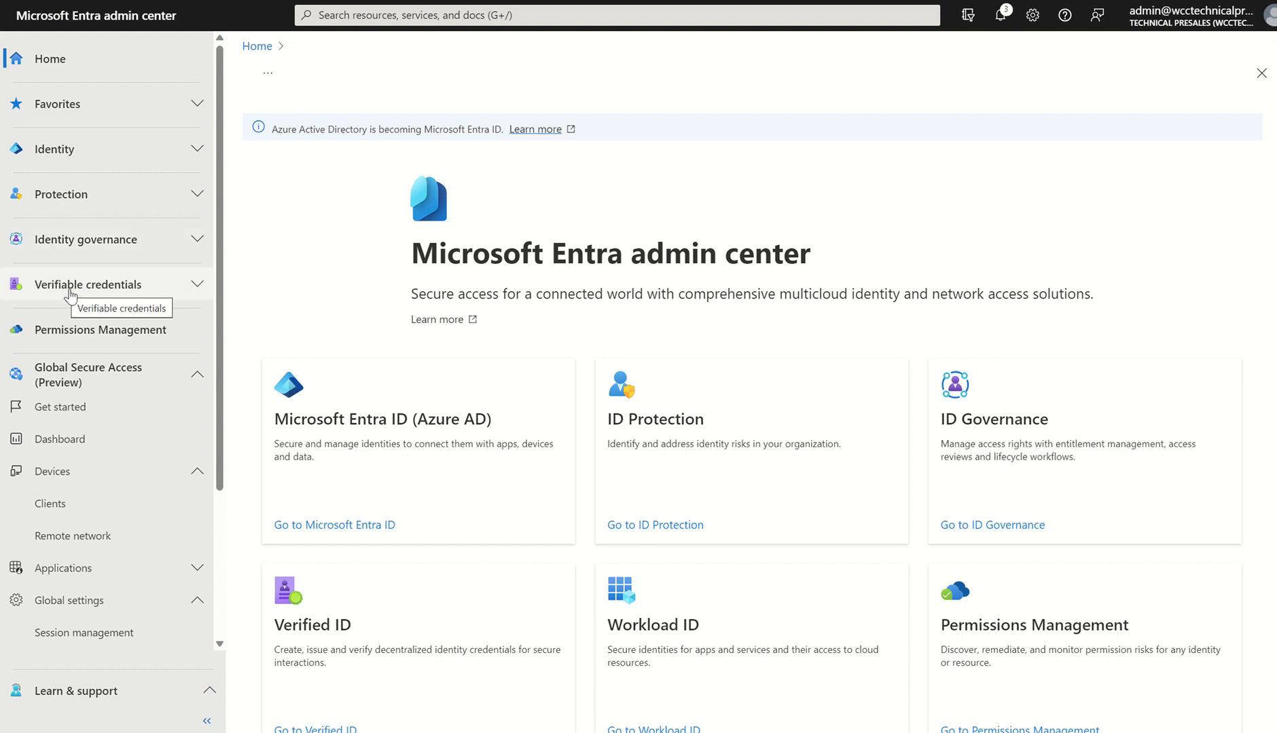
mouse_move(190, 371)
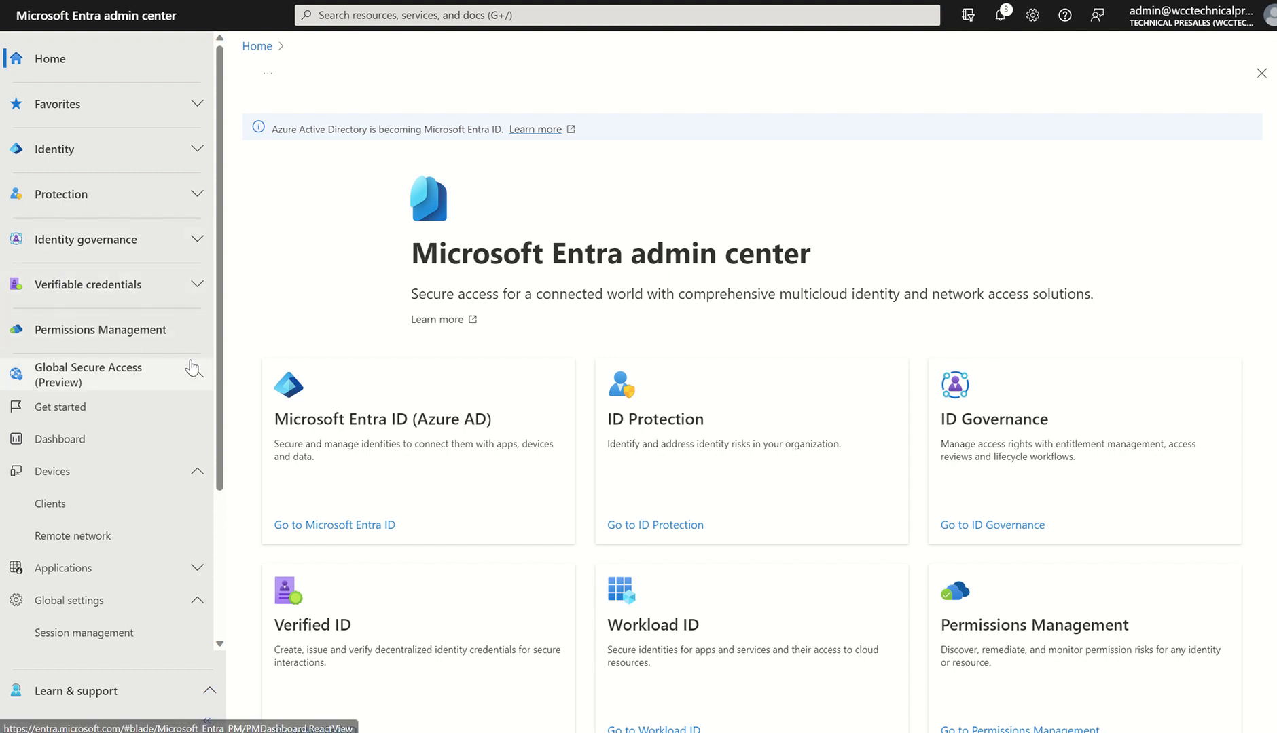
scroll(down, 3)
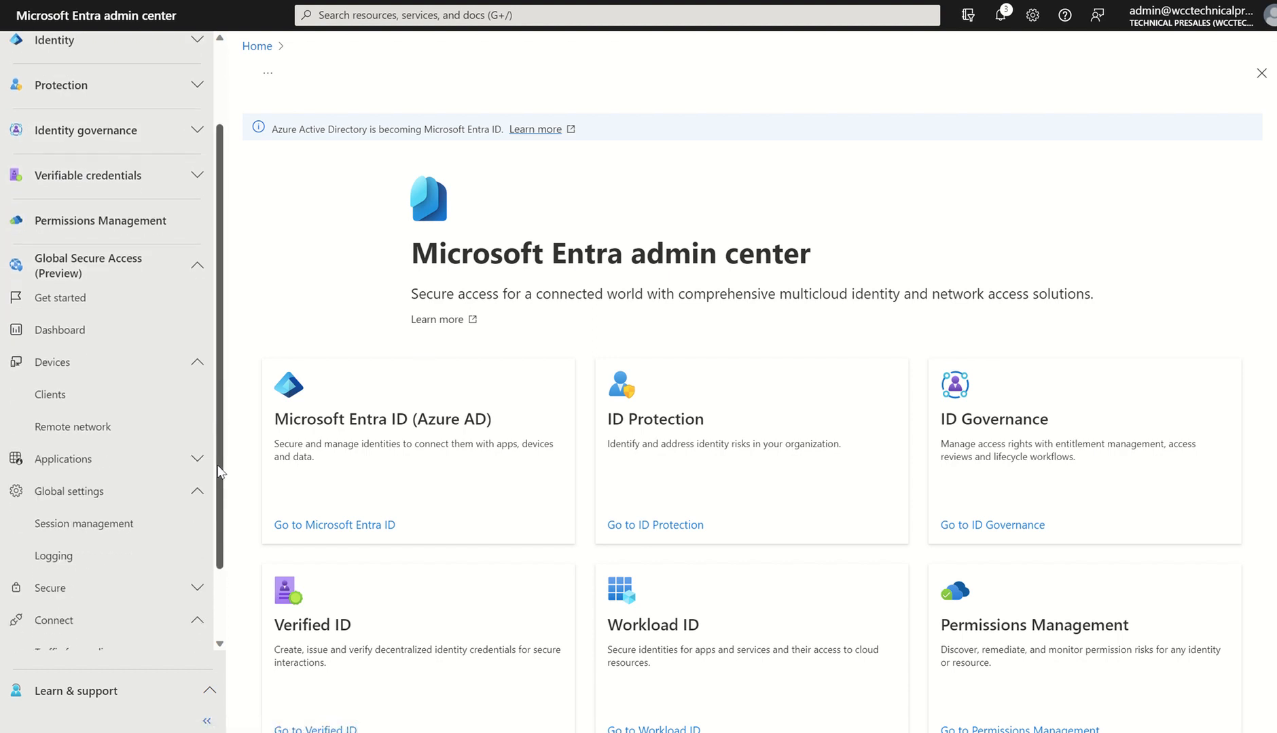
scroll(down, 3)
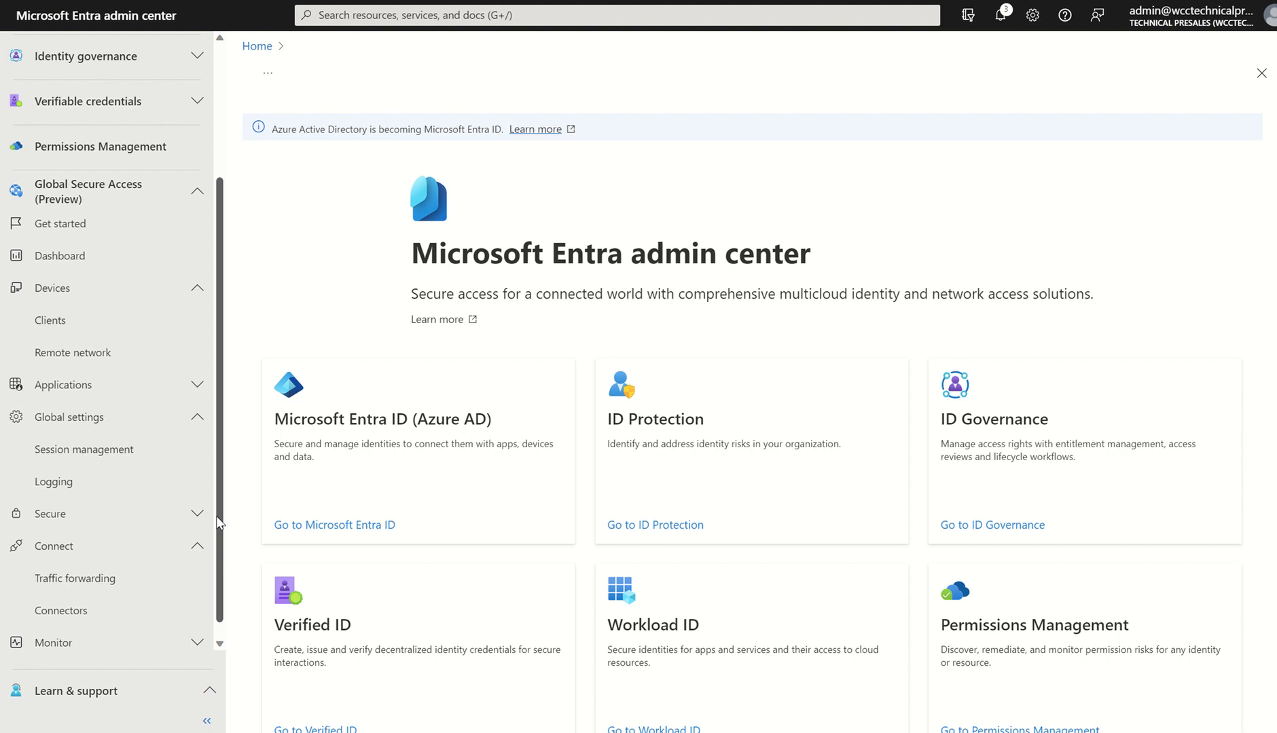
mouse_move(223, 449)
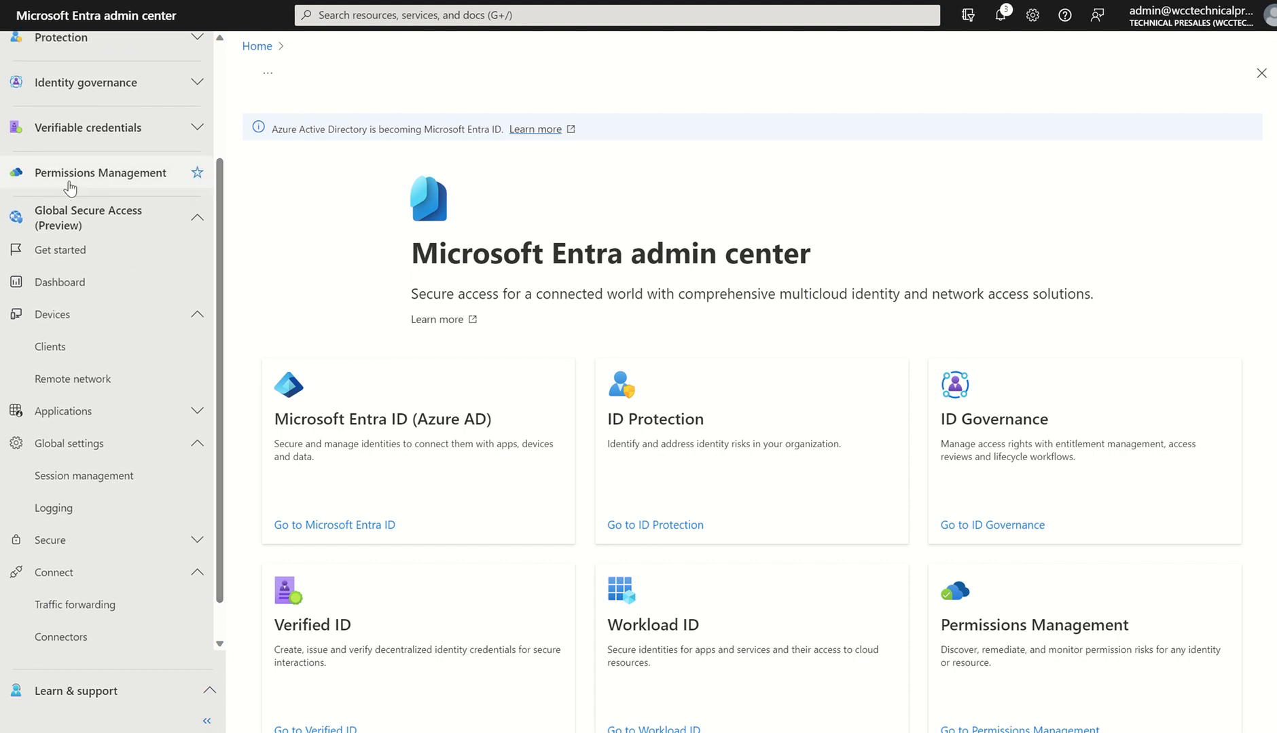
mouse_move(70, 220)
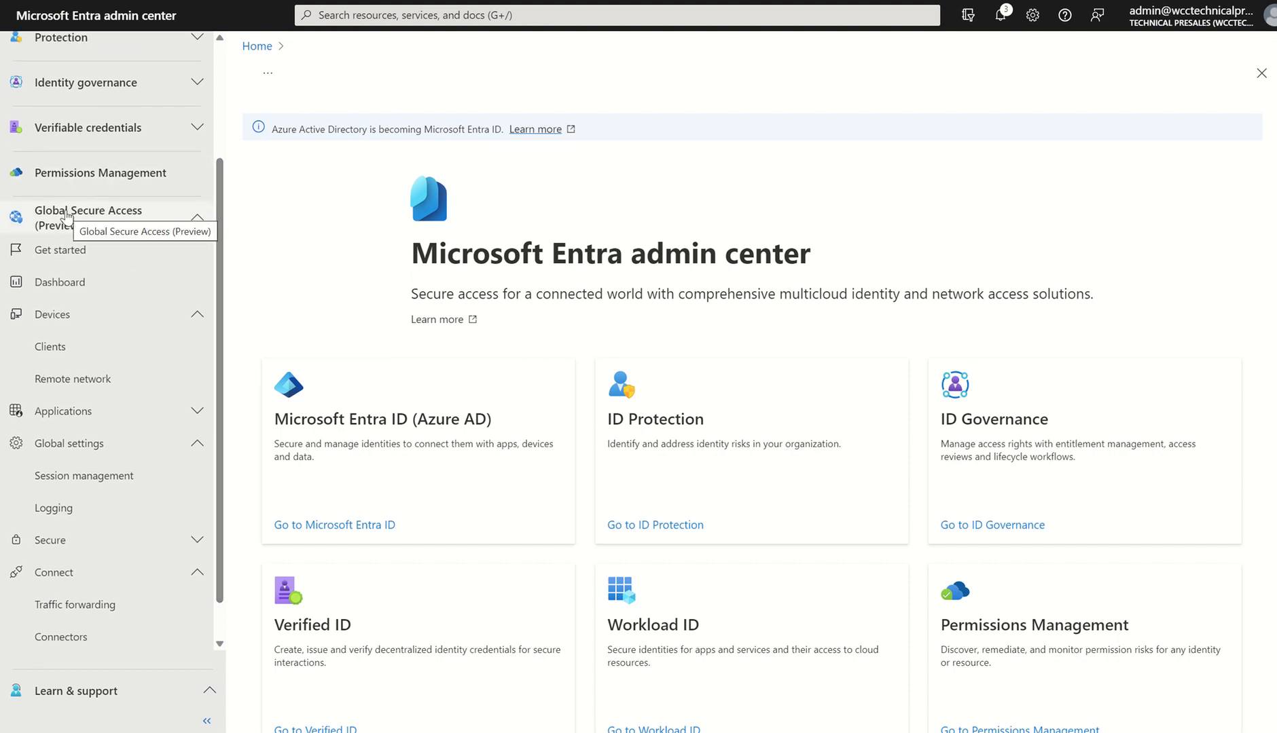
mouse_move(57, 281)
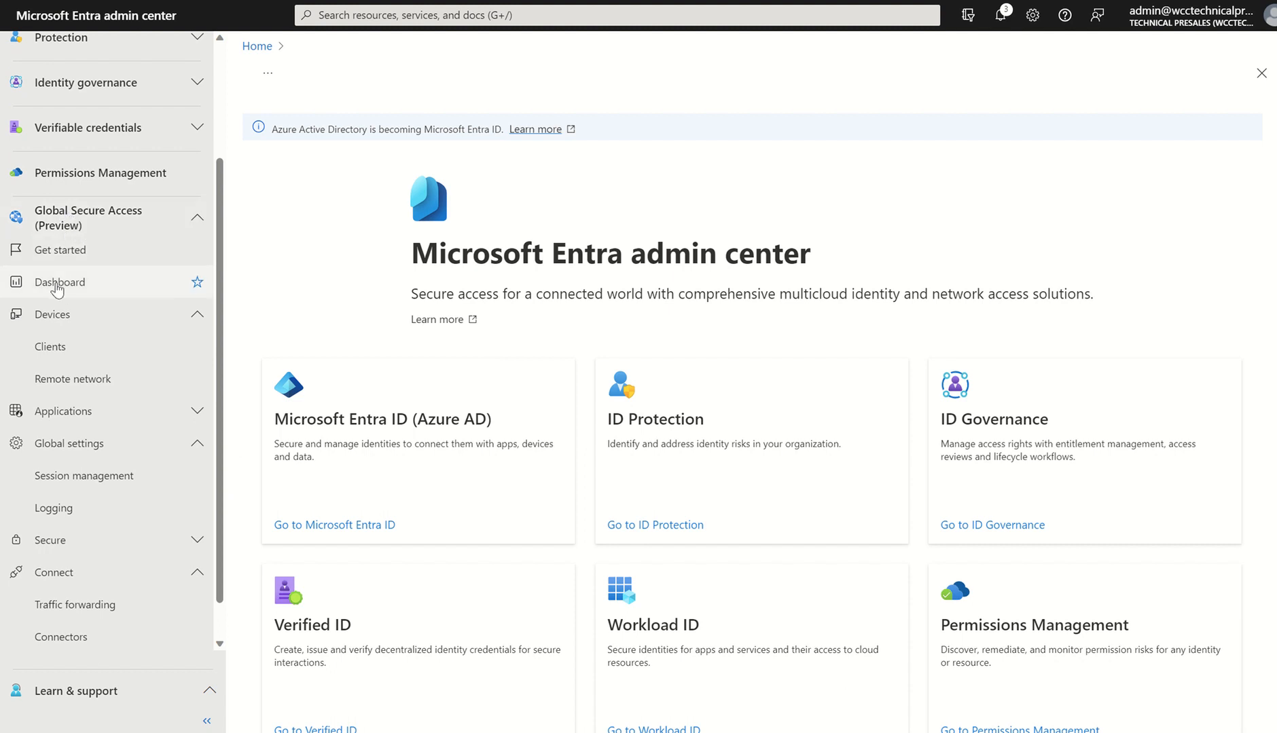
mouse_move(75, 604)
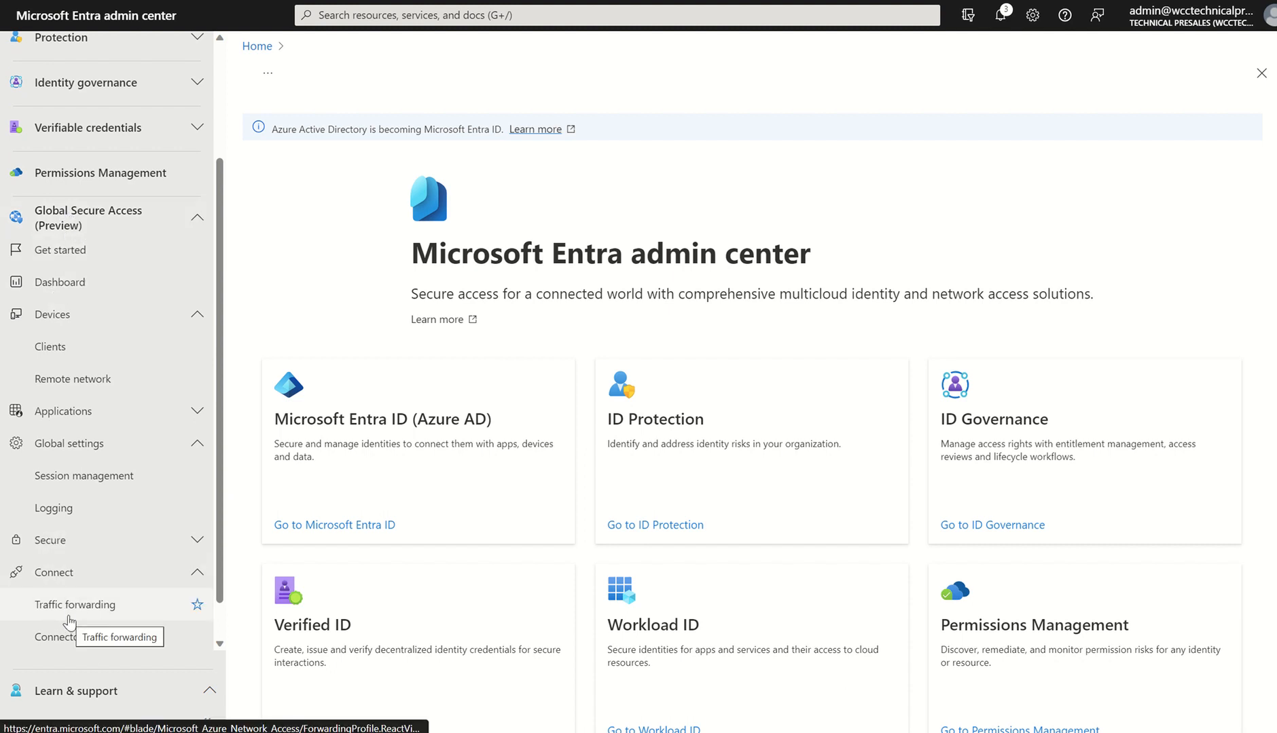
click(75, 605)
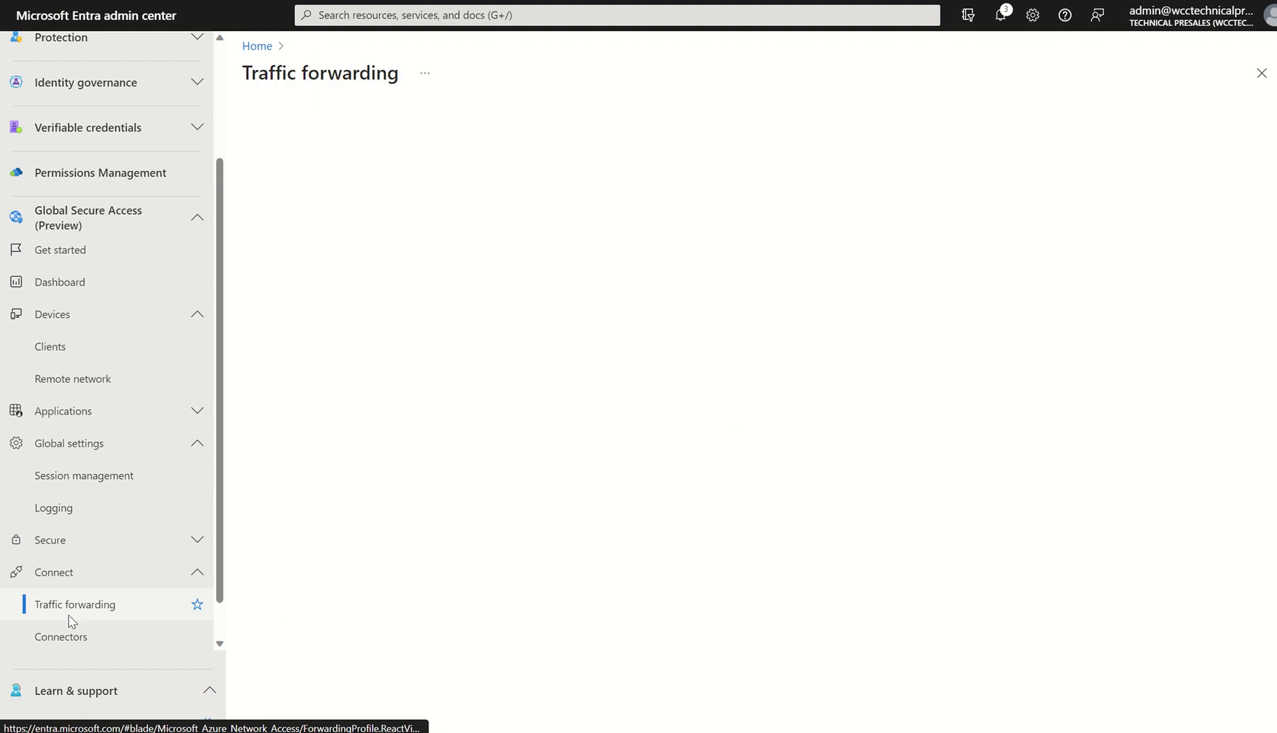
click(74, 605)
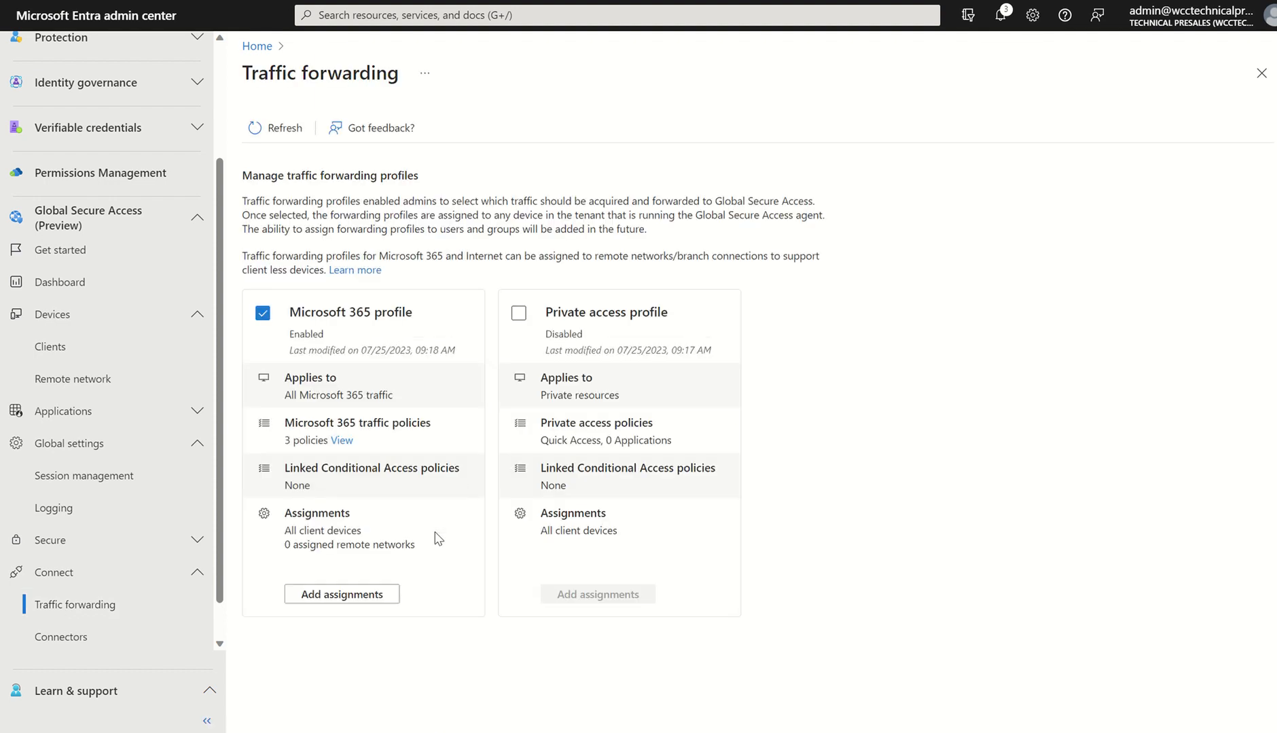
mouse_move(554, 417)
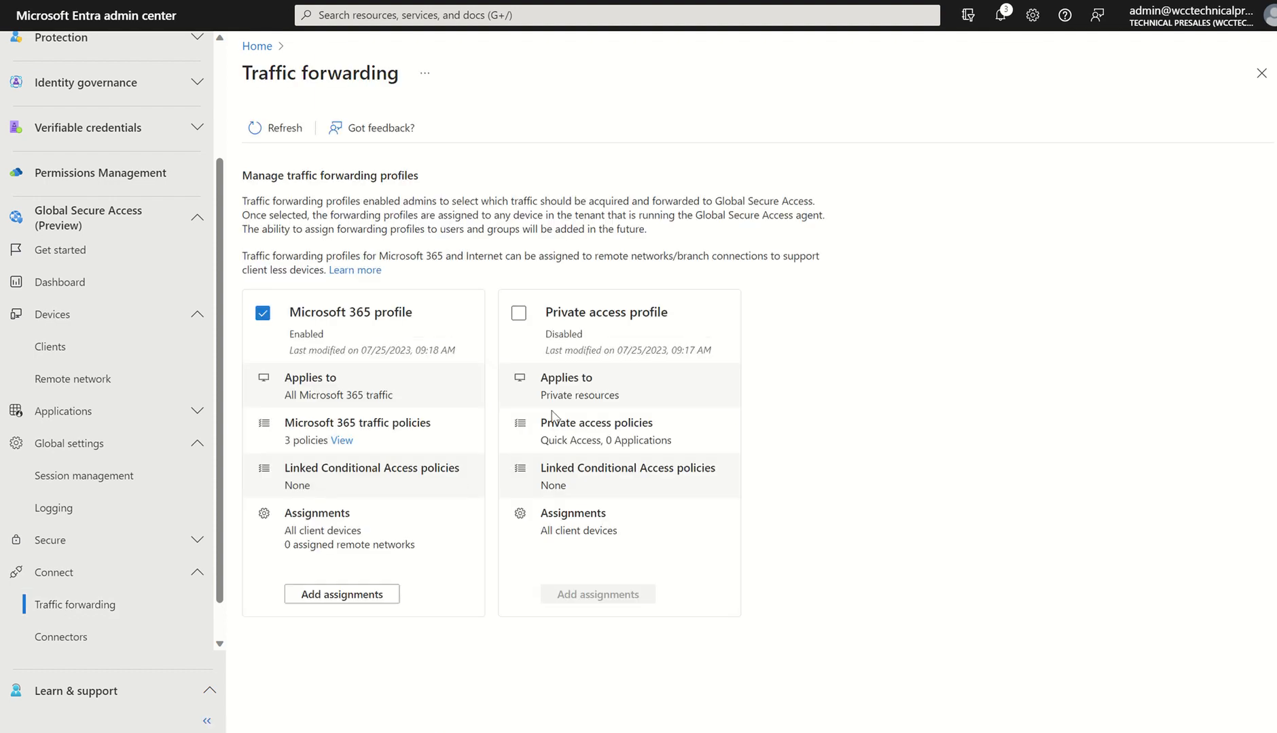
mouse_move(378, 347)
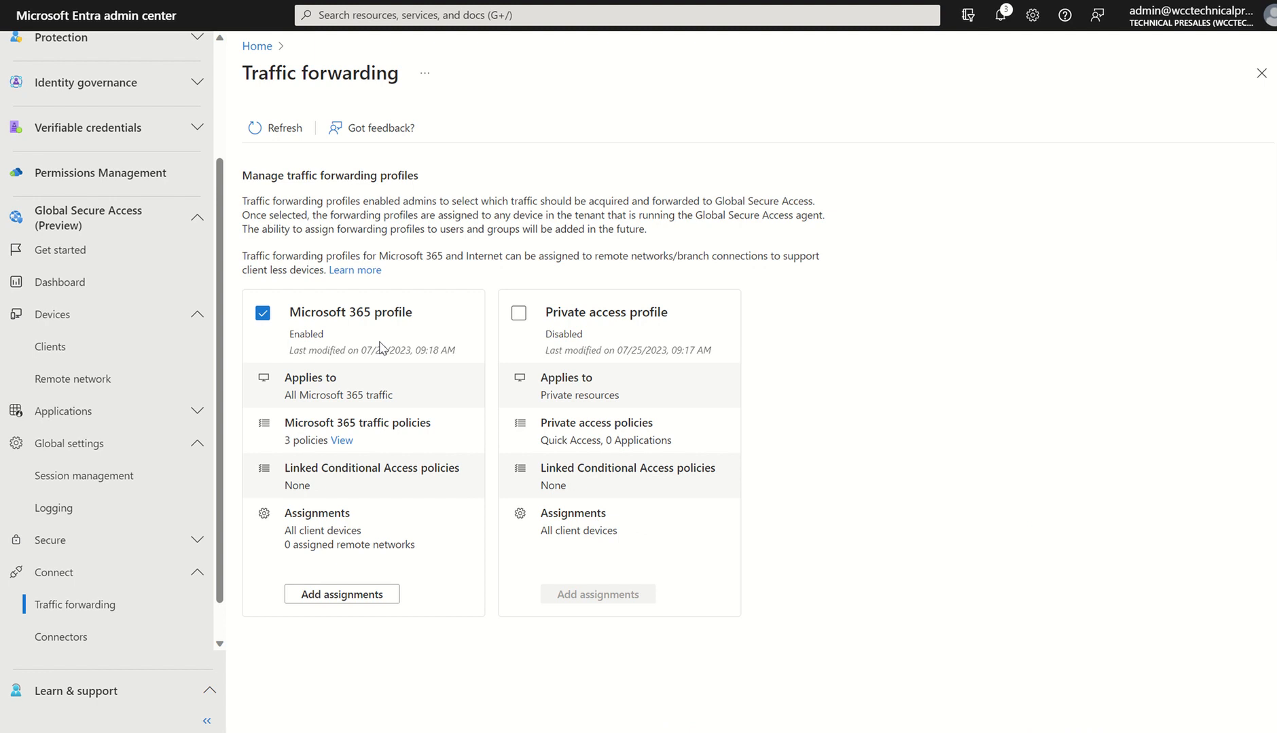
mouse_move(686, 245)
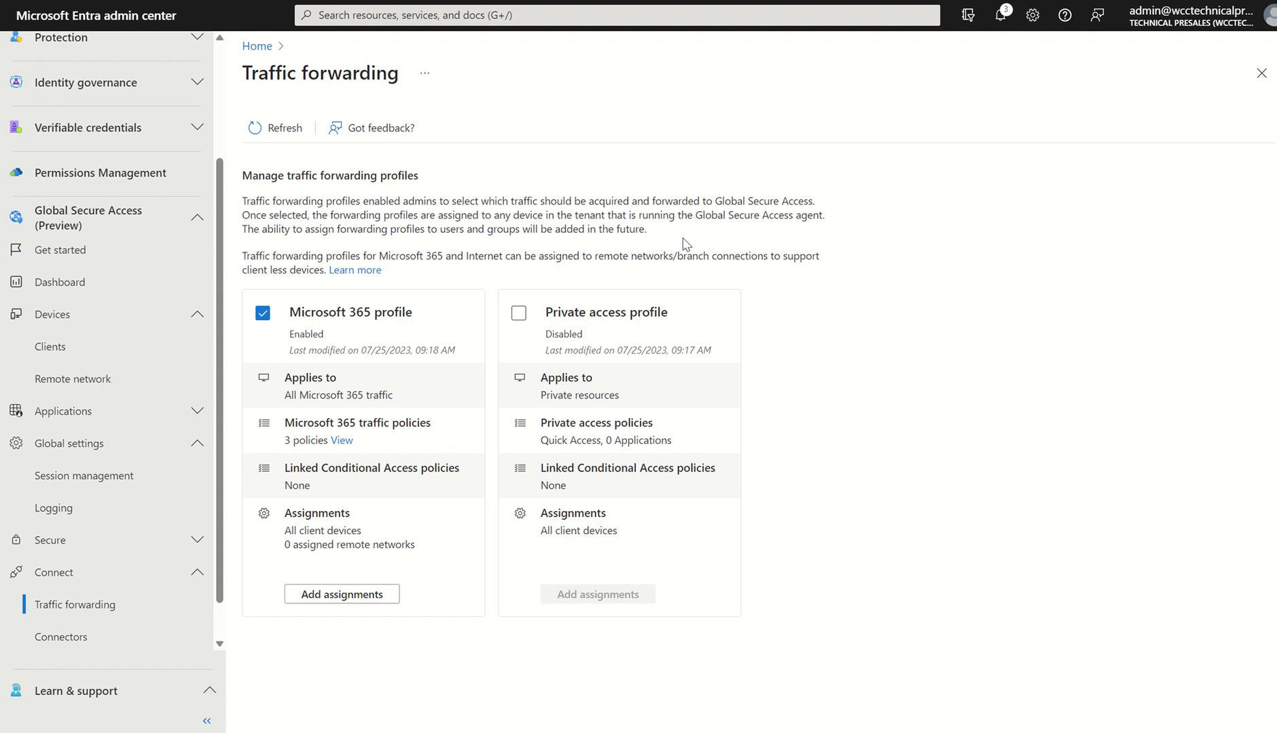
mouse_move(673, 334)
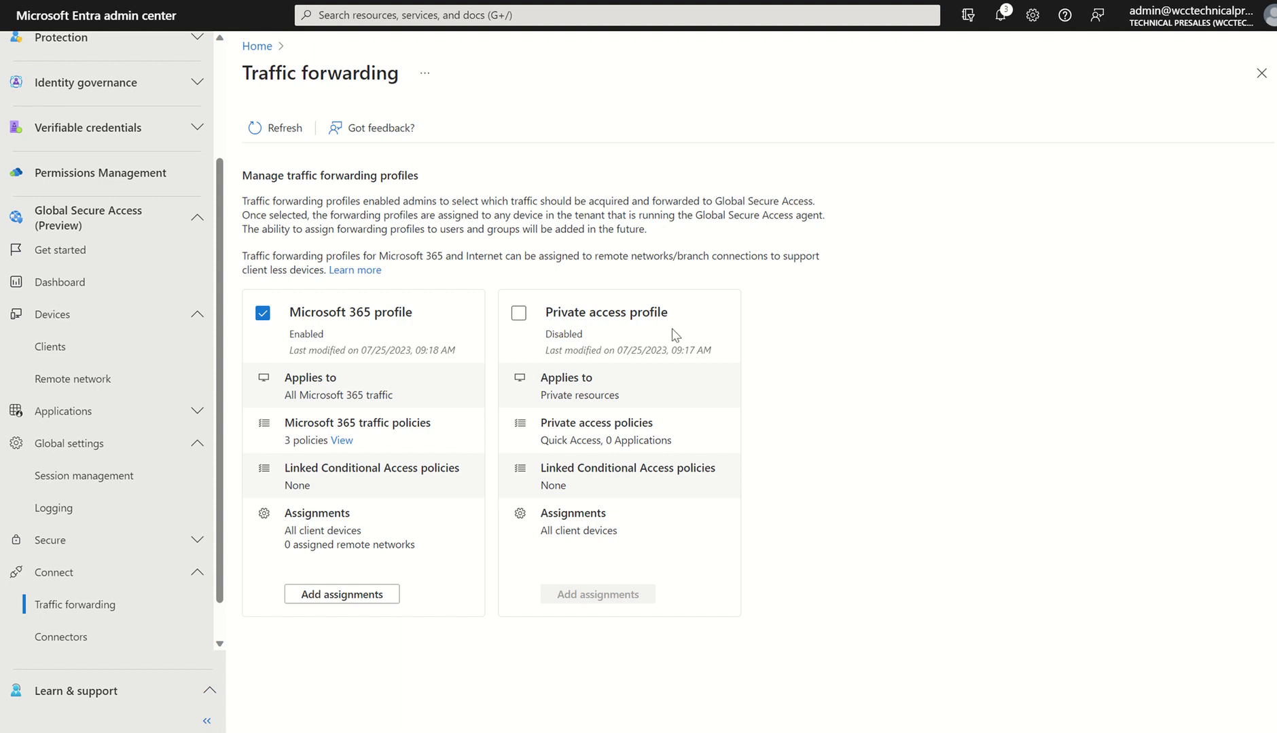
mouse_move(778, 342)
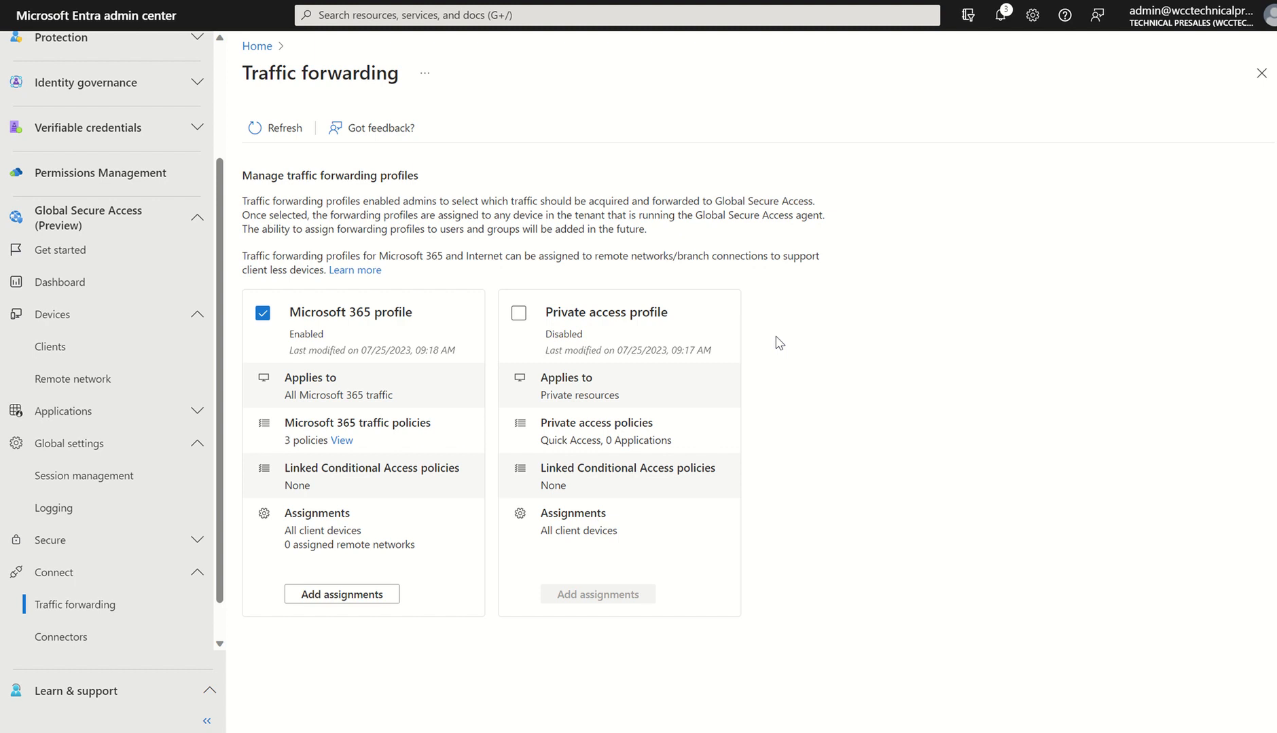
mouse_move(418, 350)
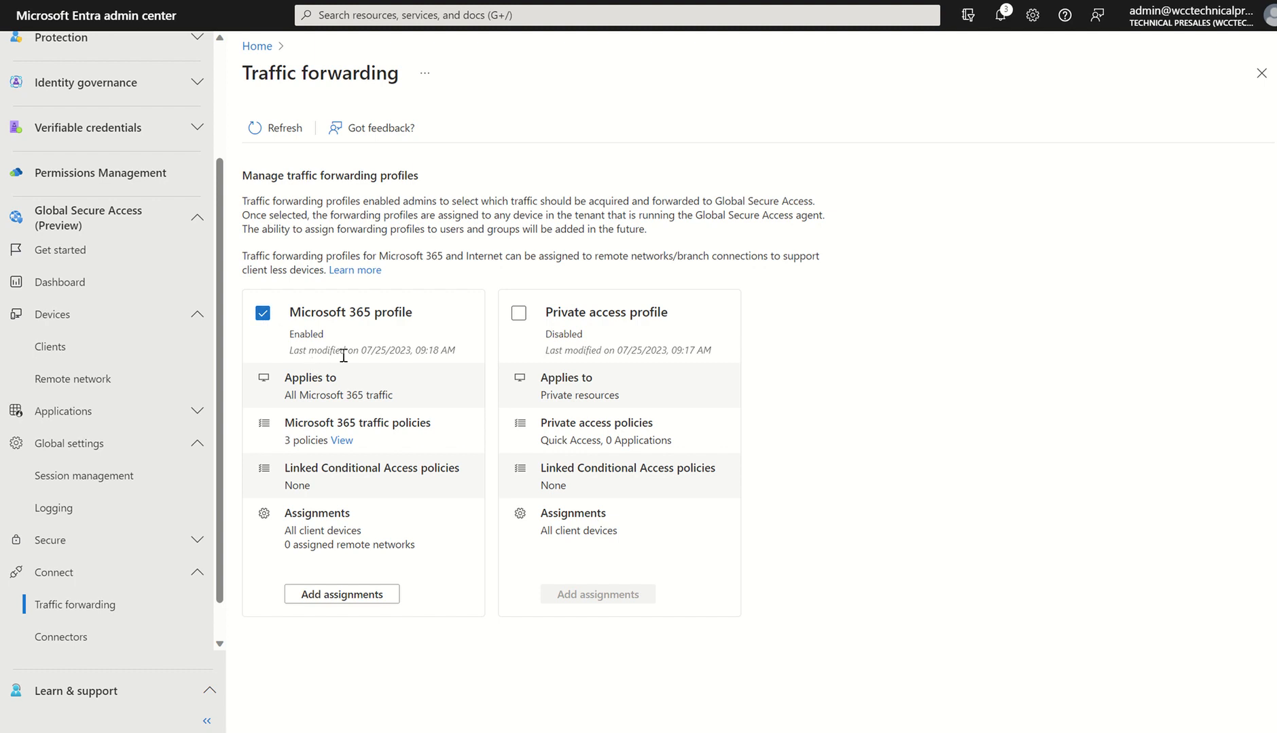
mouse_move(368, 367)
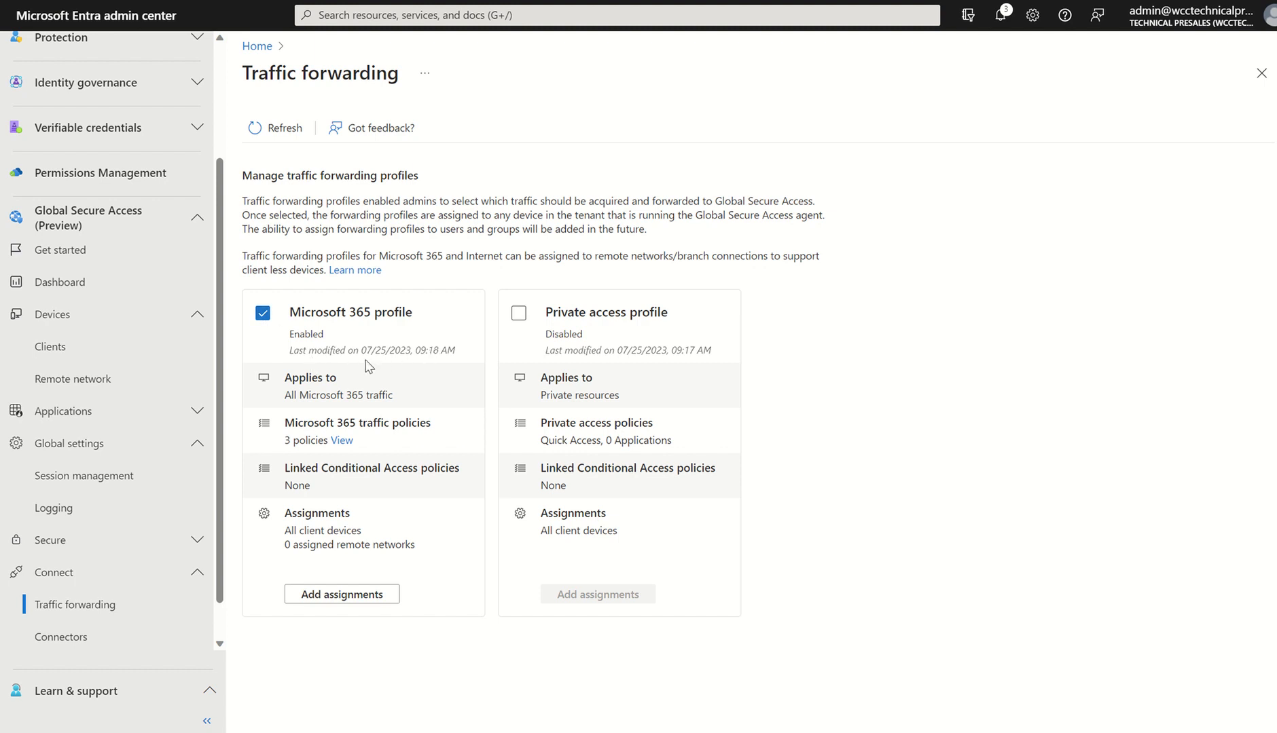
mouse_move(390, 394)
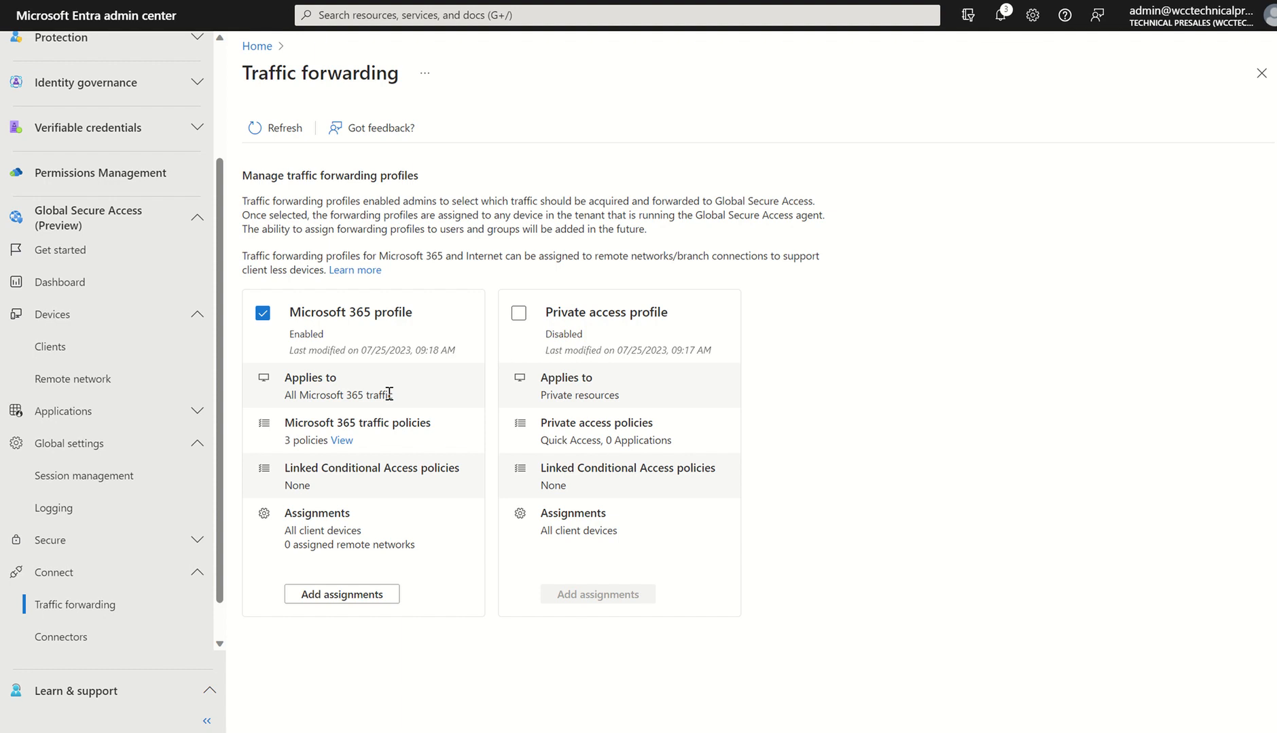
mouse_move(395, 409)
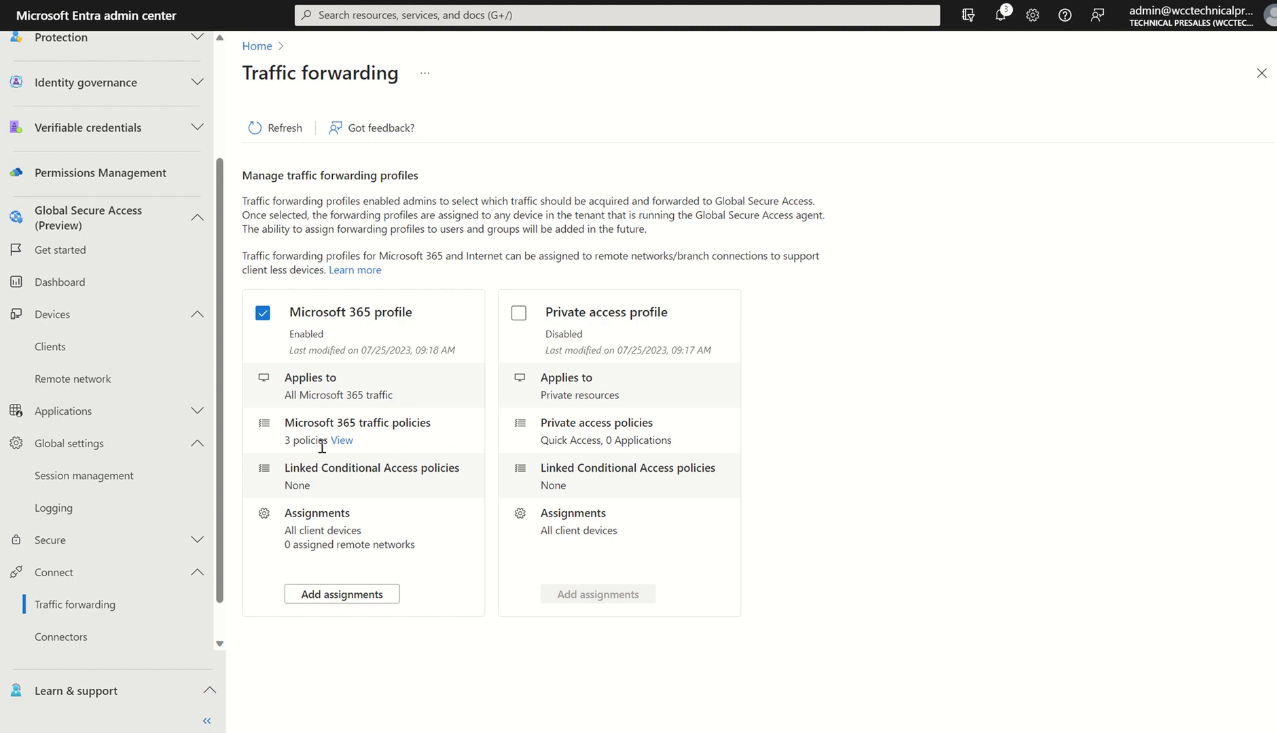
mouse_move(393, 428)
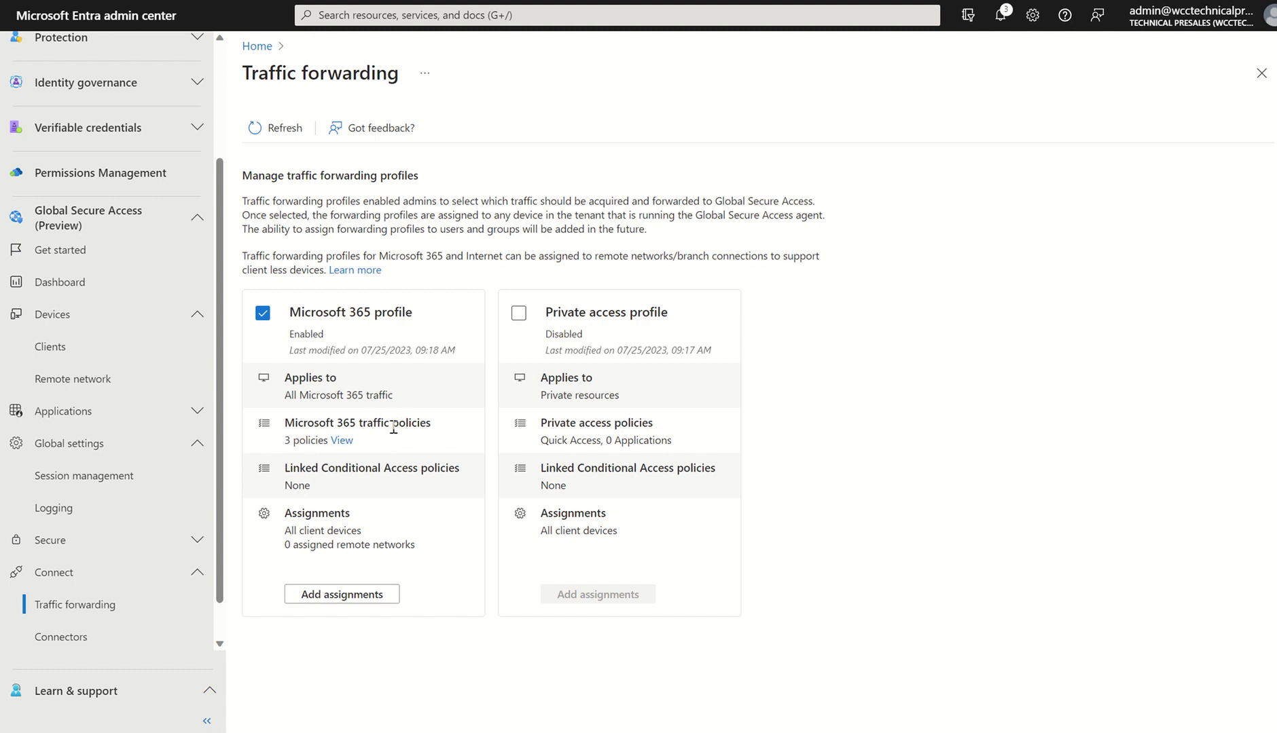
mouse_move(334, 453)
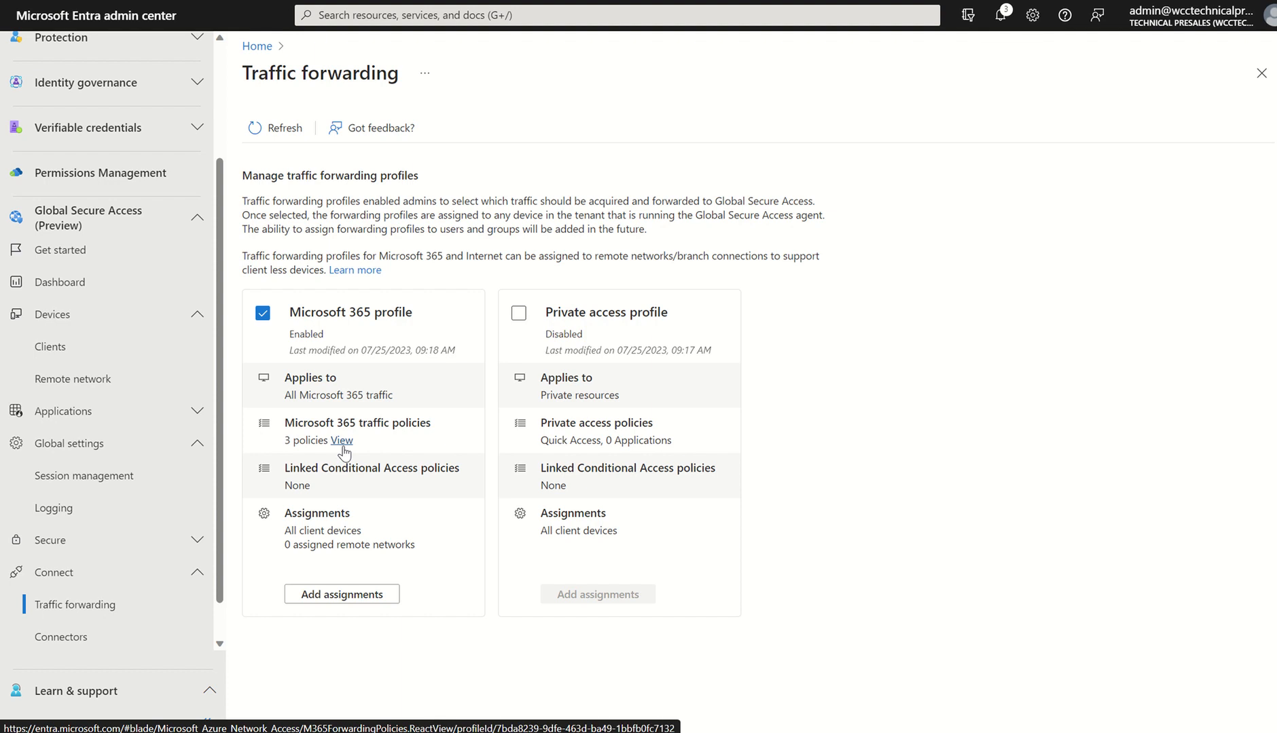
Step: View the Microsoft 365 traffic policies, expand Exchange Online and reveal a rule's Forward/Bypass choices
click(342, 440)
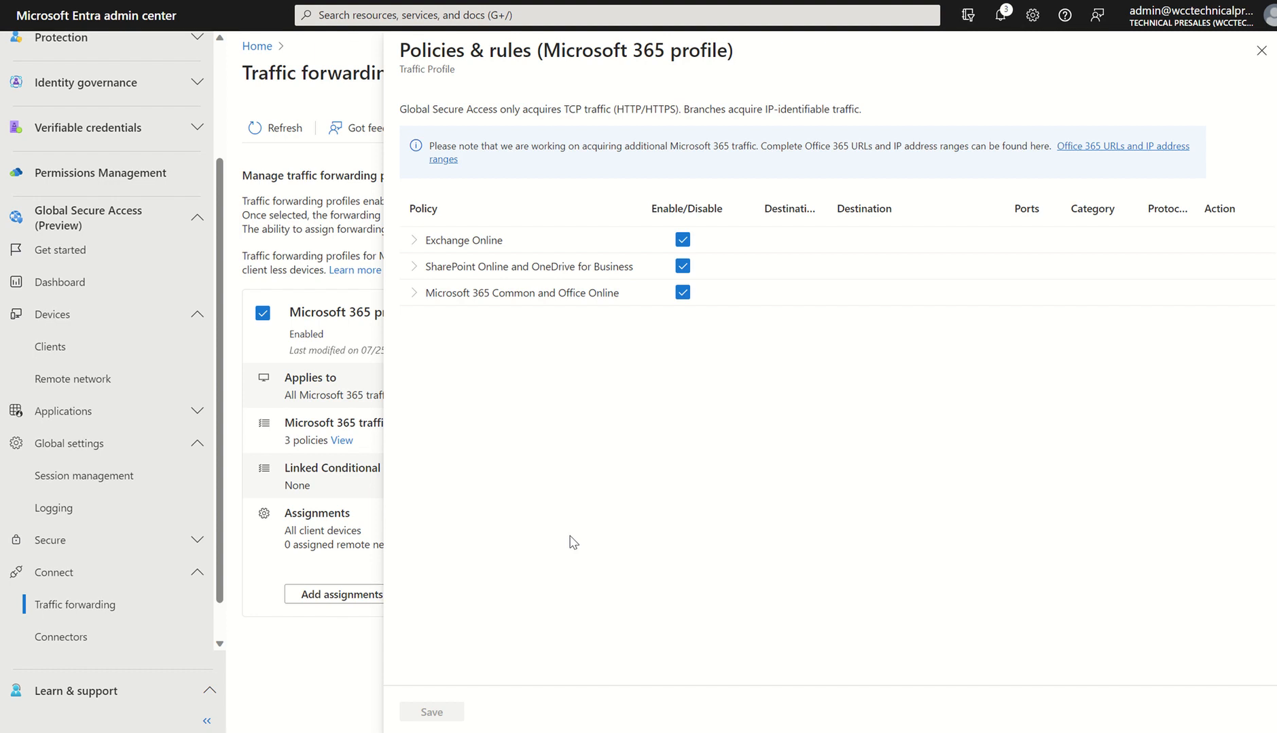
mouse_move(426, 323)
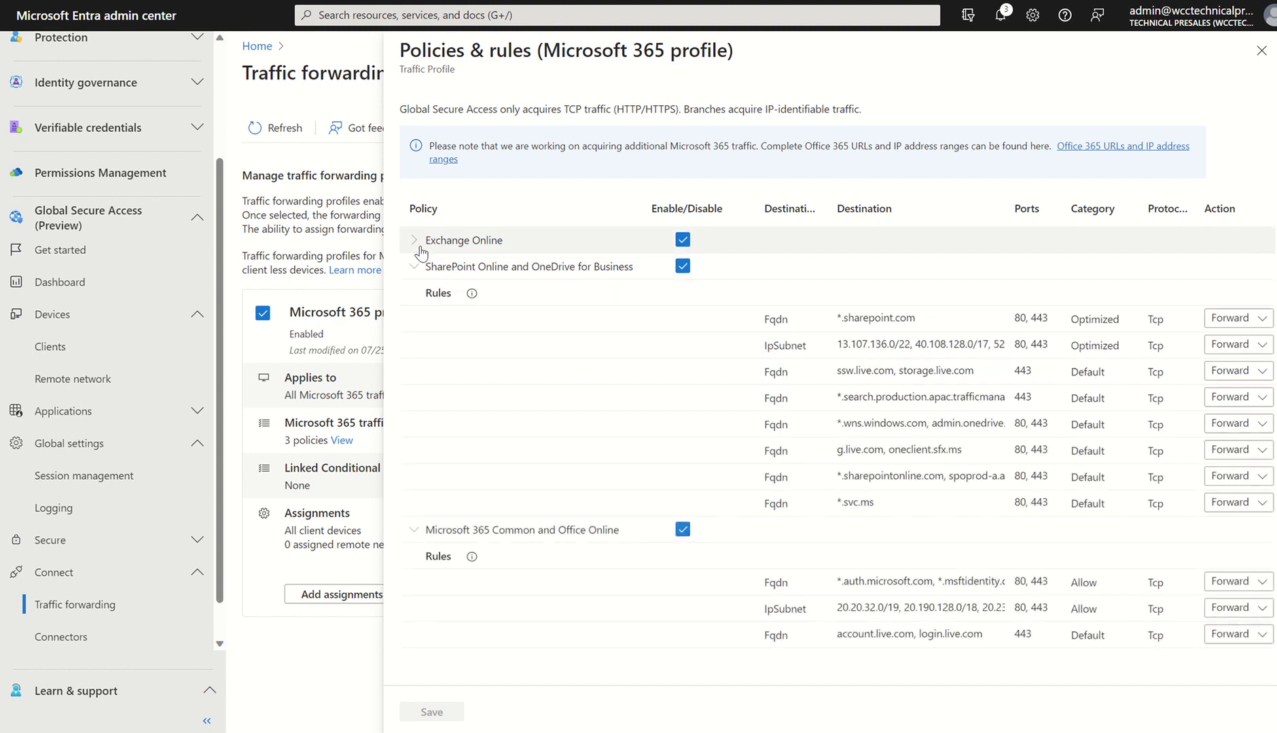
click(415, 241)
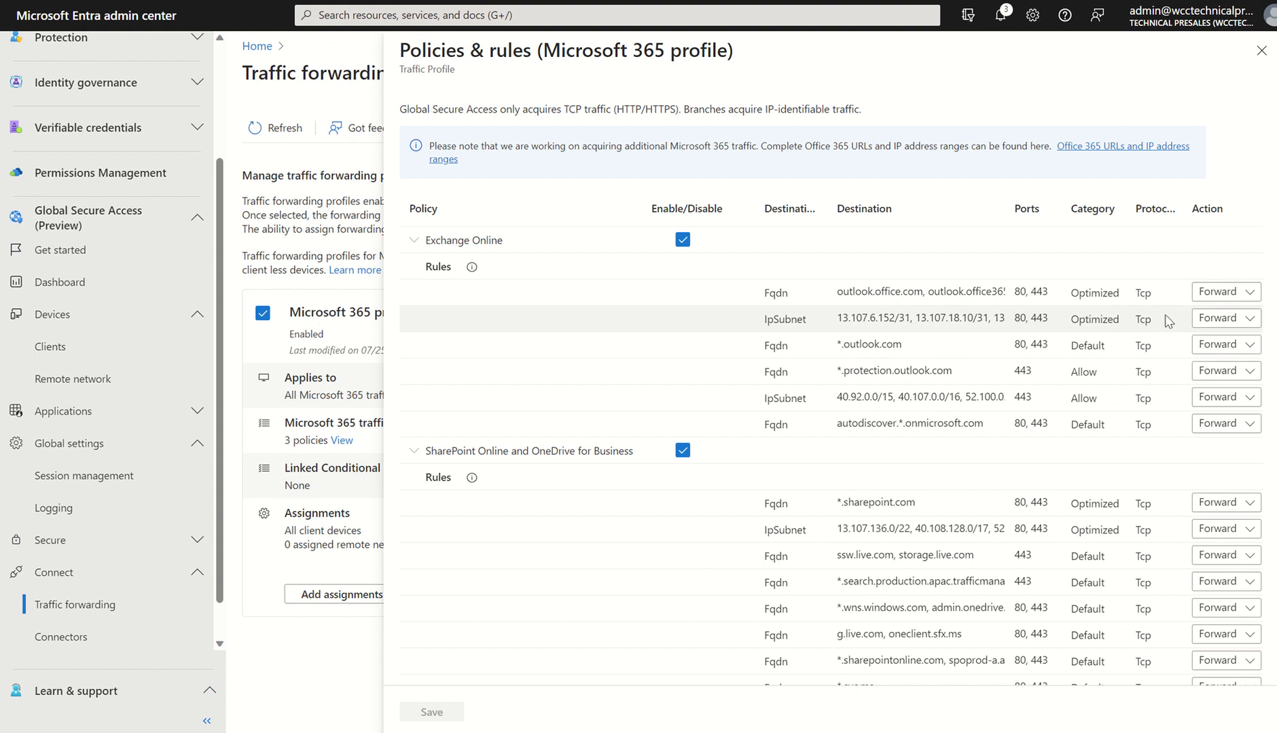
click(1223, 292)
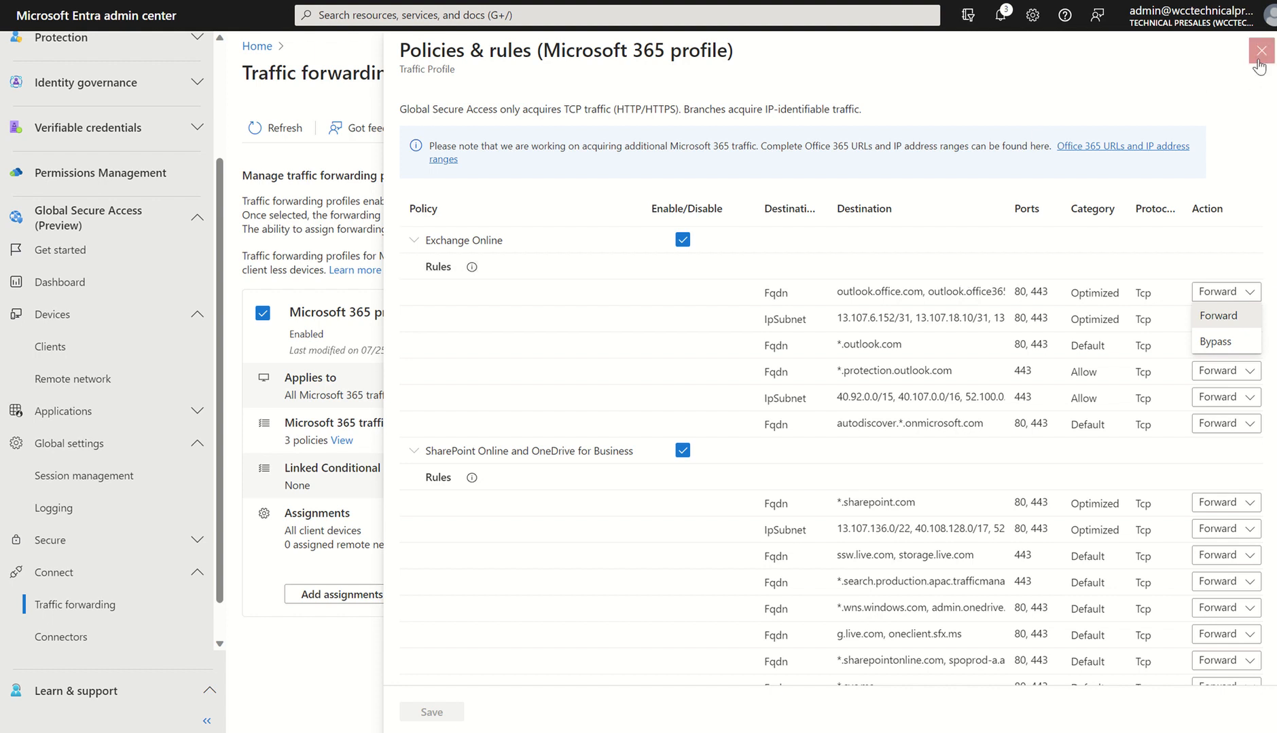
Step: Close the Microsoft 365 Policies & rules pane without saving changes
click(1260, 51)
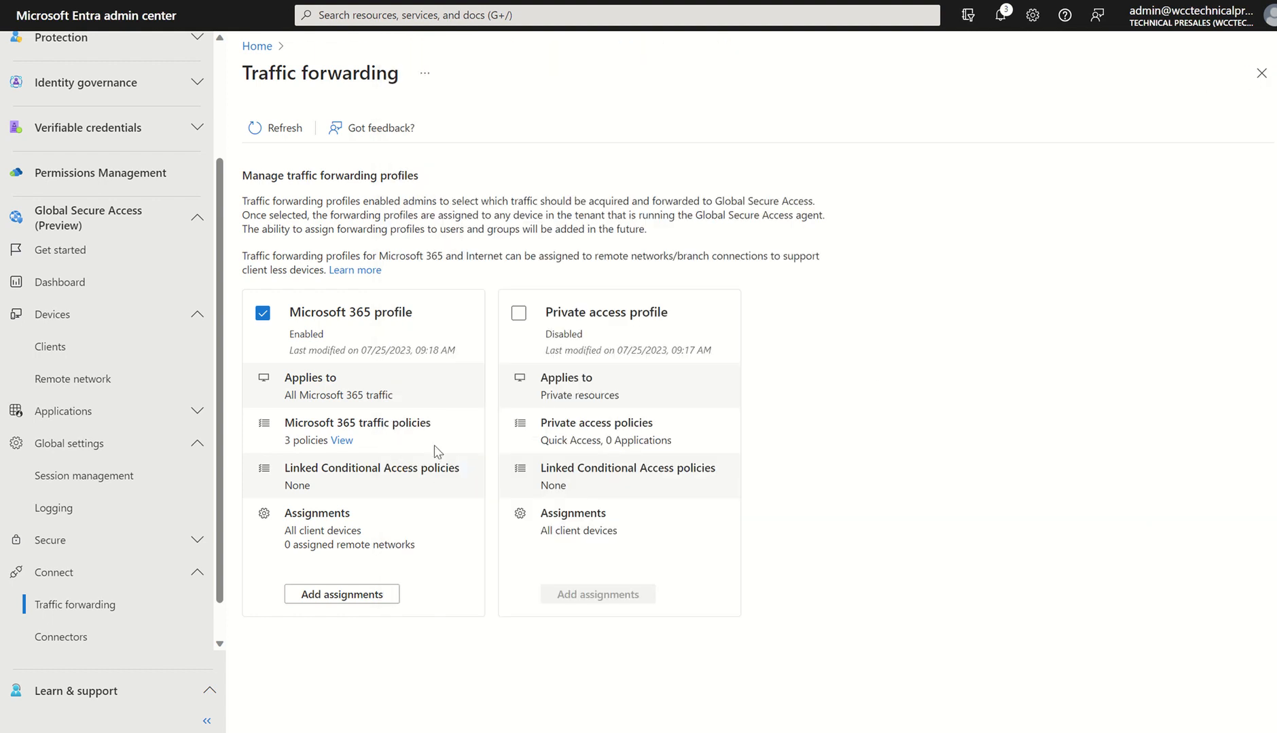
mouse_move(337, 484)
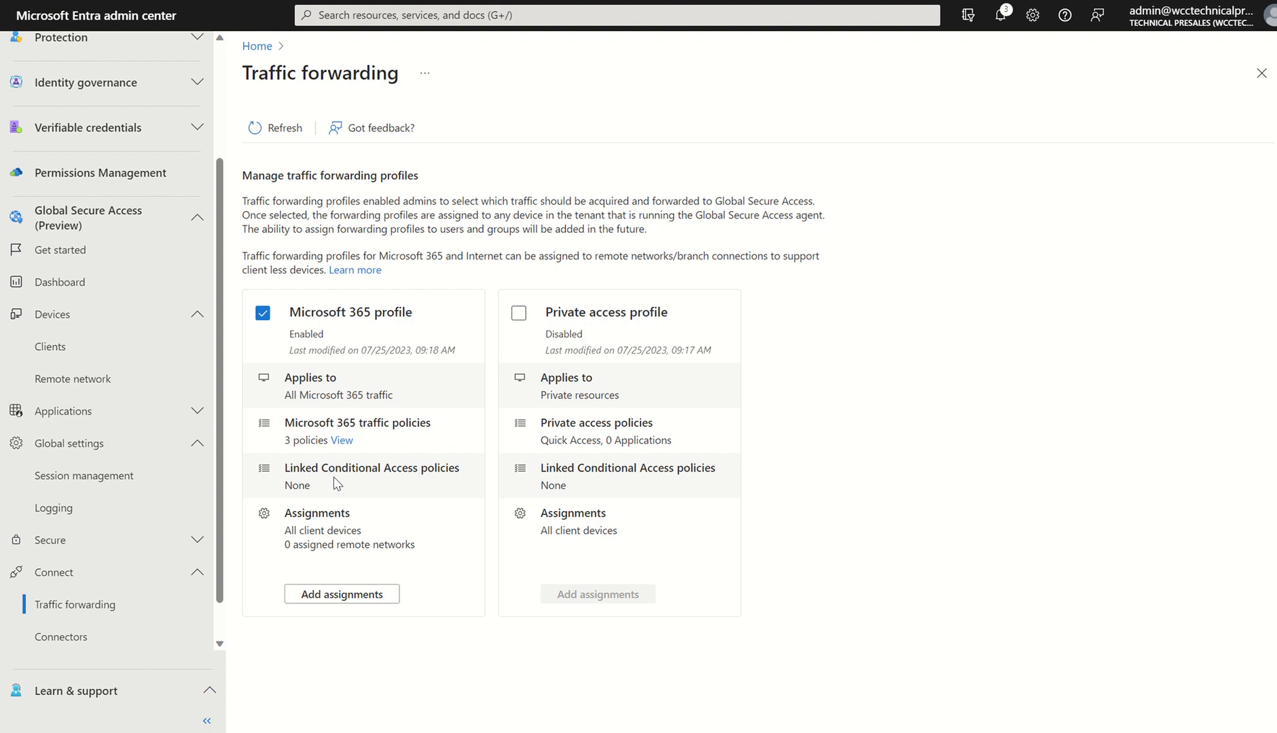
mouse_move(326, 532)
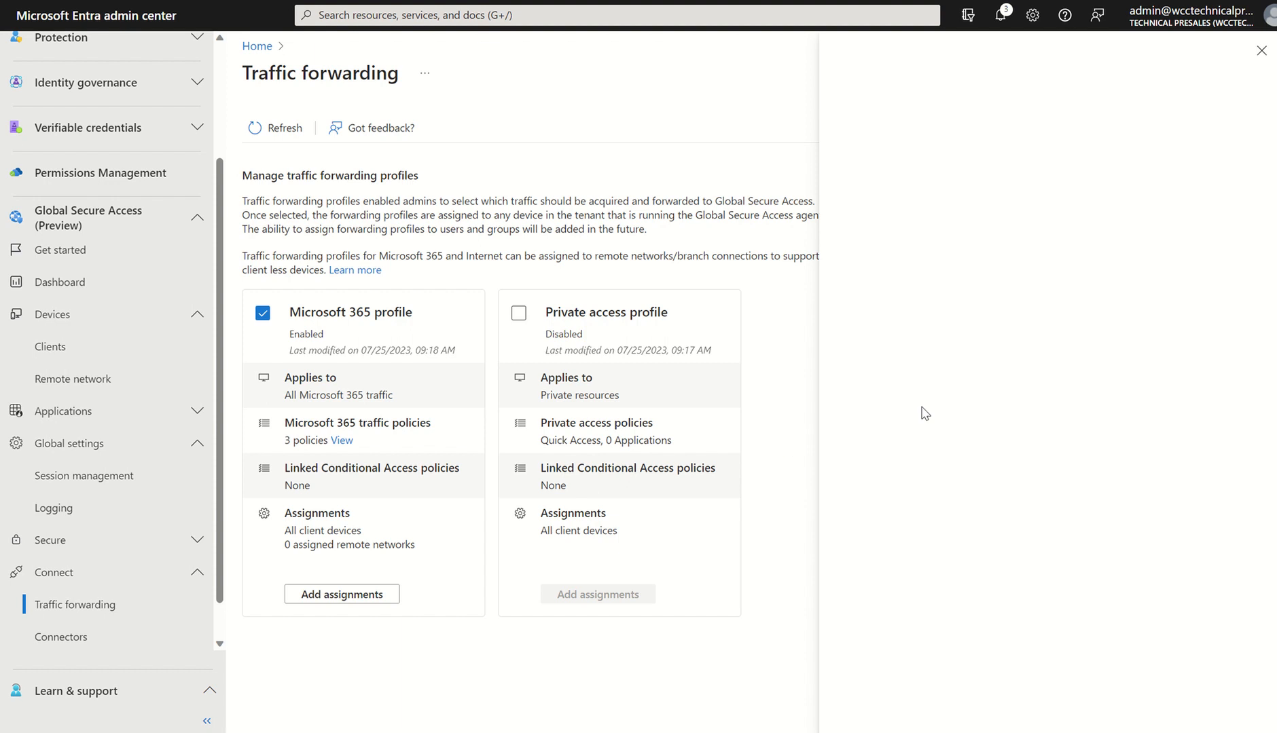
click(341, 595)
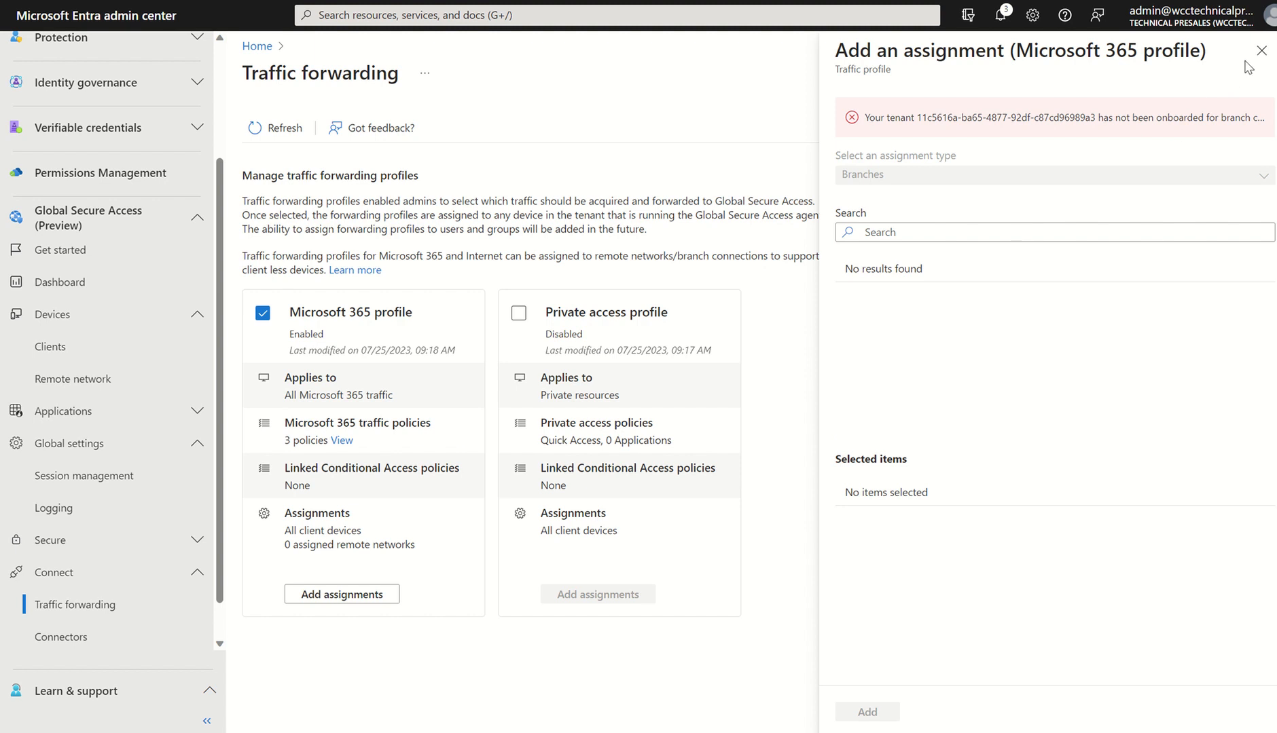
click(1262, 50)
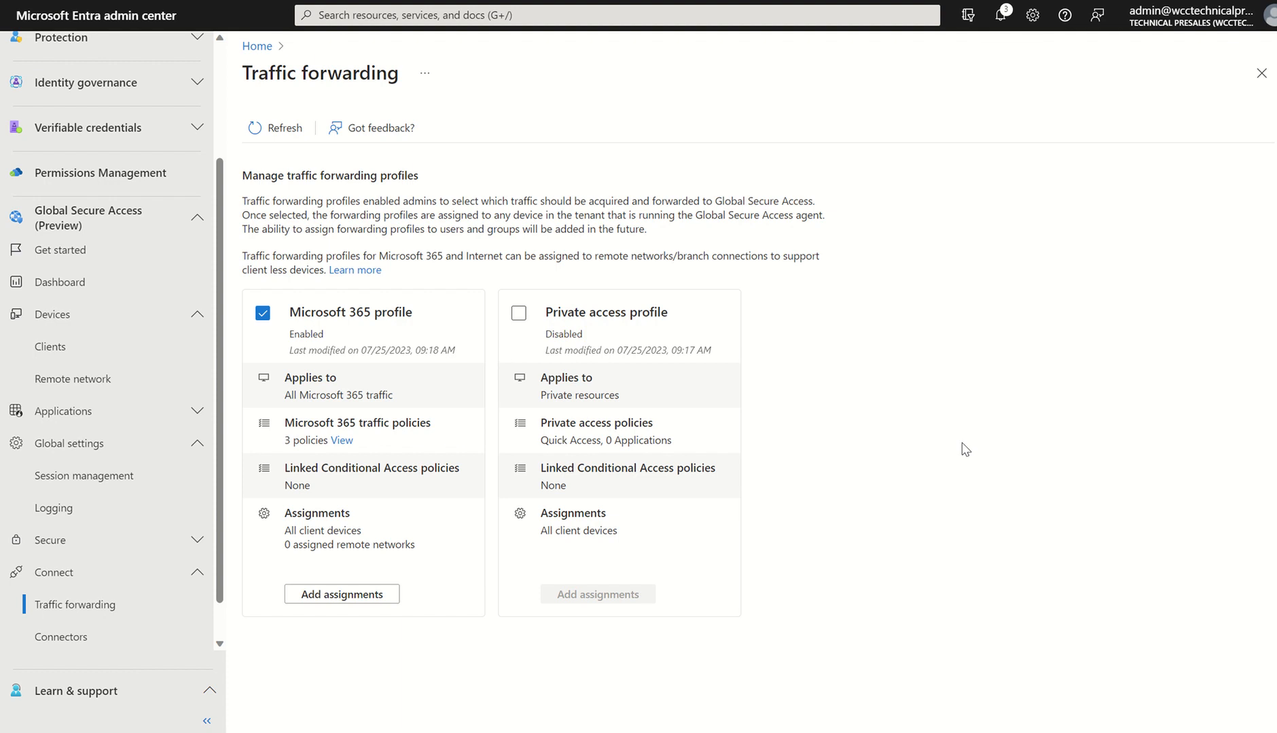
mouse_move(487, 379)
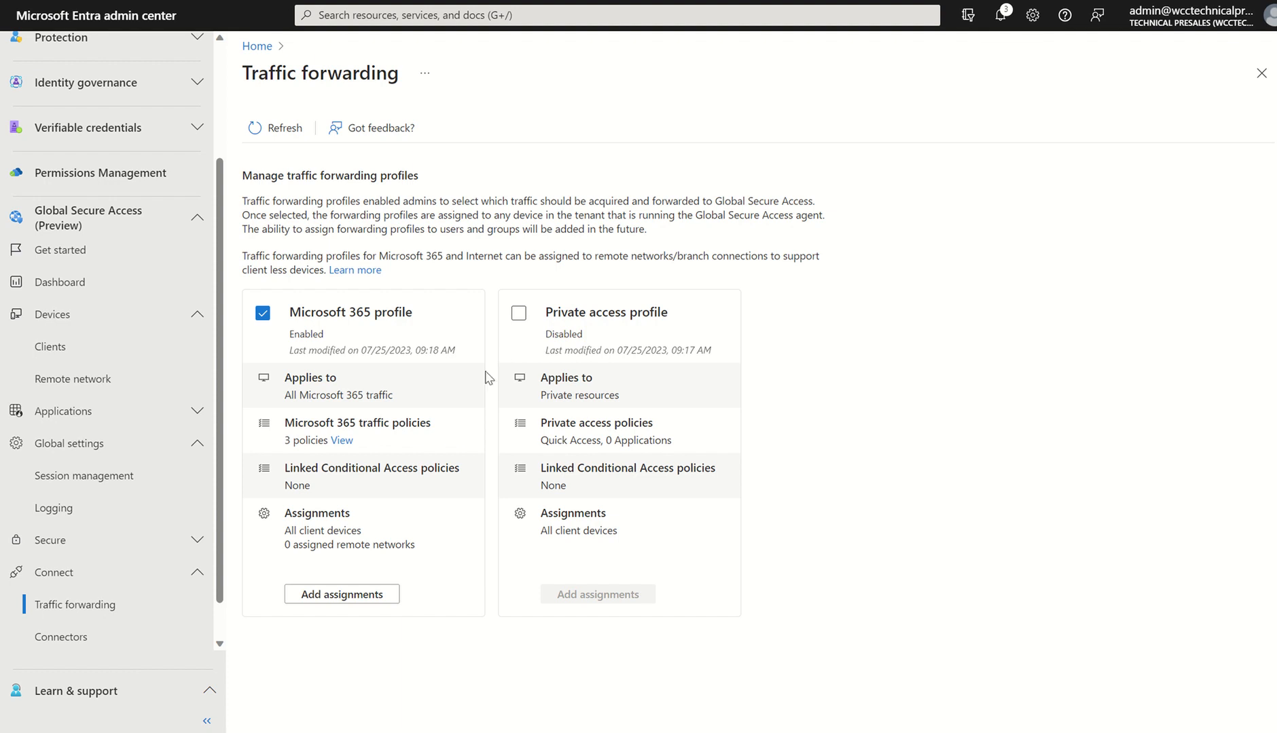
mouse_move(28, 321)
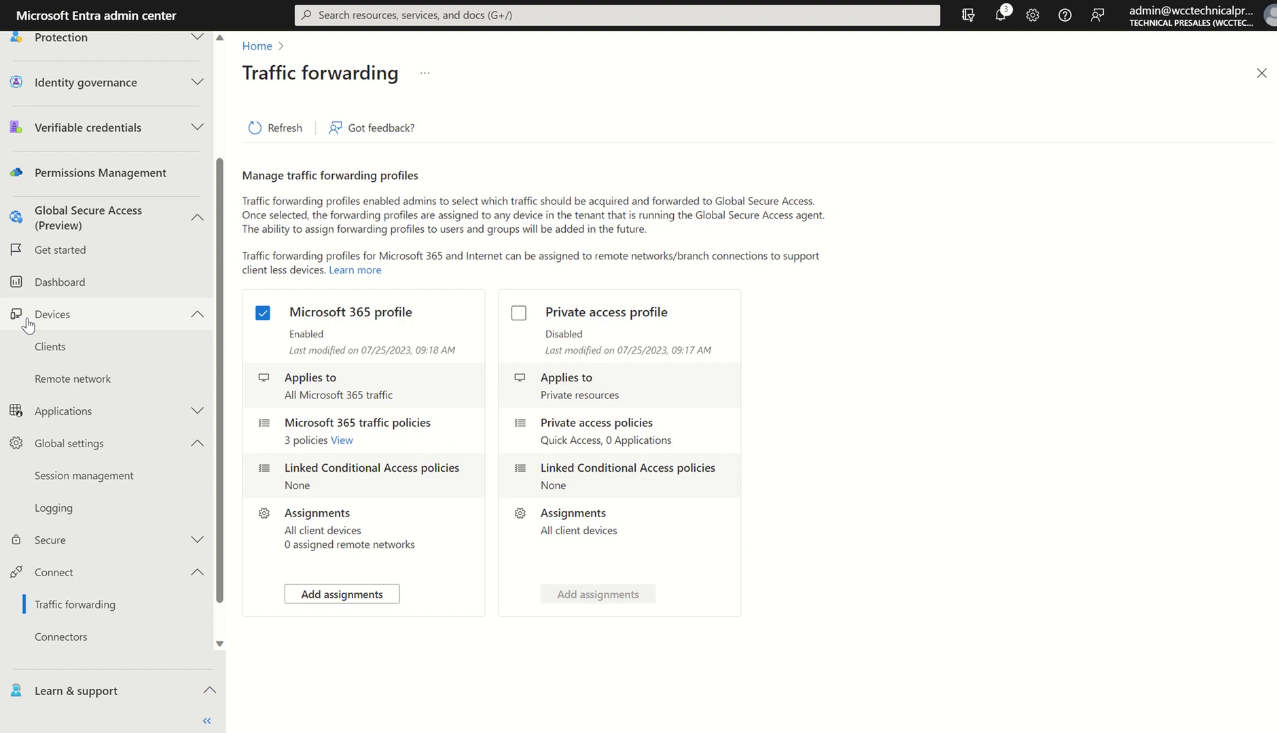
Step: Go to Devices > Clients showing Global Secure Access client requirements and download
click(50, 346)
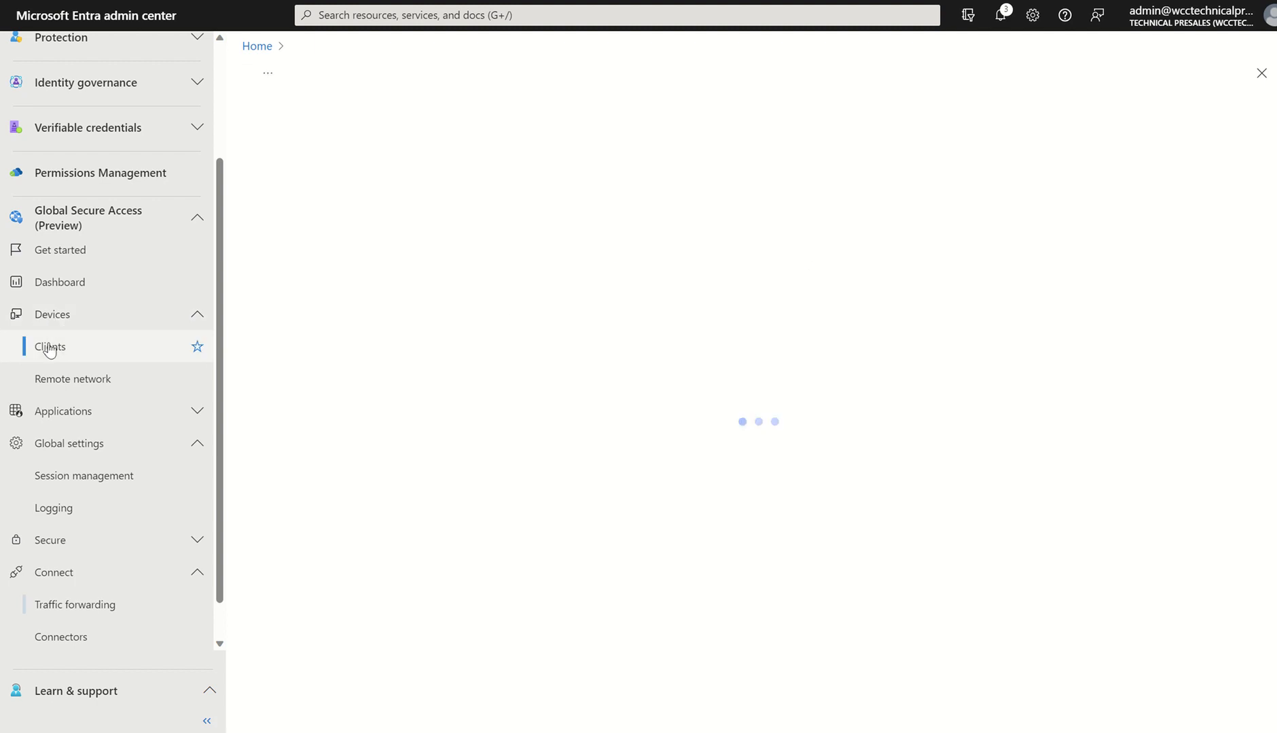
click(49, 347)
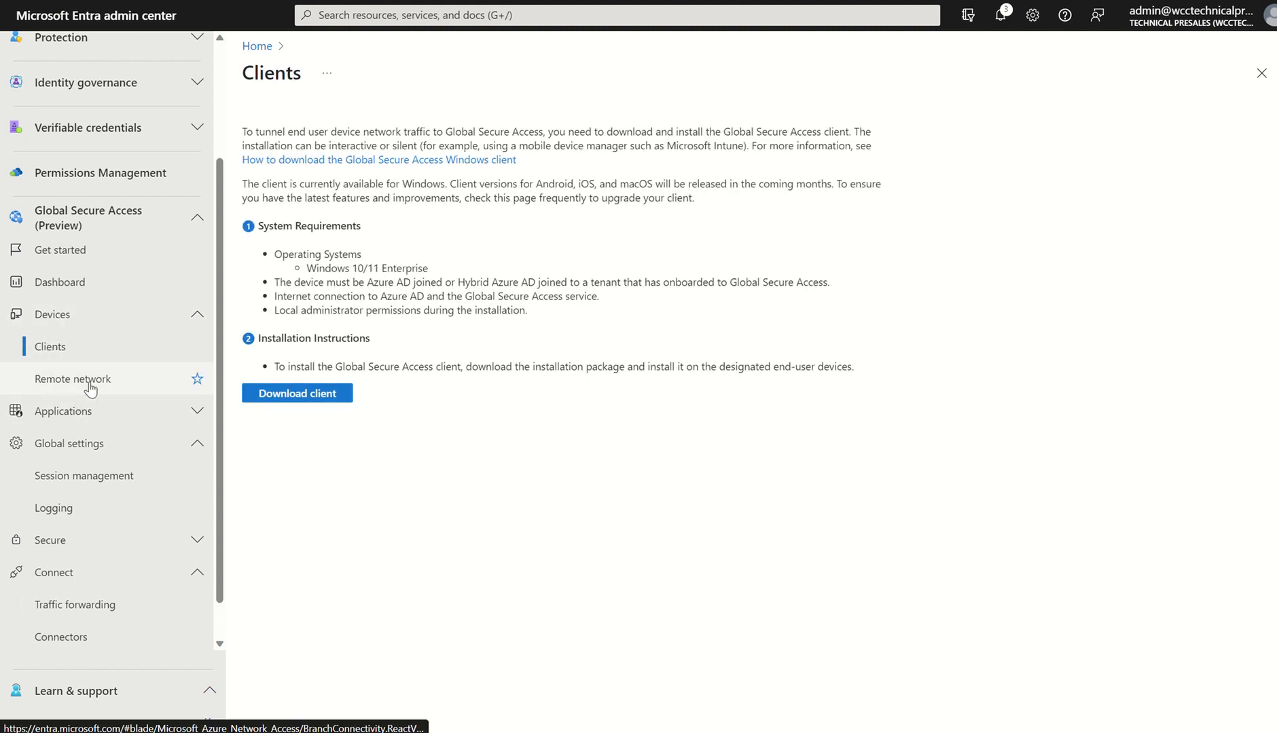
mouse_move(72, 379)
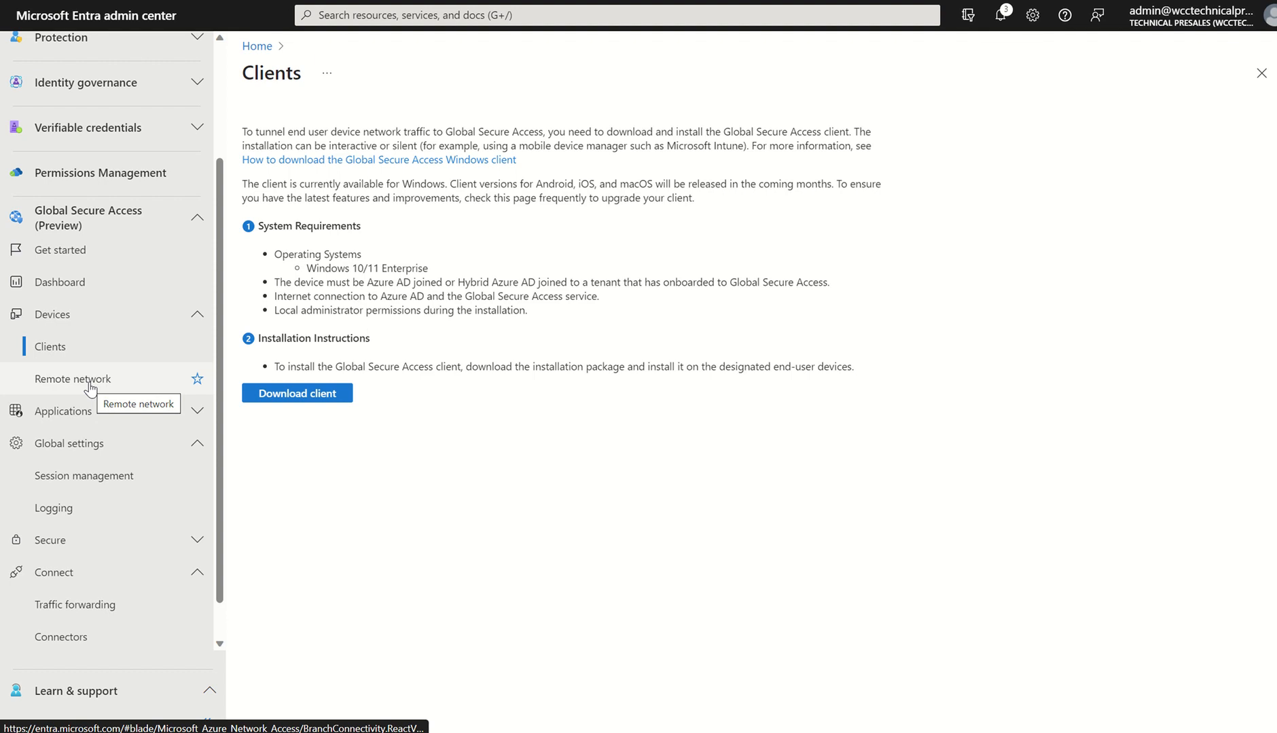
mouse_move(80, 365)
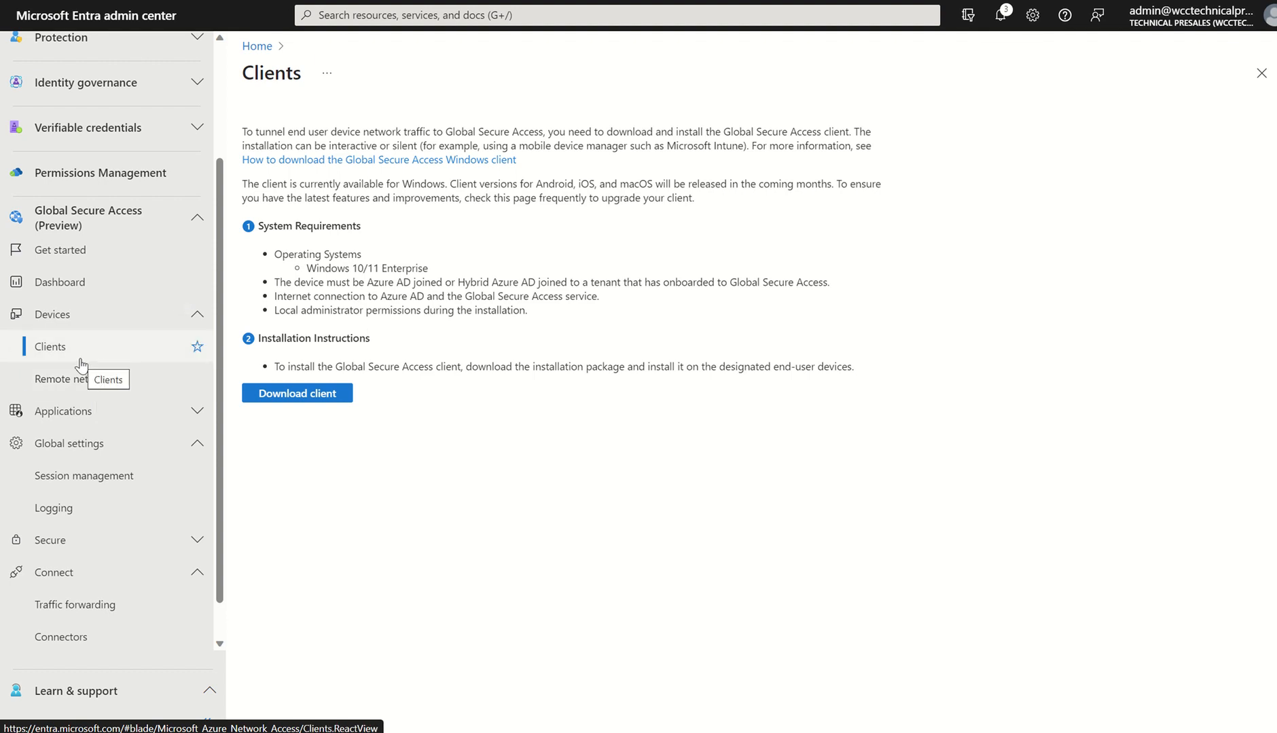
mouse_move(319, 455)
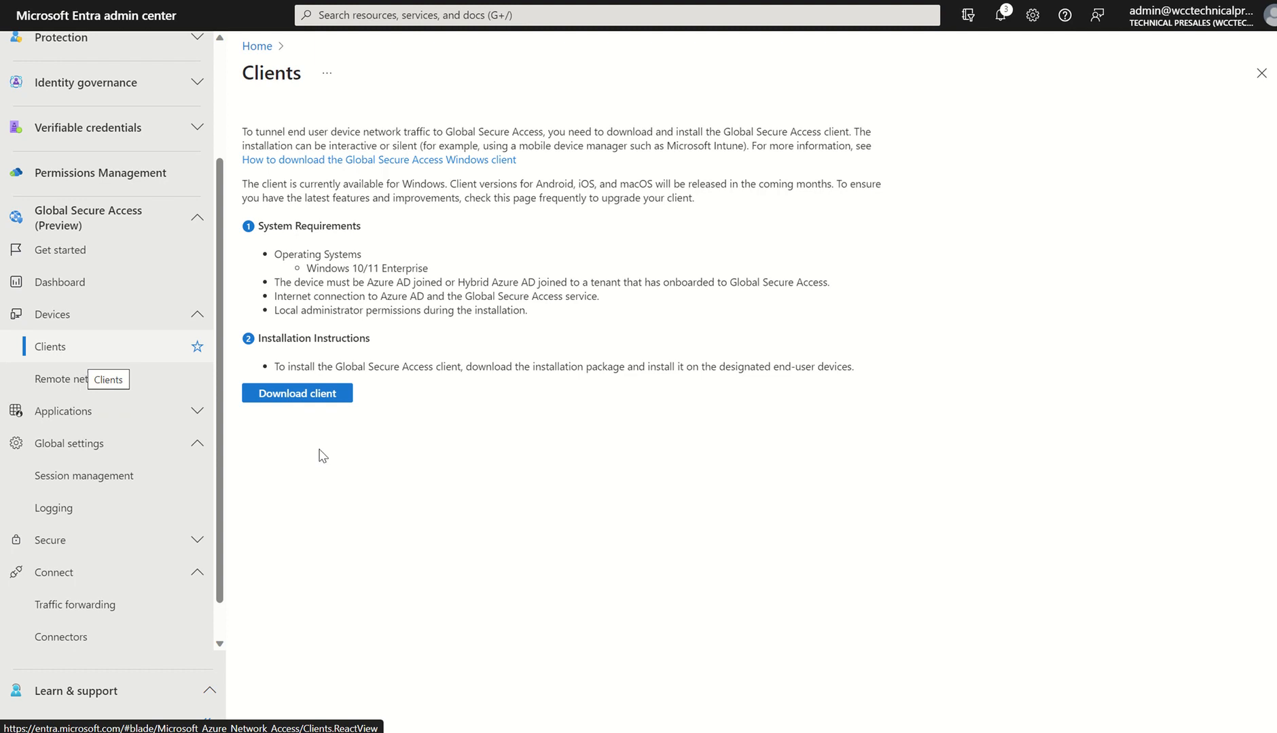
mouse_move(375, 497)
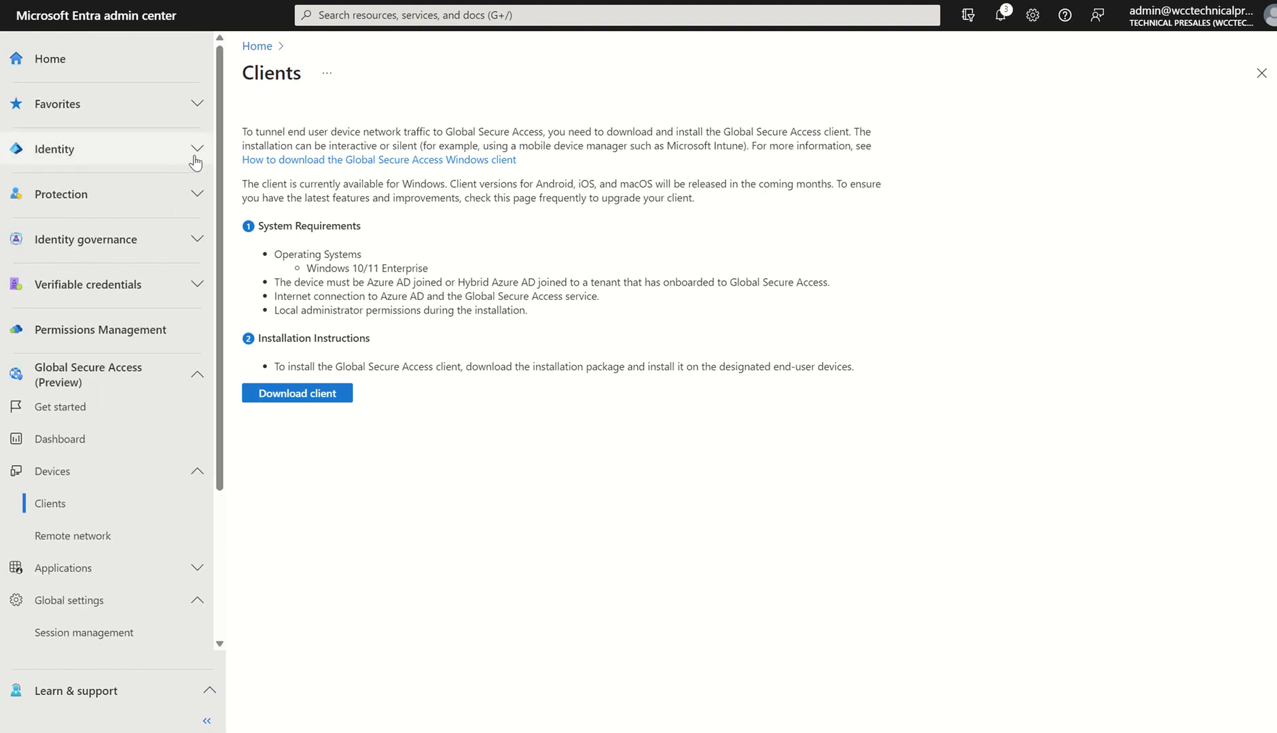
Step: Show External Identities' Cross-tenant access settings on the Default settings tab, scrolled to tenant restrictions
click(54, 148)
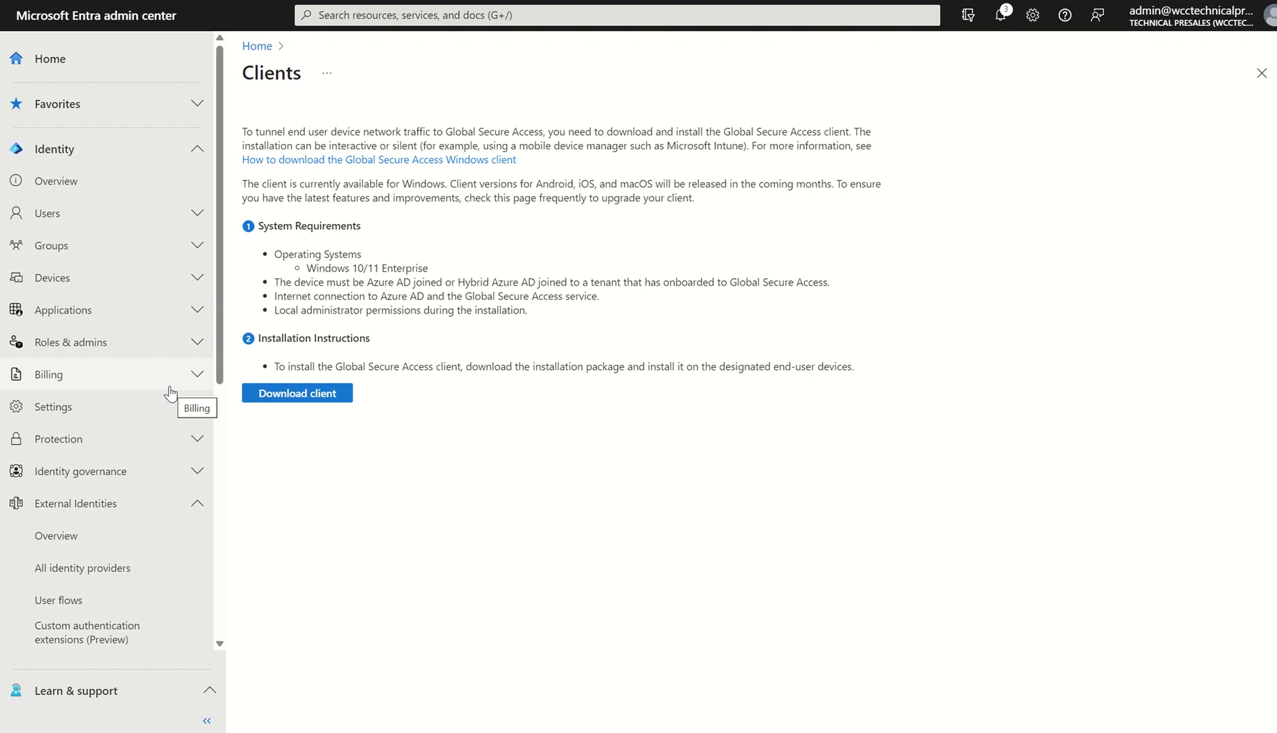
mouse_move(55, 539)
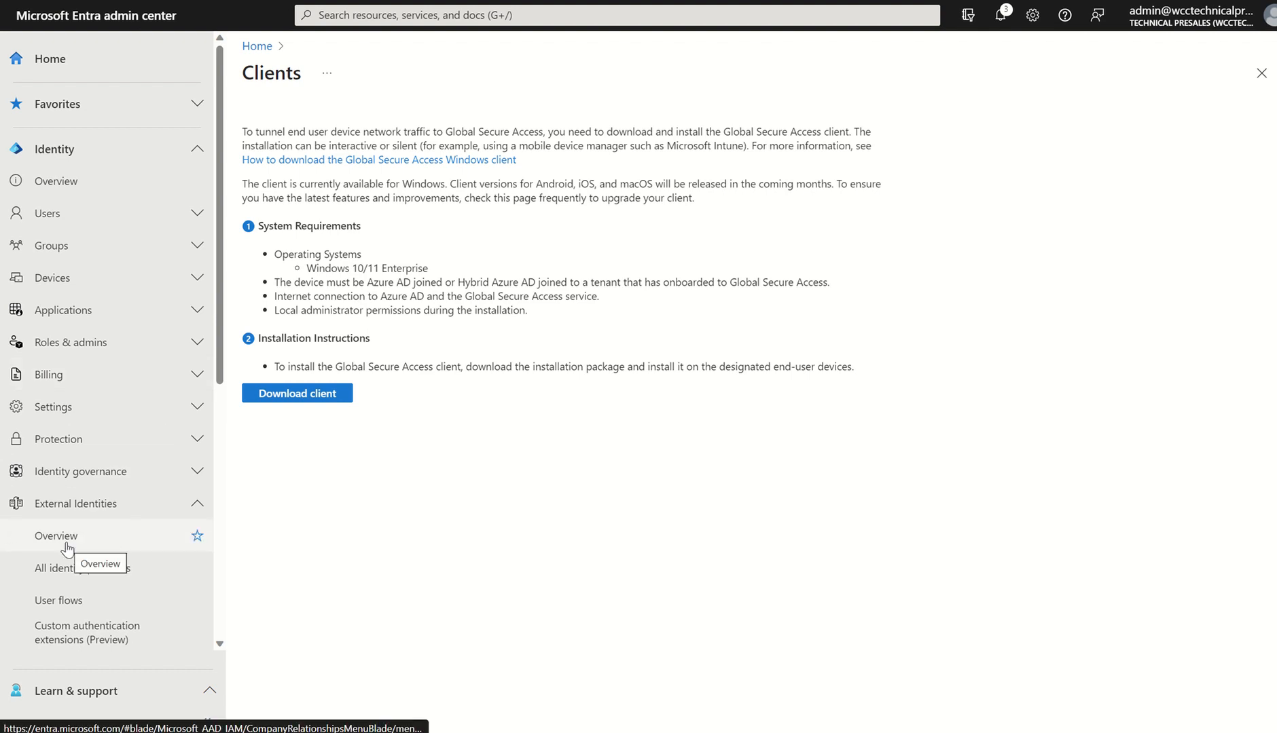
click(56, 537)
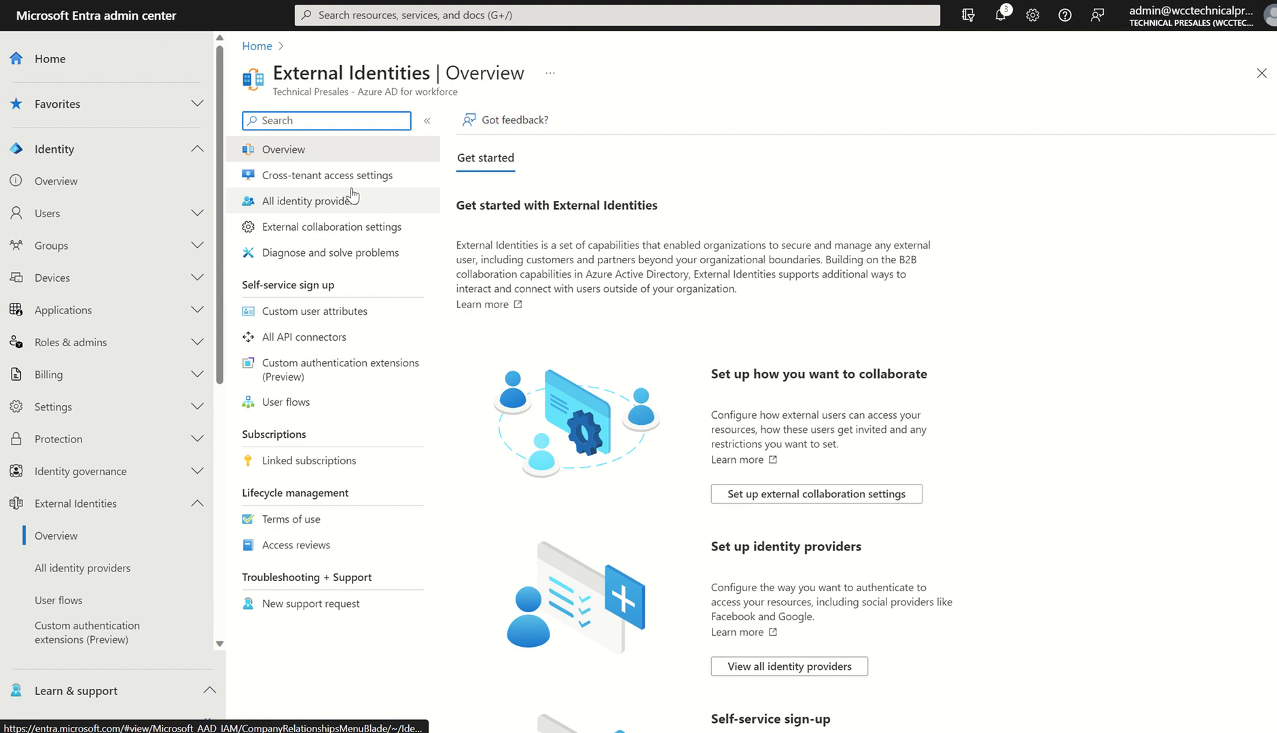
click(327, 175)
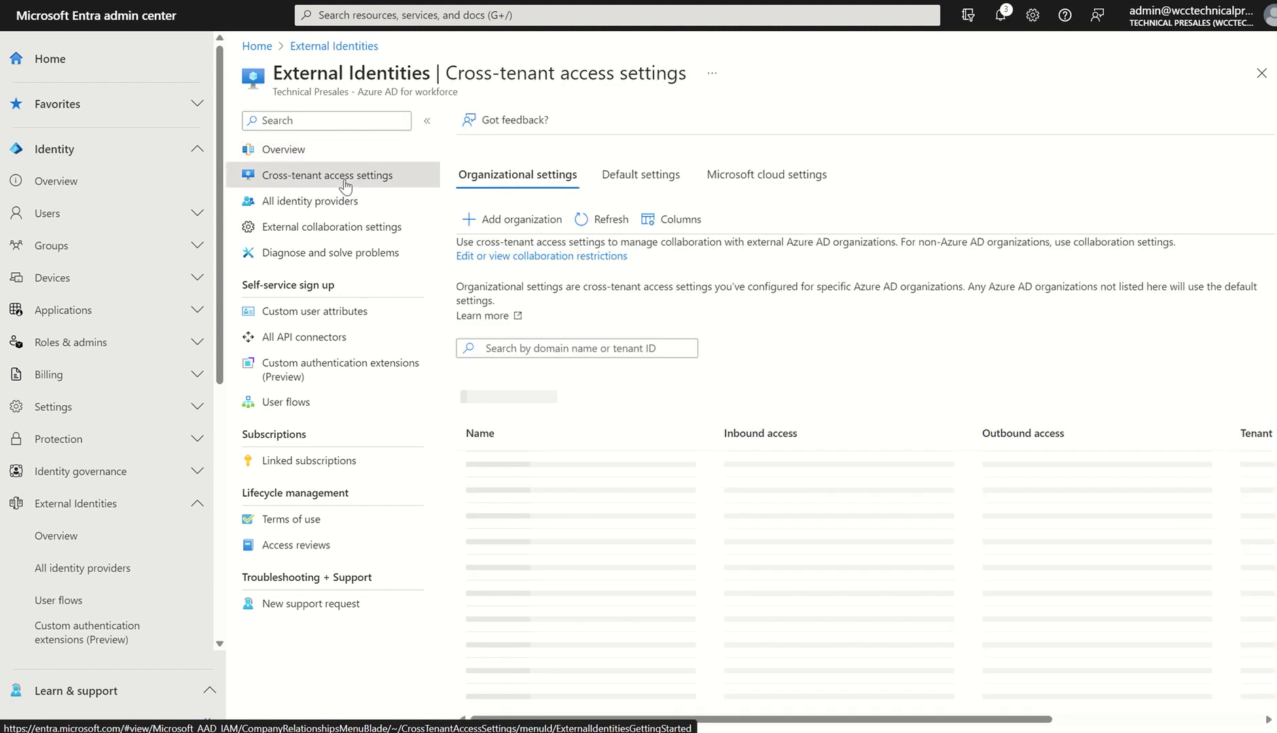
click(640, 174)
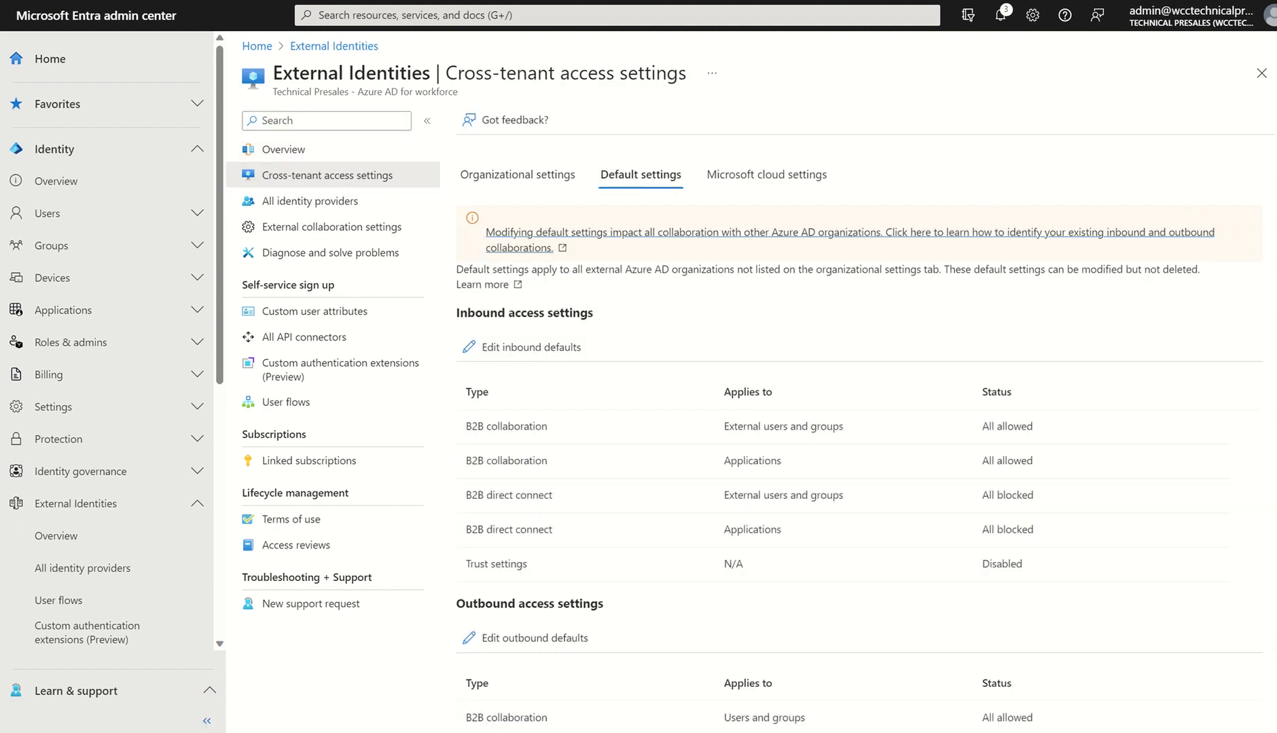
scroll(down, 3)
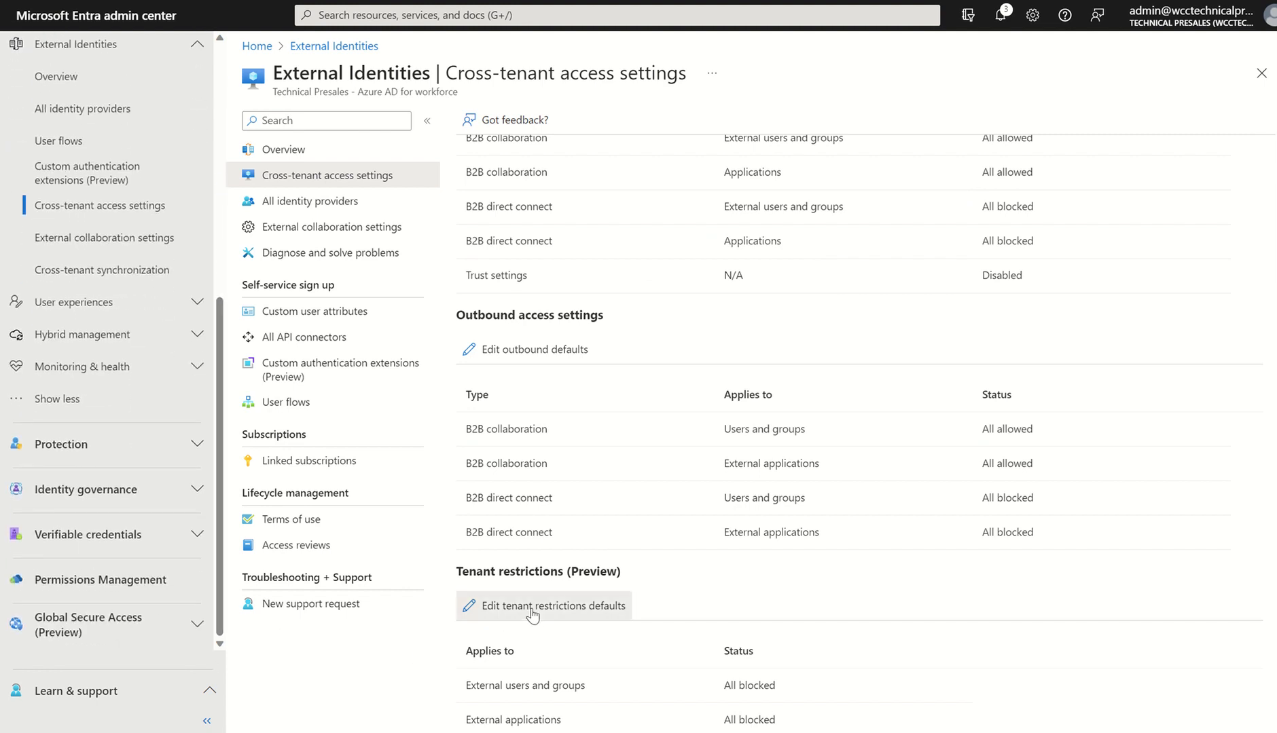
Step: Edit the tenant restrictions defaults and review the External applications restrictions
click(542, 606)
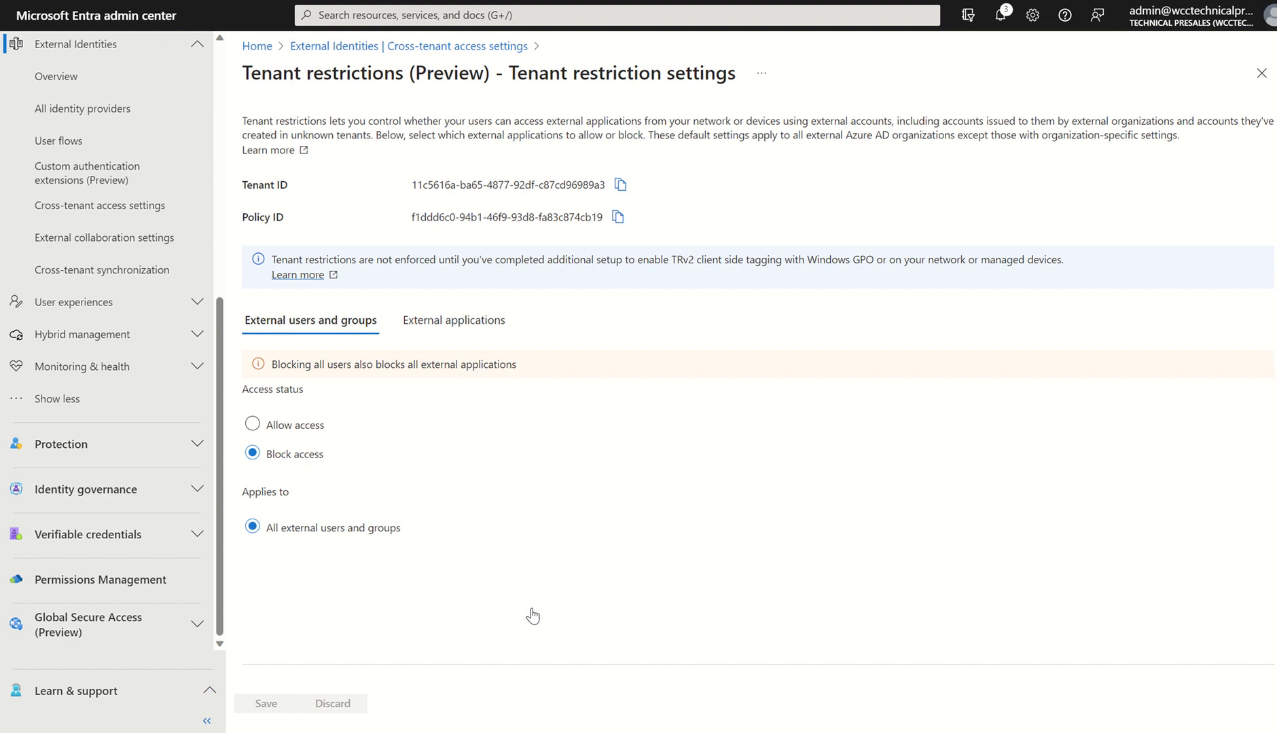
mouse_move(451, 240)
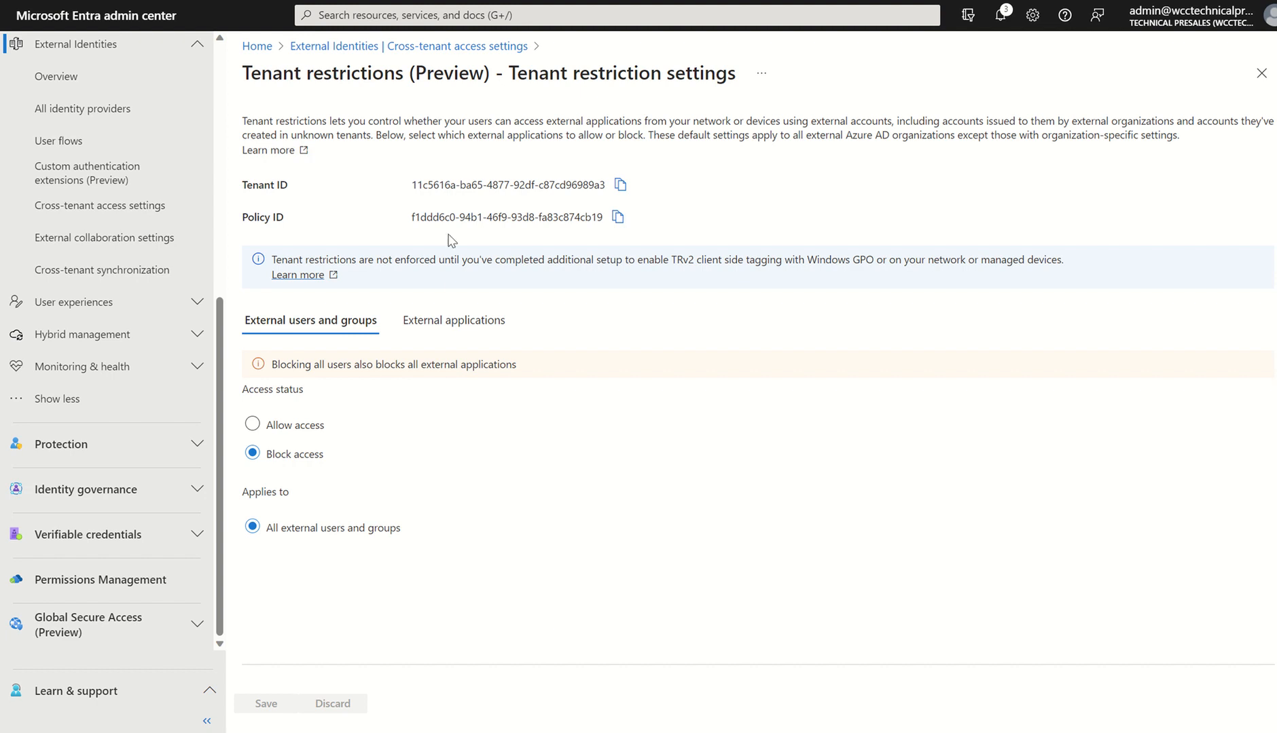
mouse_move(434, 251)
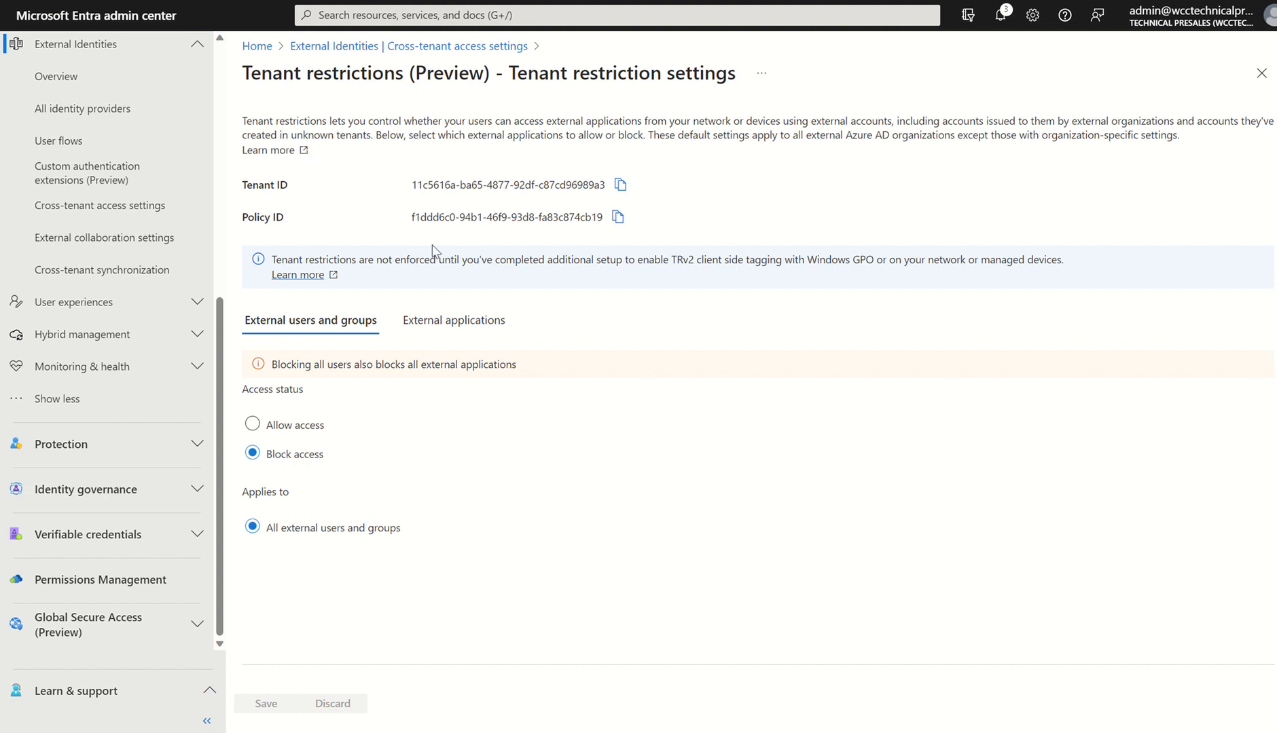
mouse_move(342, 502)
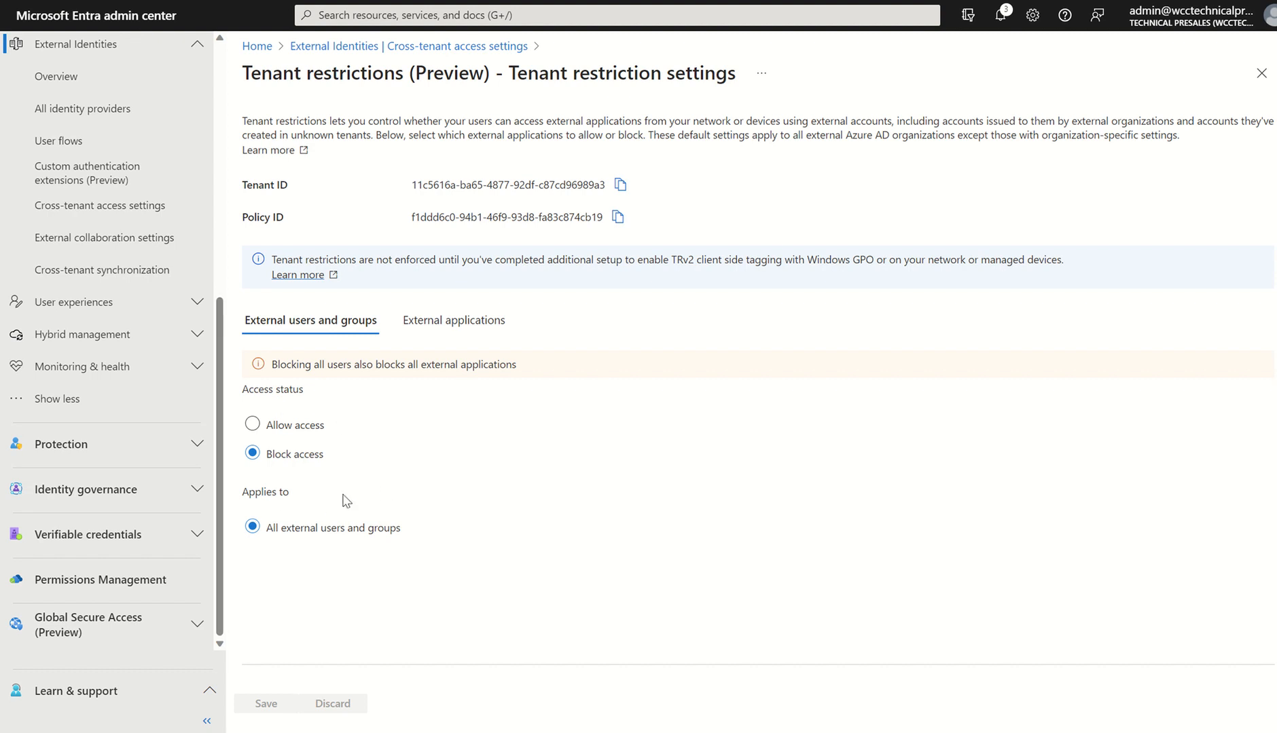
mouse_move(460, 518)
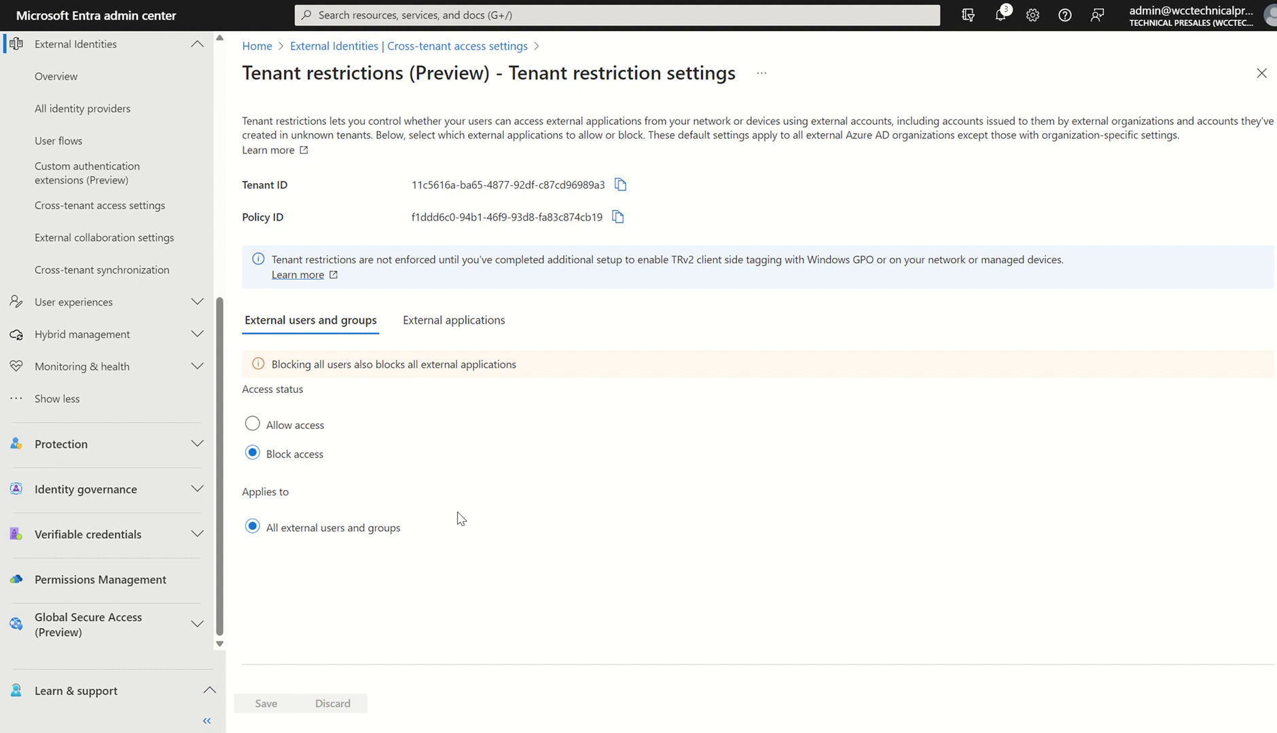
click(454, 320)
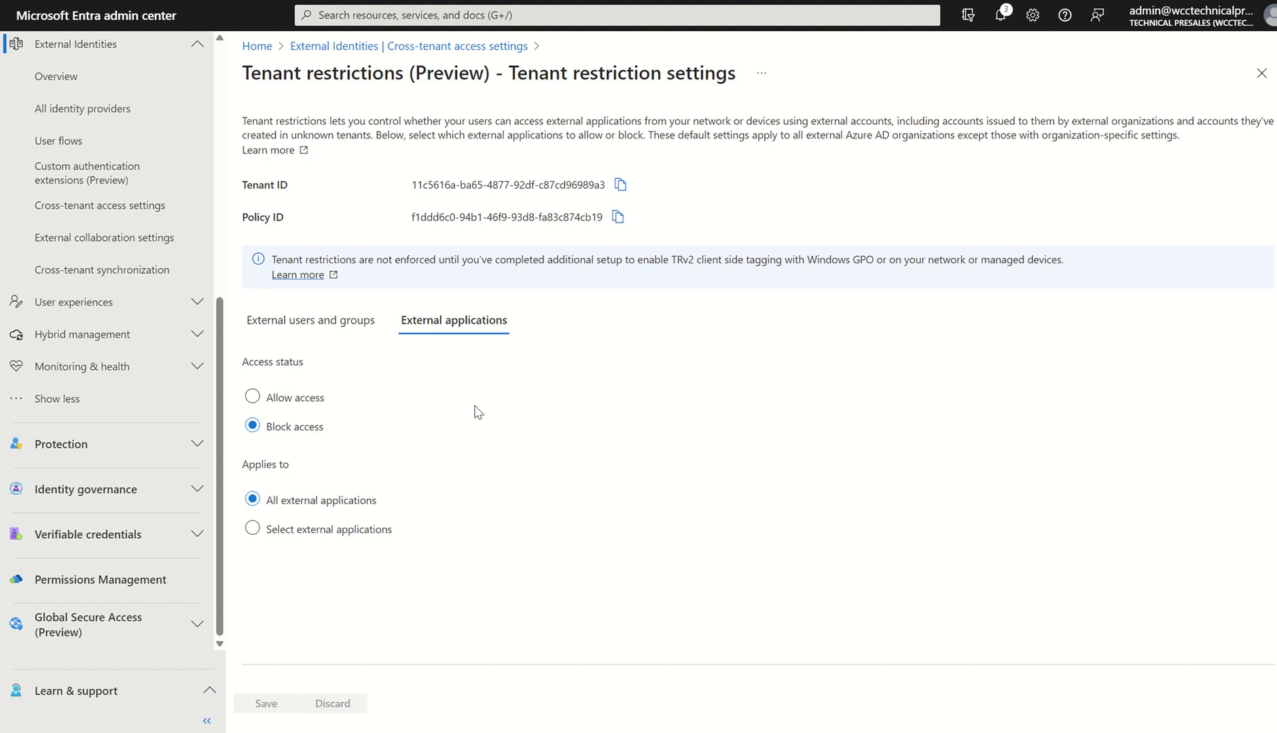
mouse_move(377, 484)
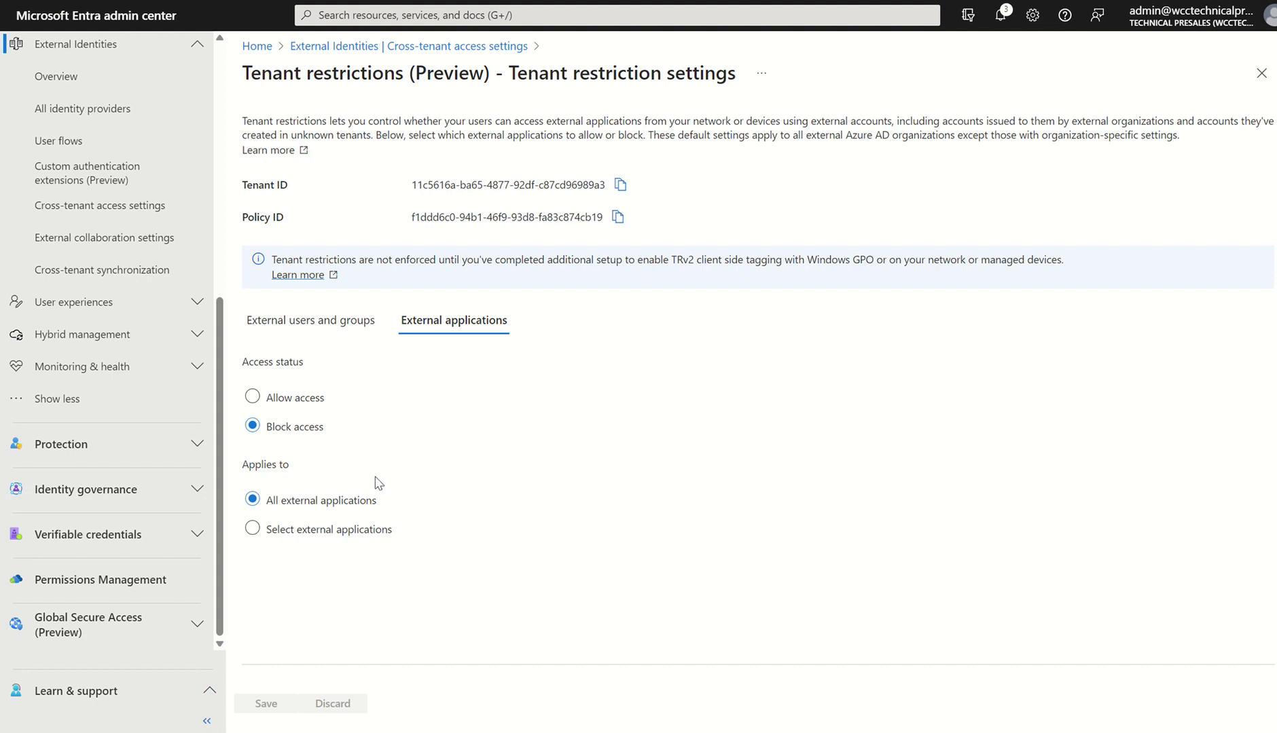
mouse_move(234, 485)
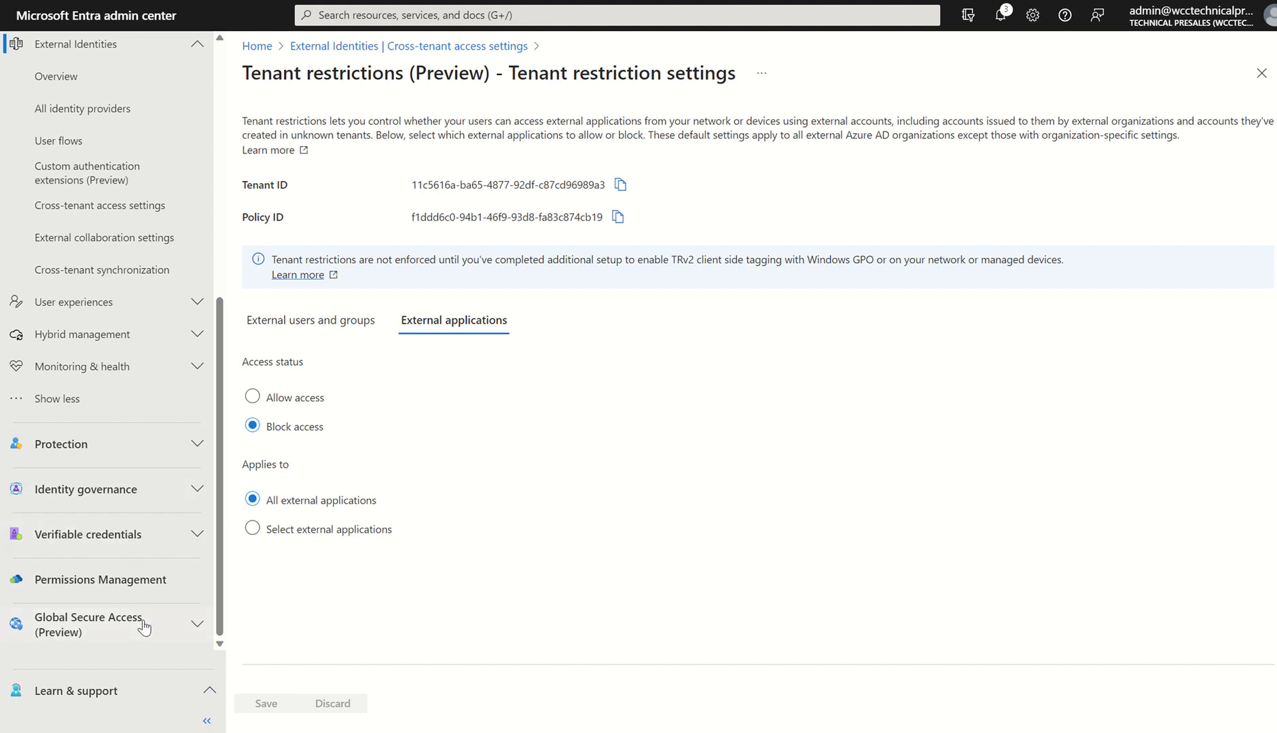
Step: Show Session management with the Tenant Restrictions tagging toggle switched on
scroll(down, 3)
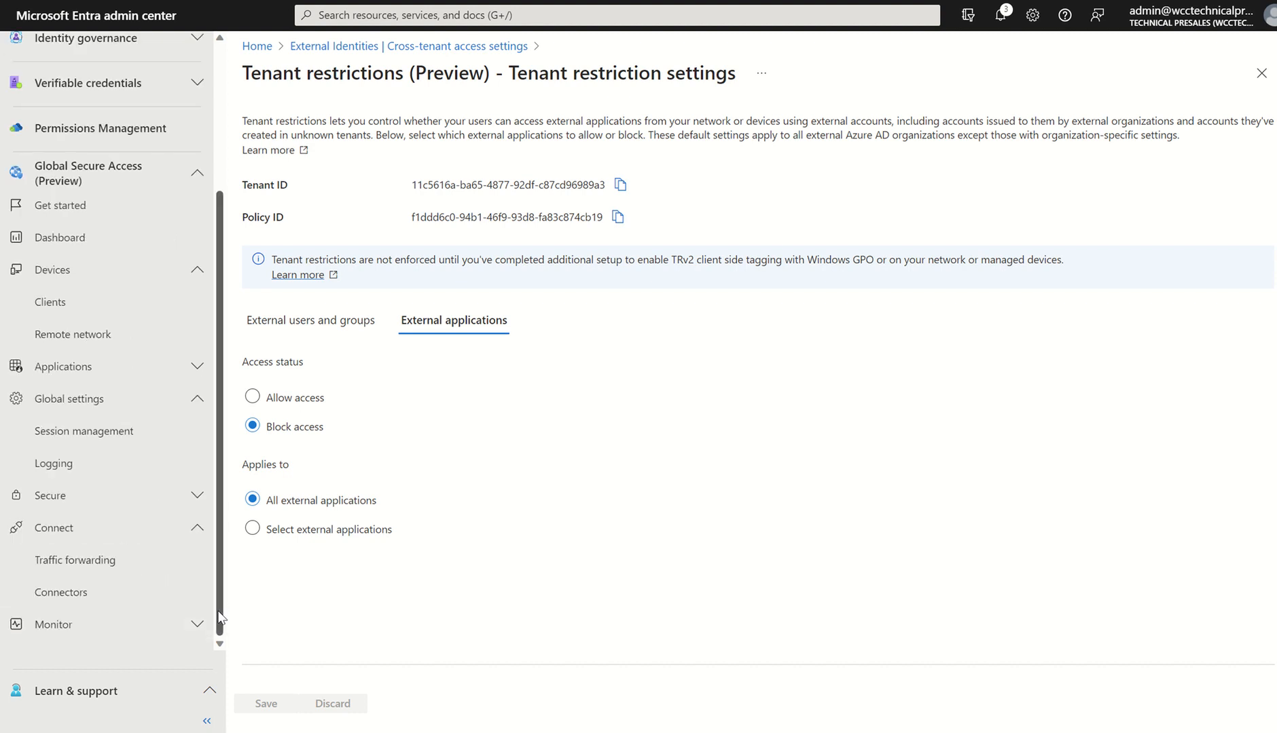
click(84, 430)
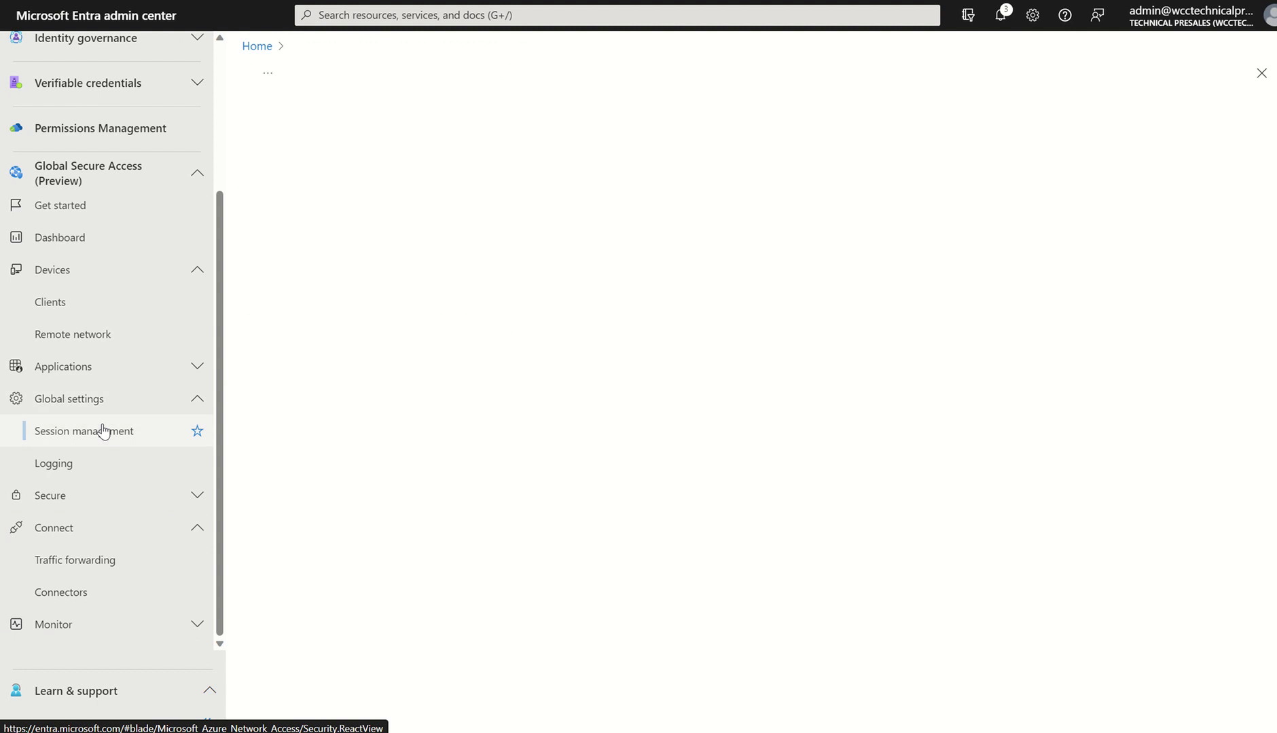
click(85, 430)
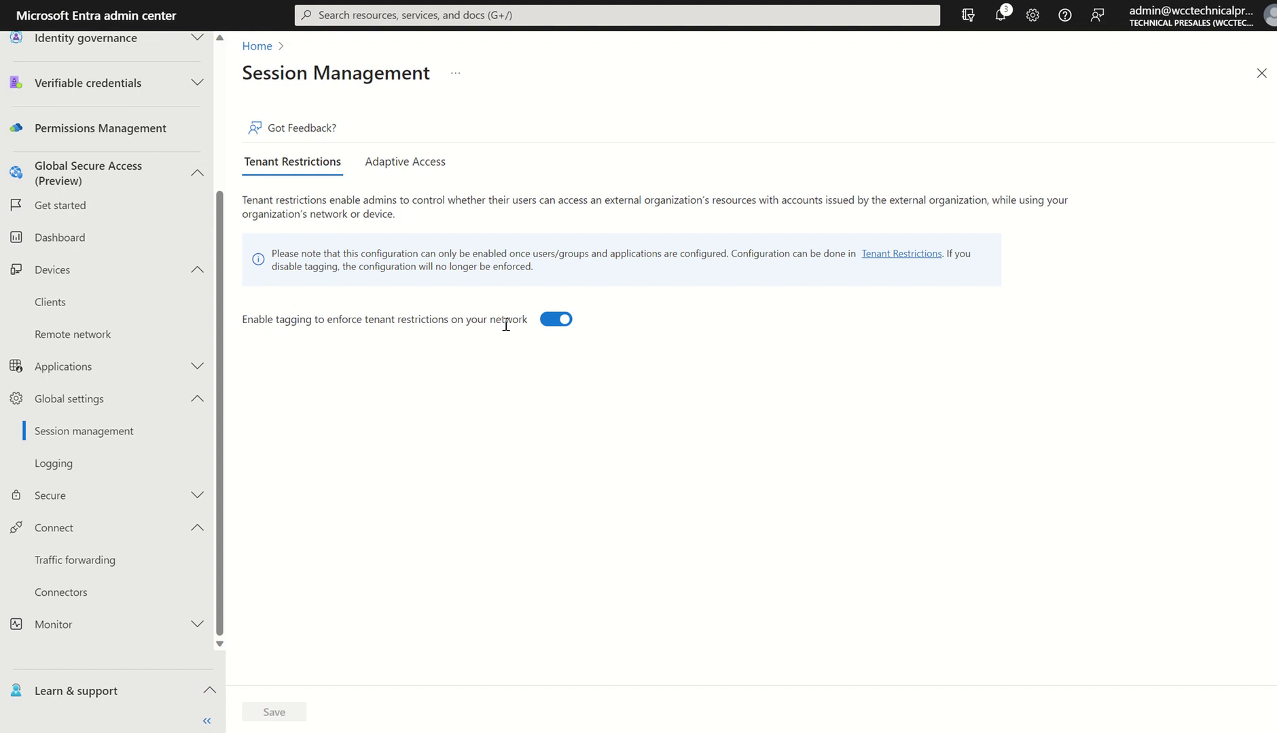
mouse_move(536, 399)
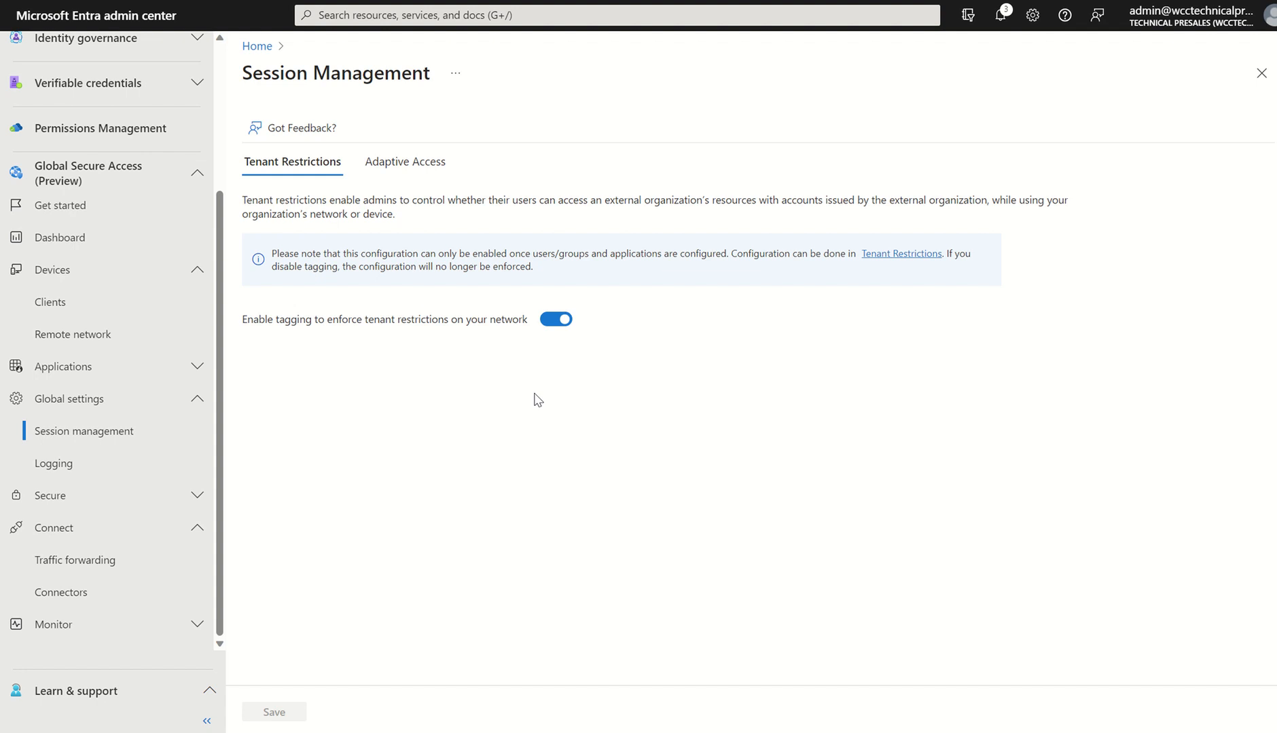
mouse_move(426, 304)
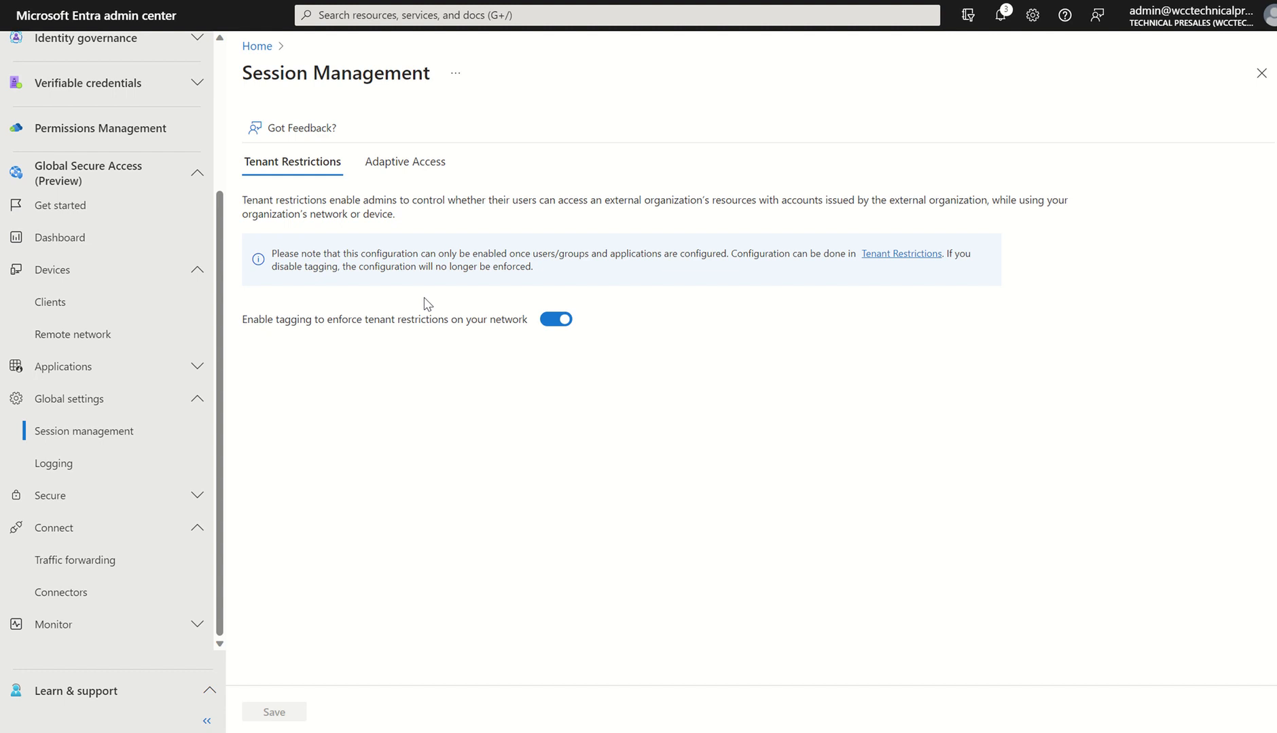
mouse_move(405, 171)
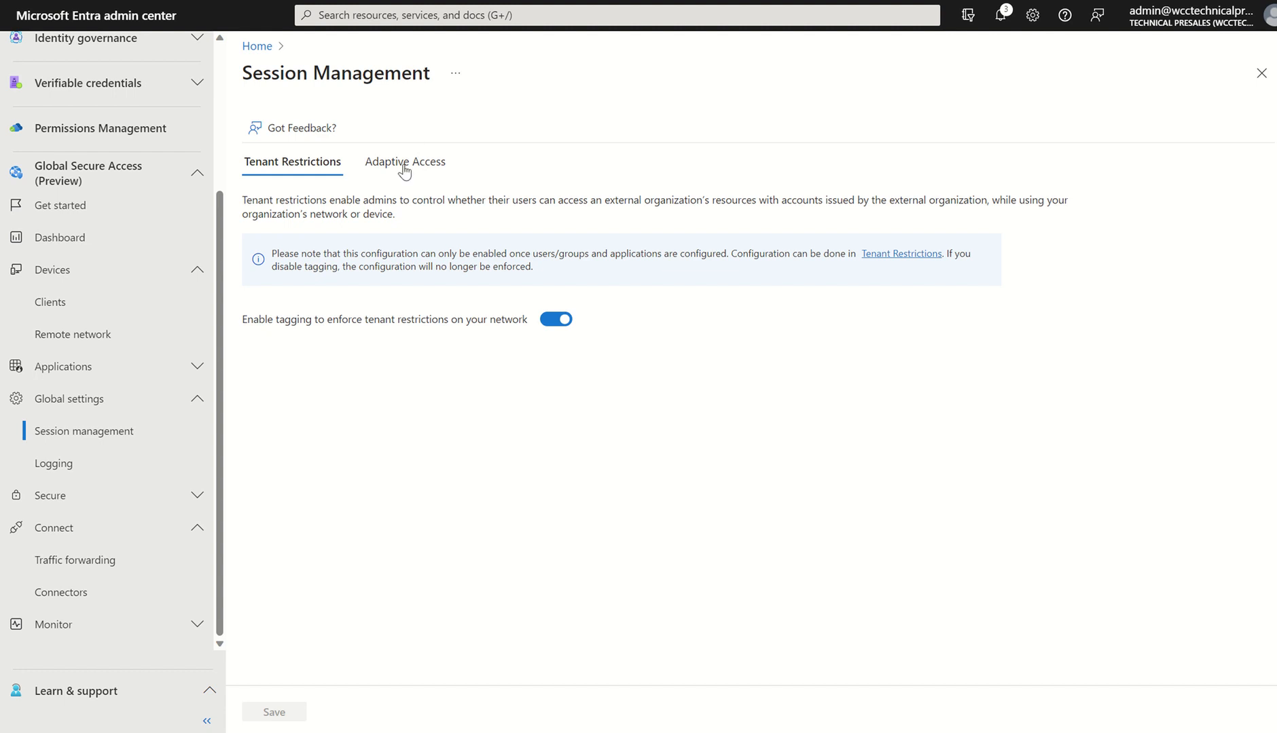
Step: Review the Adaptive Access tab with Conditional Access signaling switched off
click(403, 162)
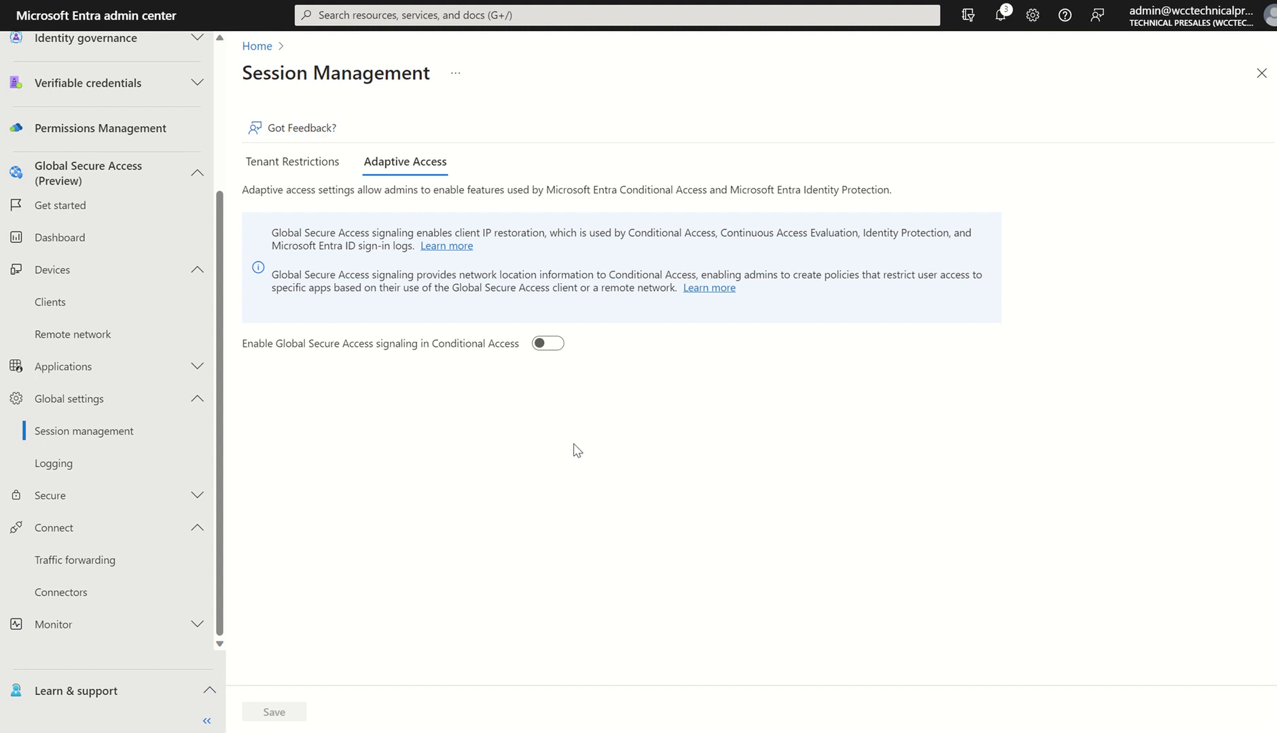
mouse_move(502, 308)
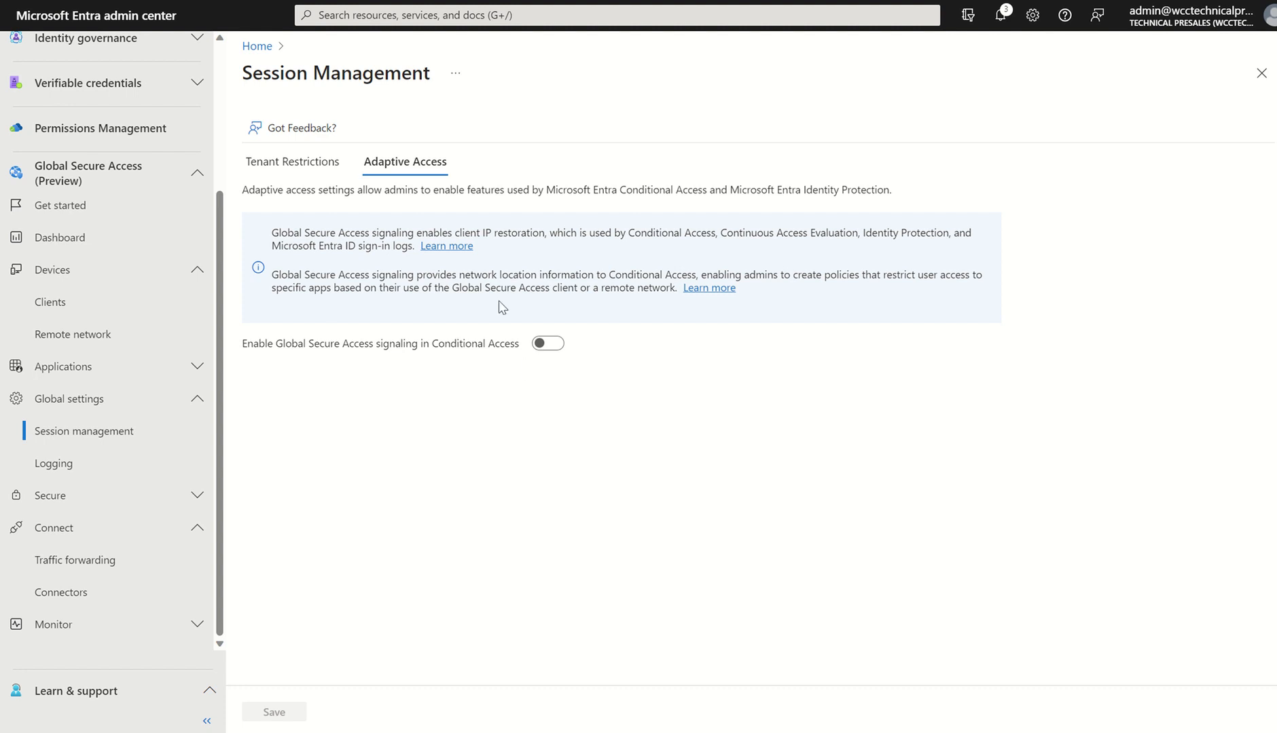
mouse_move(497, 288)
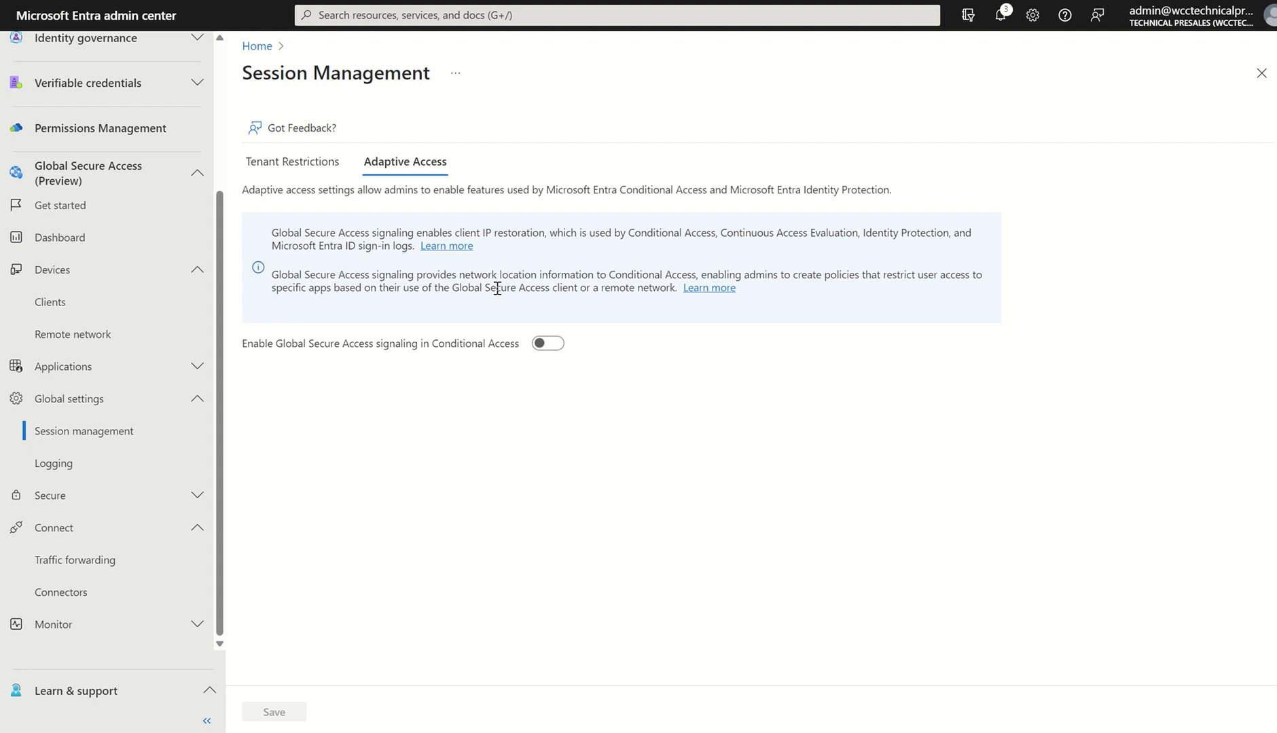
mouse_move(220, 424)
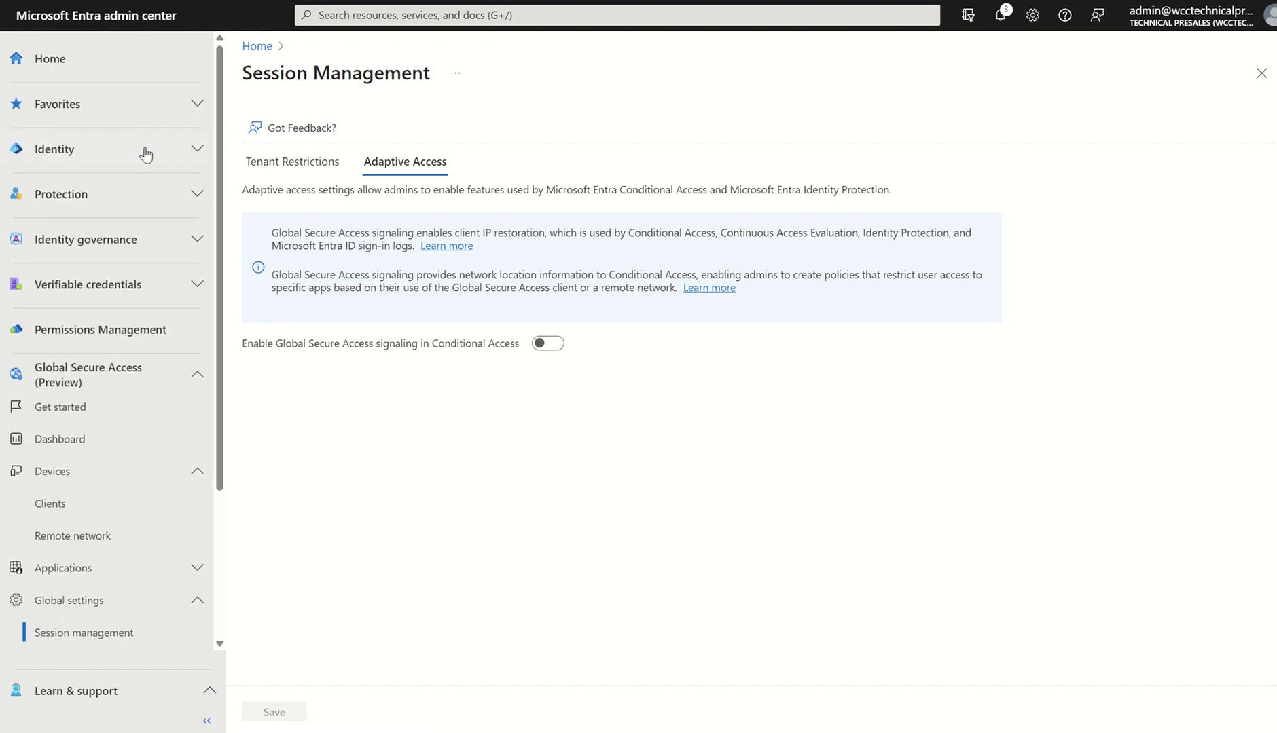
Step: Show the Sign-in logs, review the Columns options and close them without saving
scroll(down, 3)
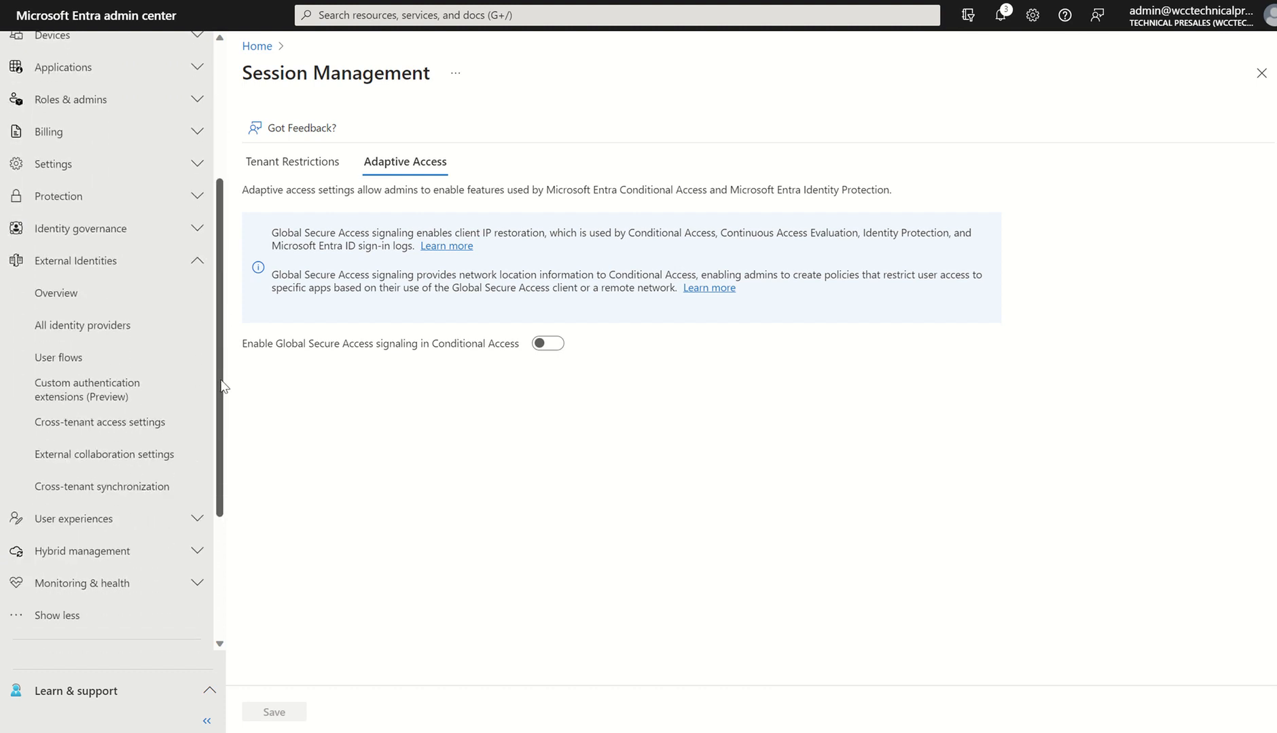
scroll(down, 3)
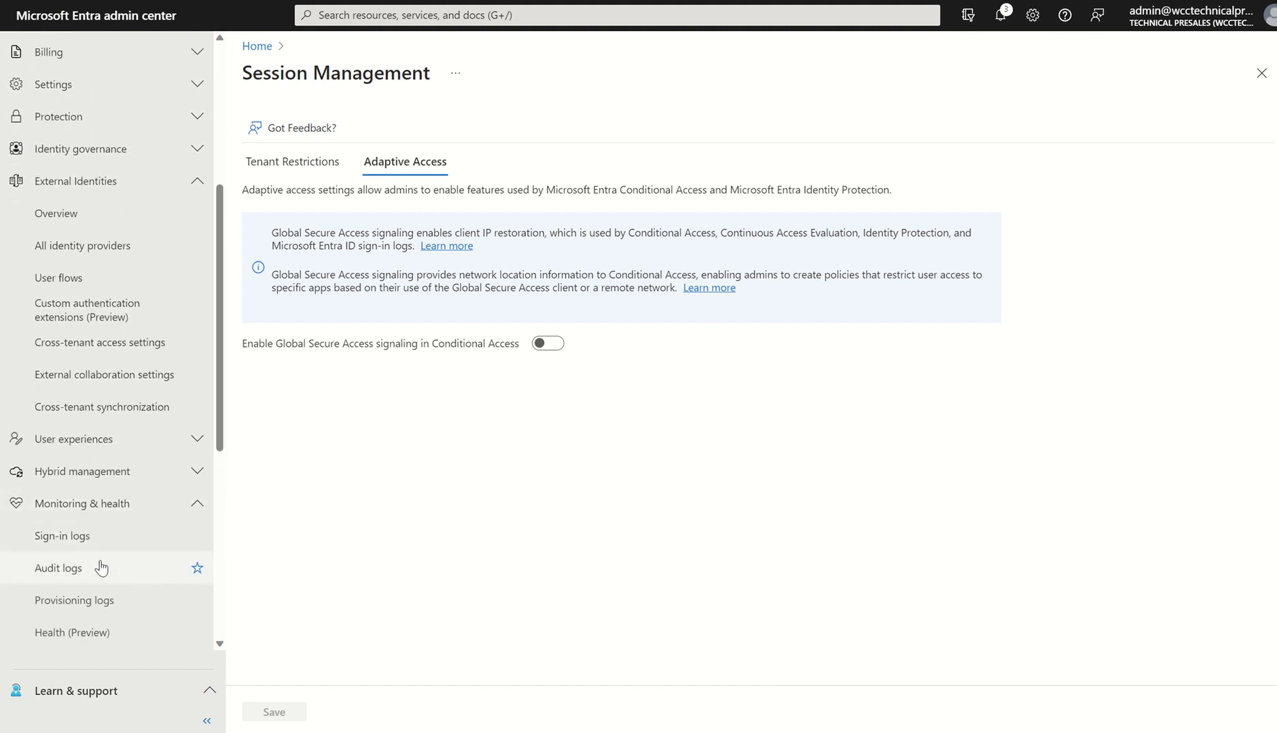
click(61, 535)
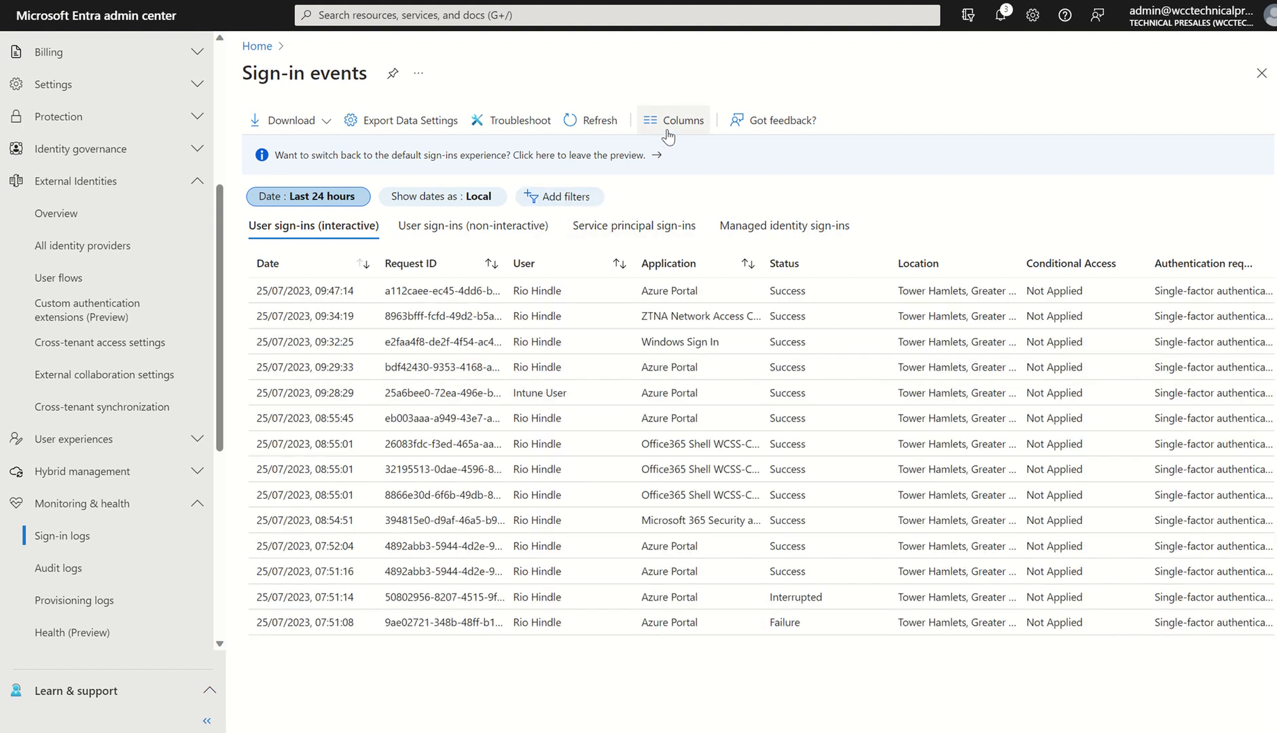
click(673, 119)
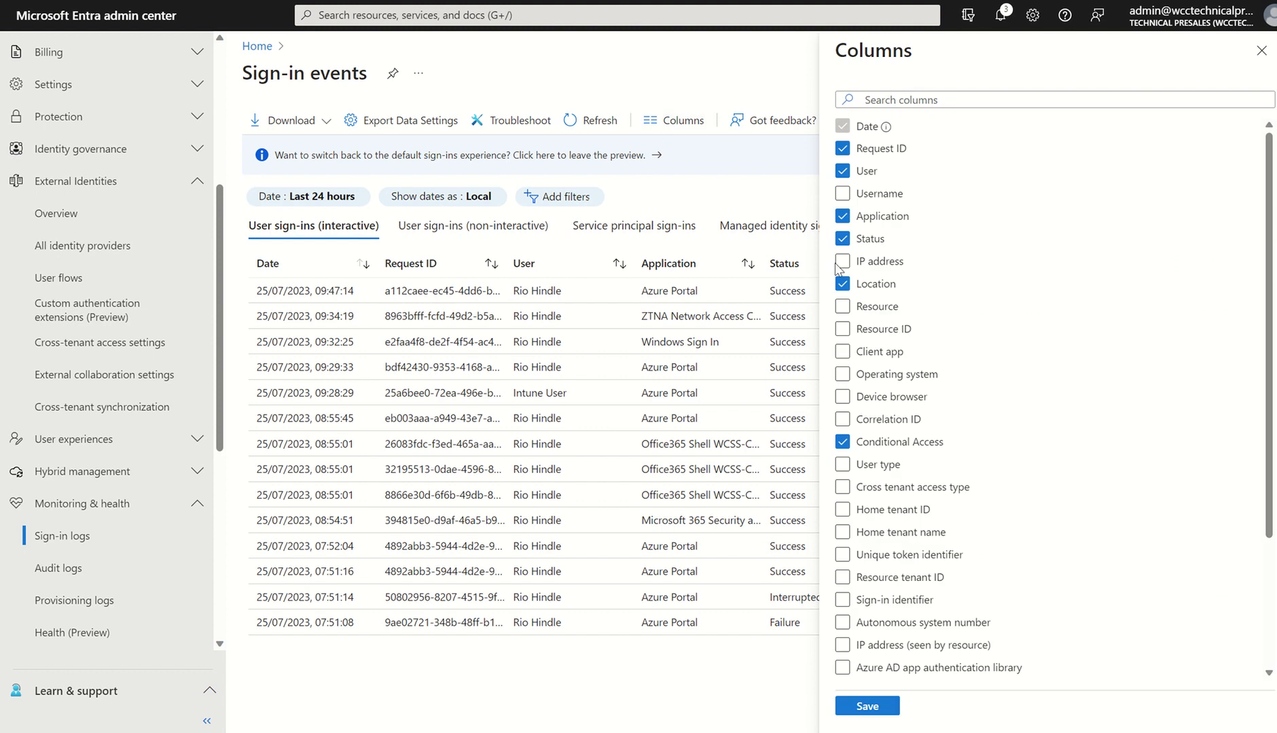
click(842, 622)
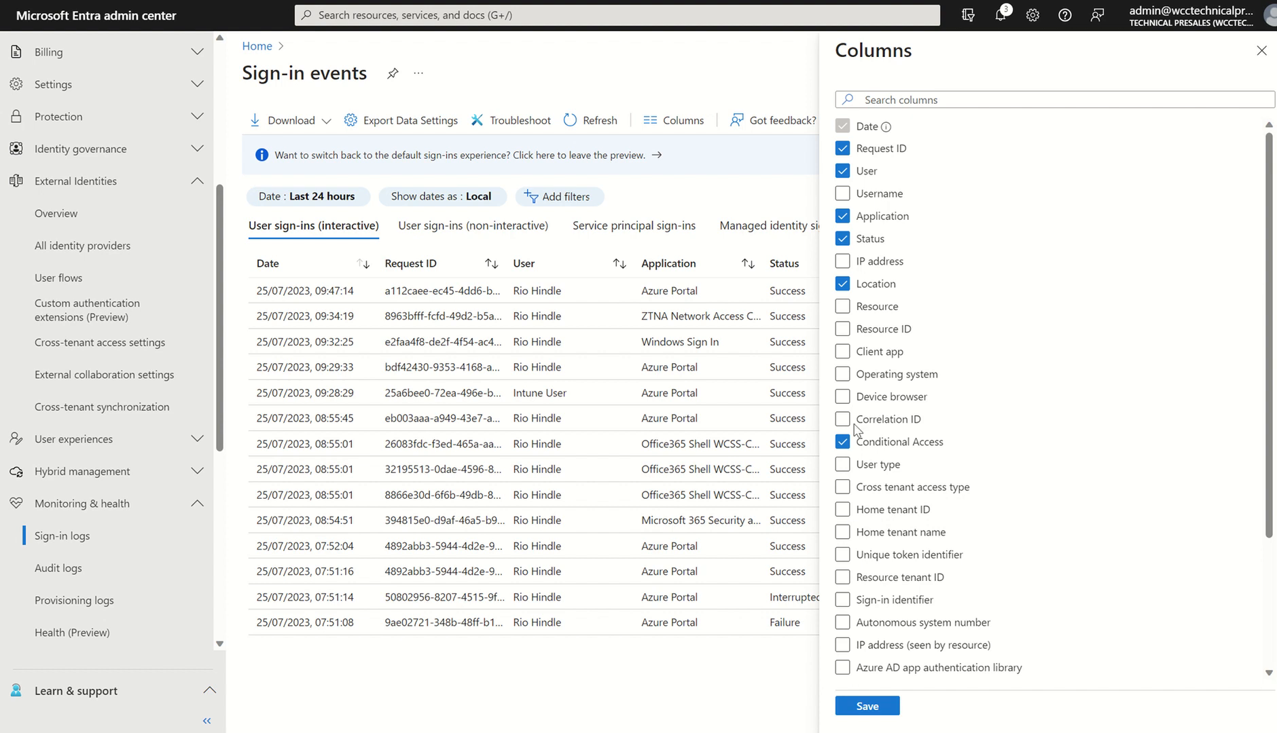
mouse_move(891, 661)
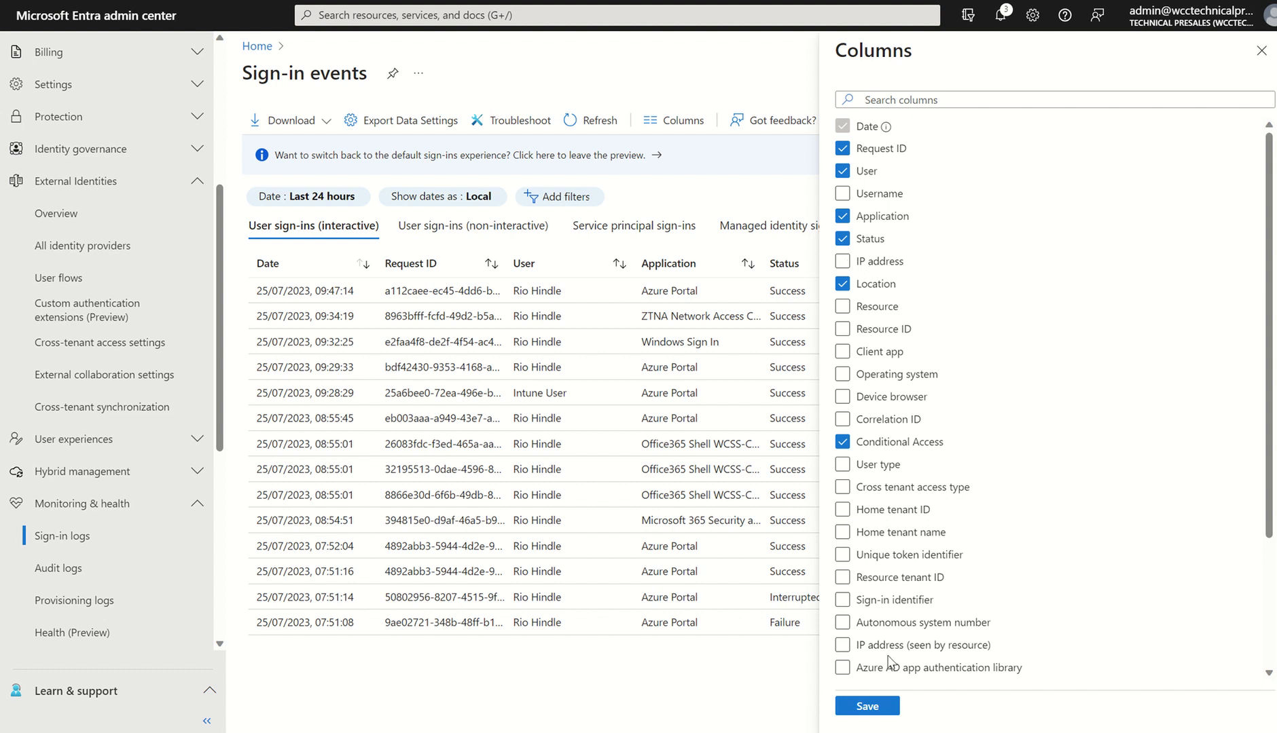
mouse_move(1262, 50)
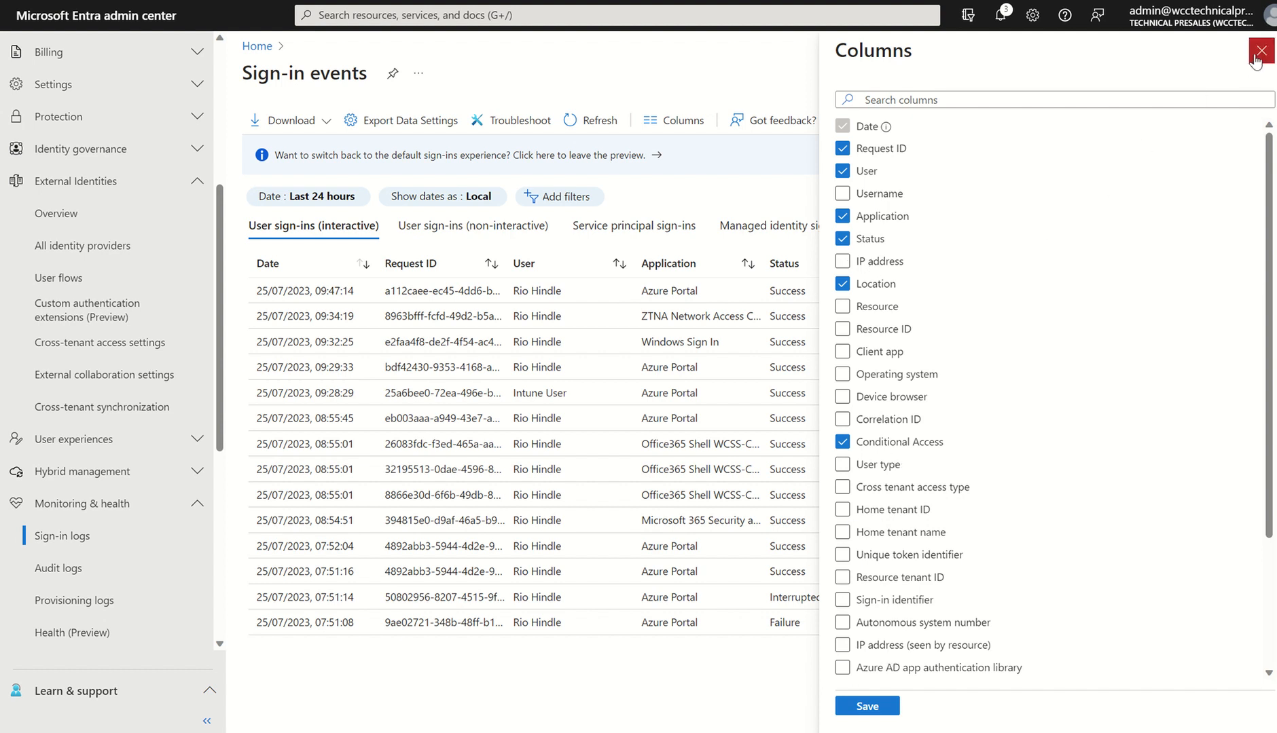
click(1259, 50)
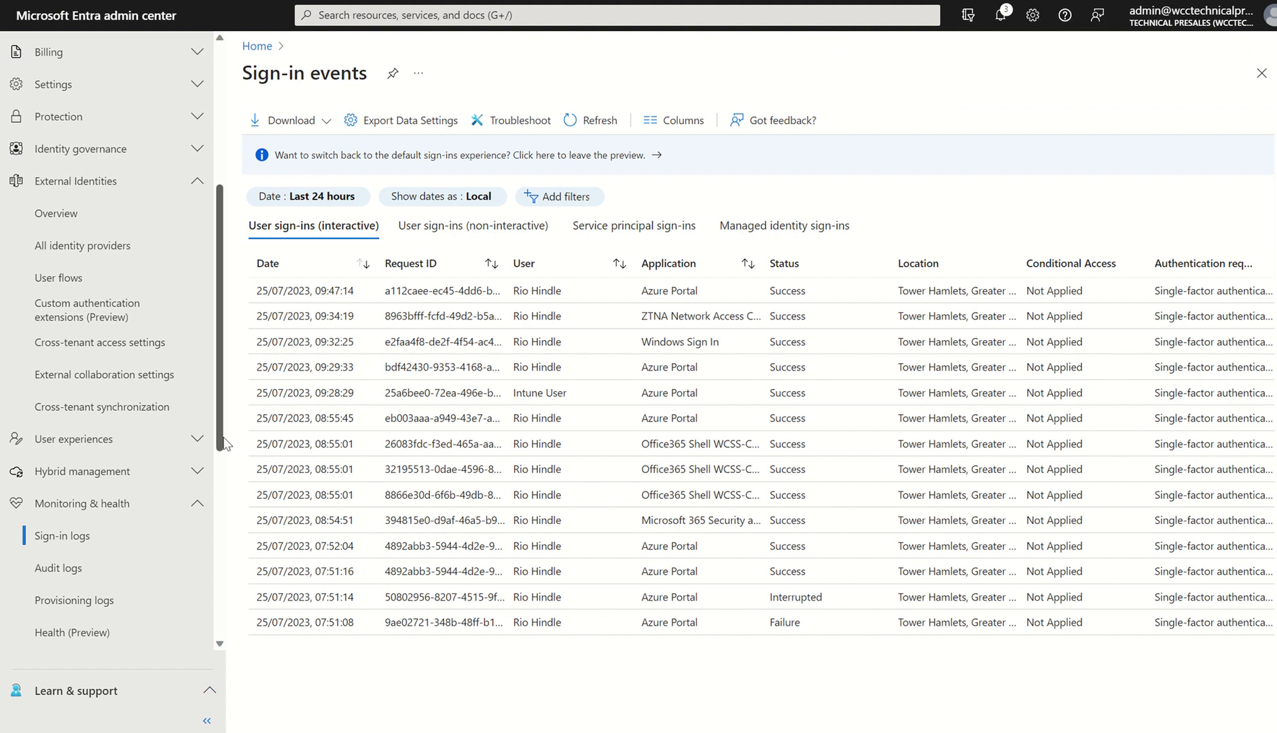
Step: Show Global settings > Logging with SharePoint Online selected for Microsoft 365 log collection
scroll(down, 3)
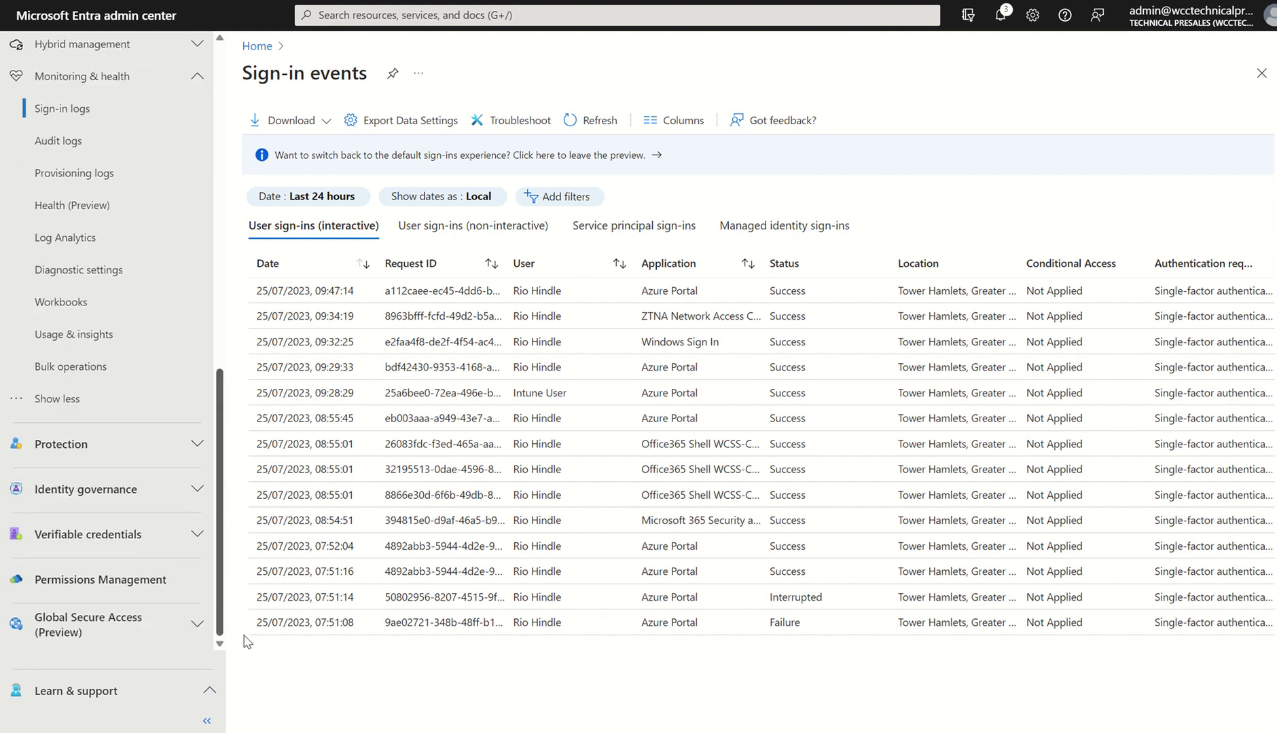
scroll(down, 3)
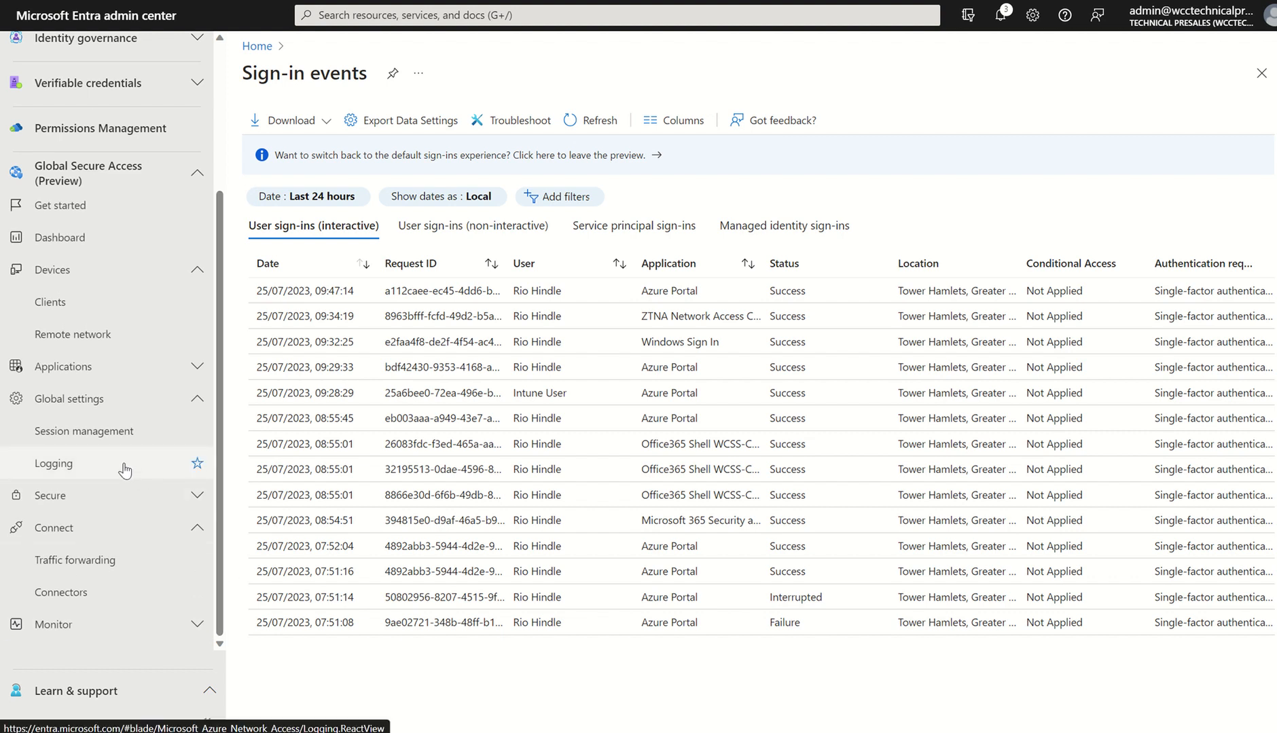
click(53, 463)
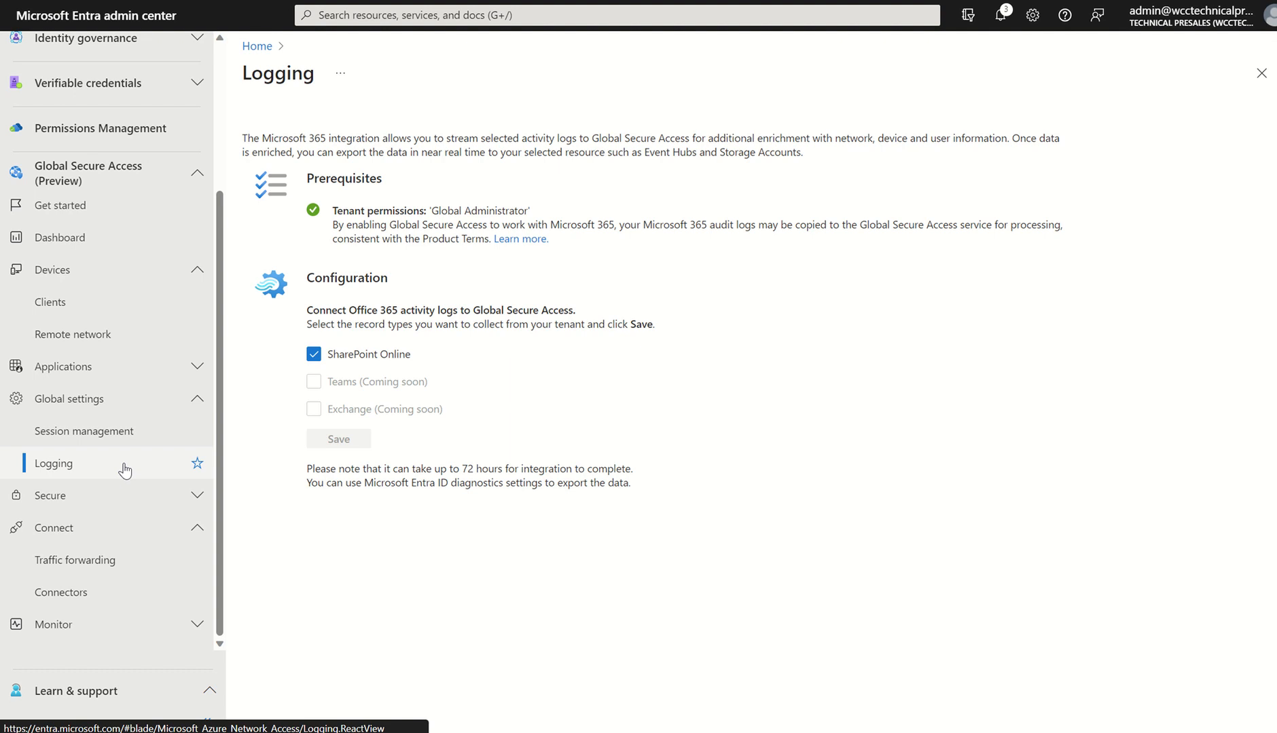
mouse_move(163, 626)
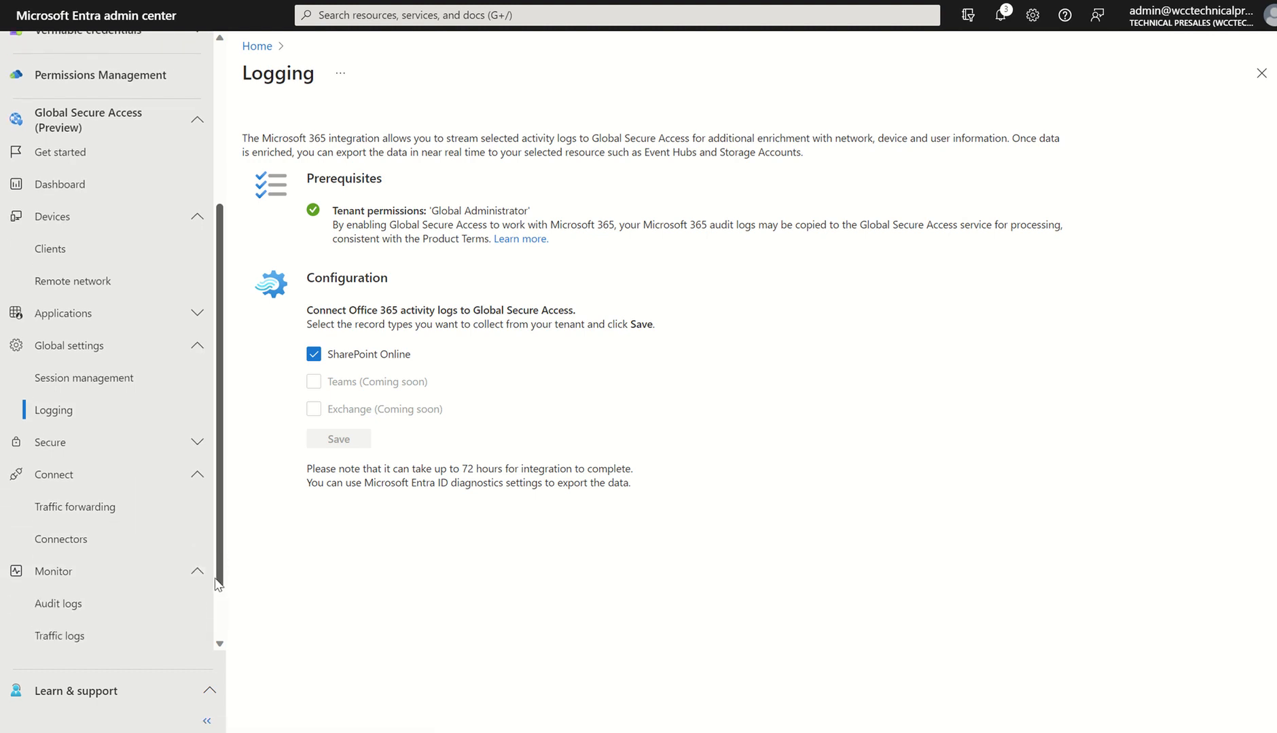
scroll(down, 3)
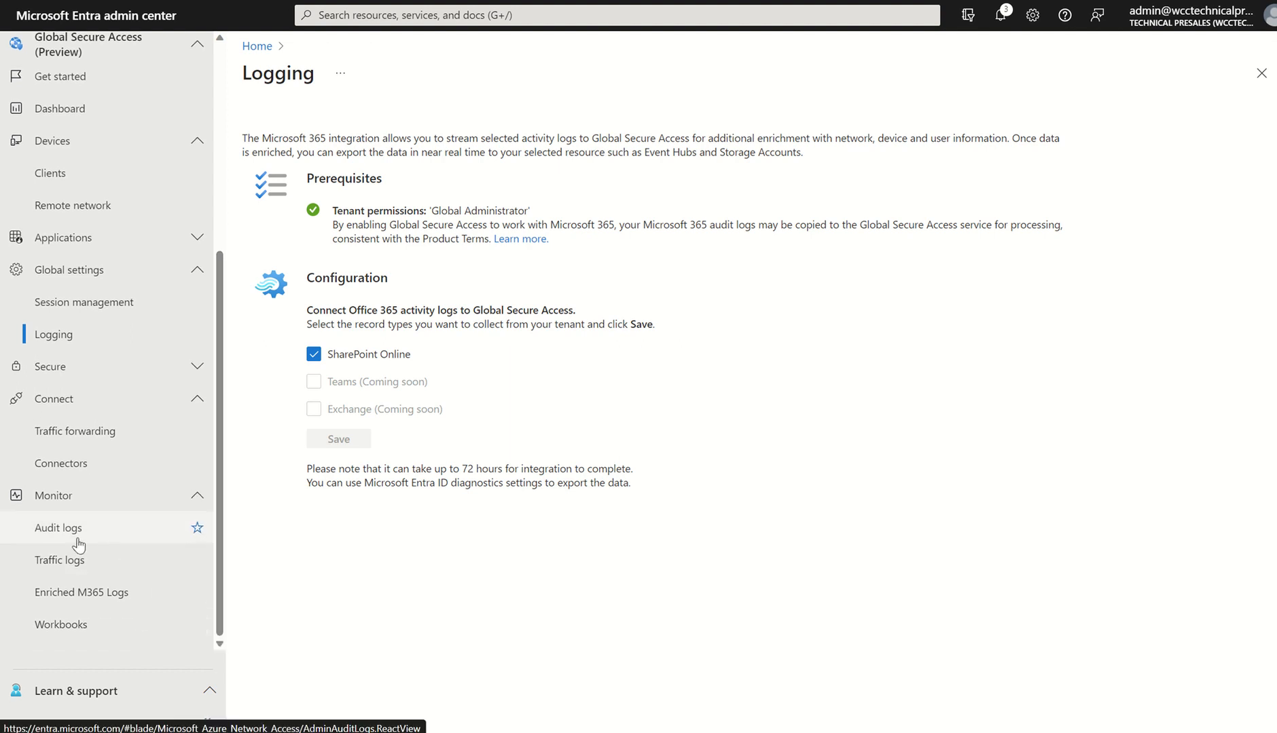
Step: View the Enriched Microsoft 365 logs page under Global Secure Access Monitor
click(80, 593)
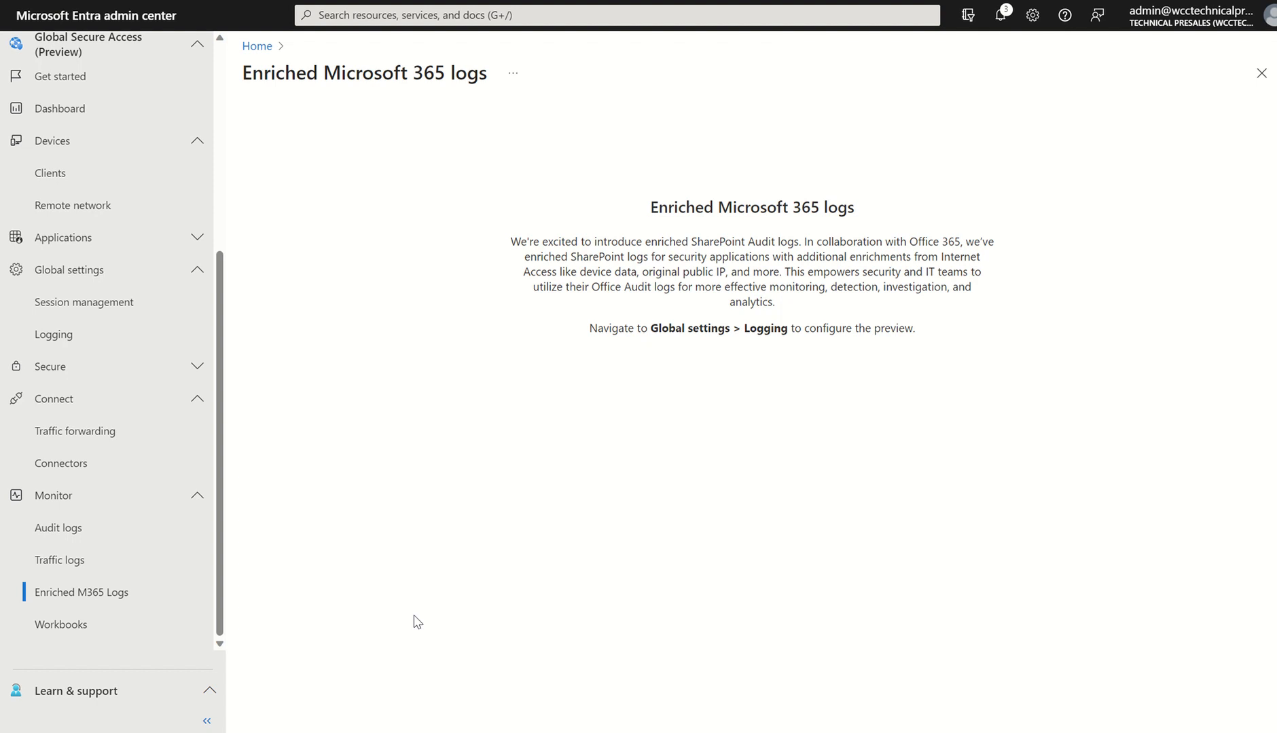
mouse_move(60, 559)
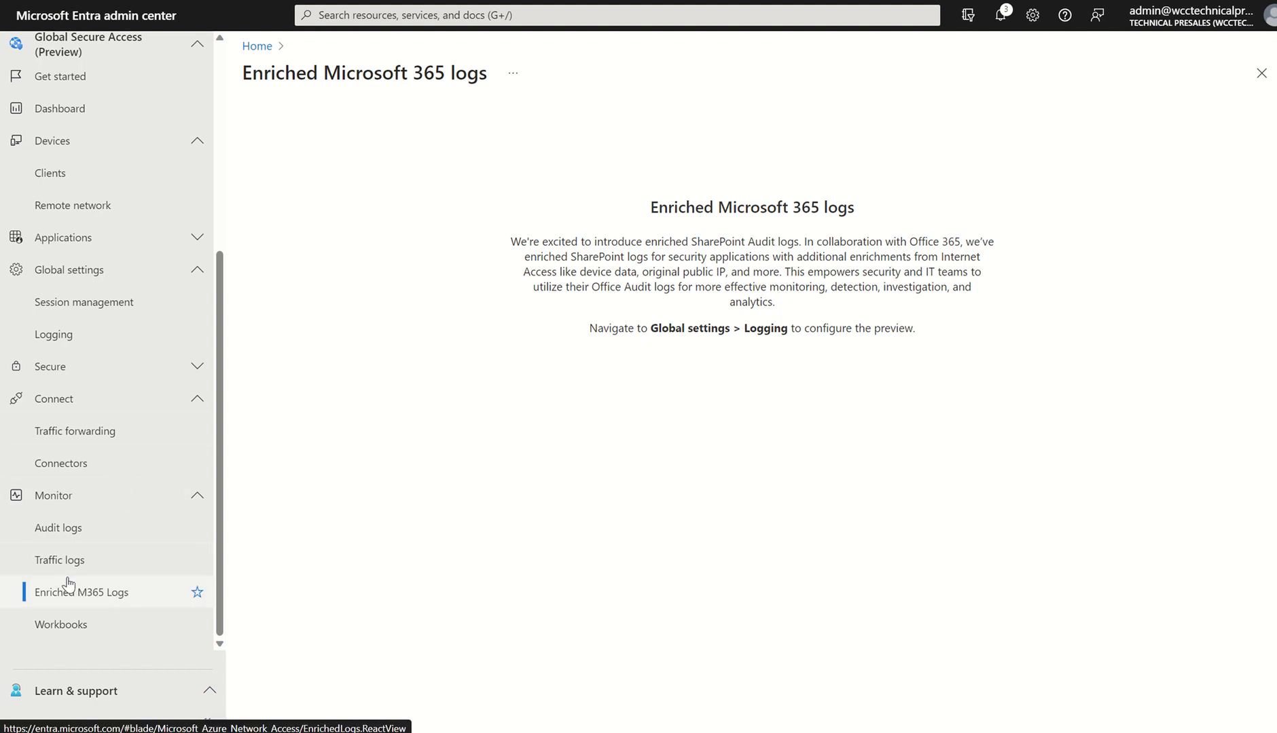
mouse_move(370, 550)
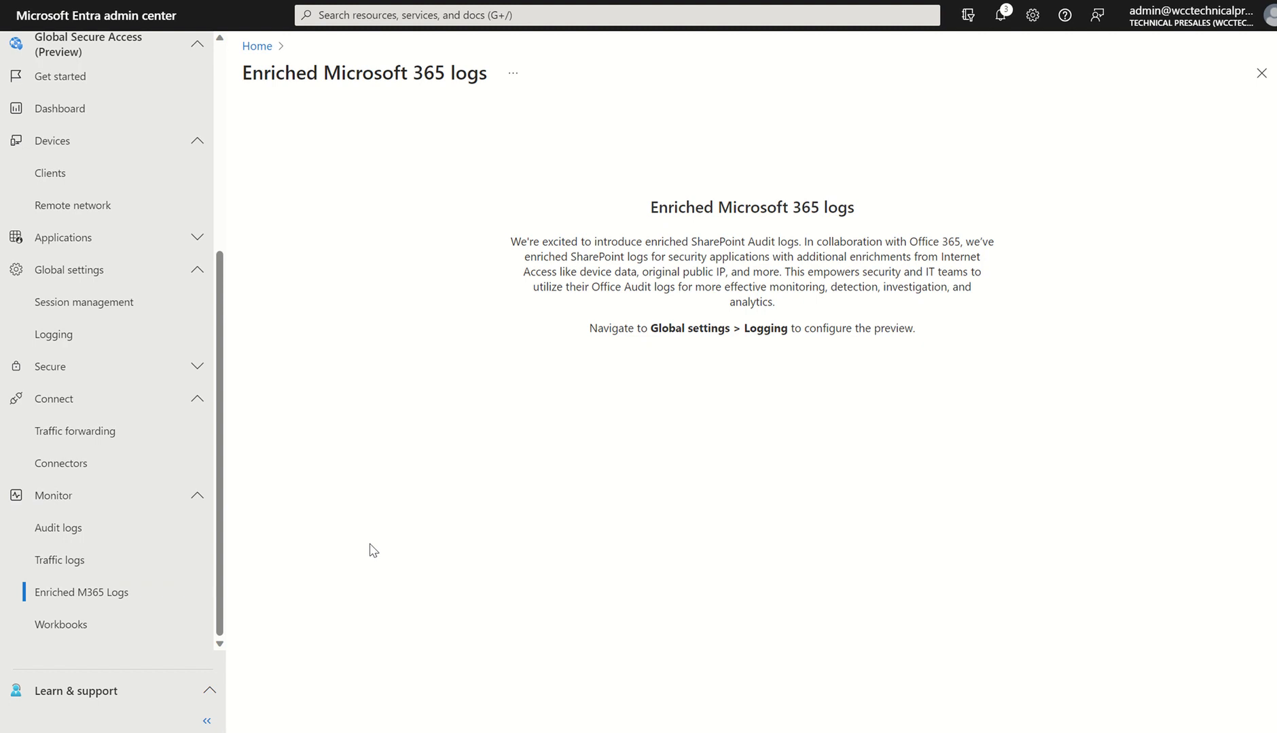
mouse_move(366, 551)
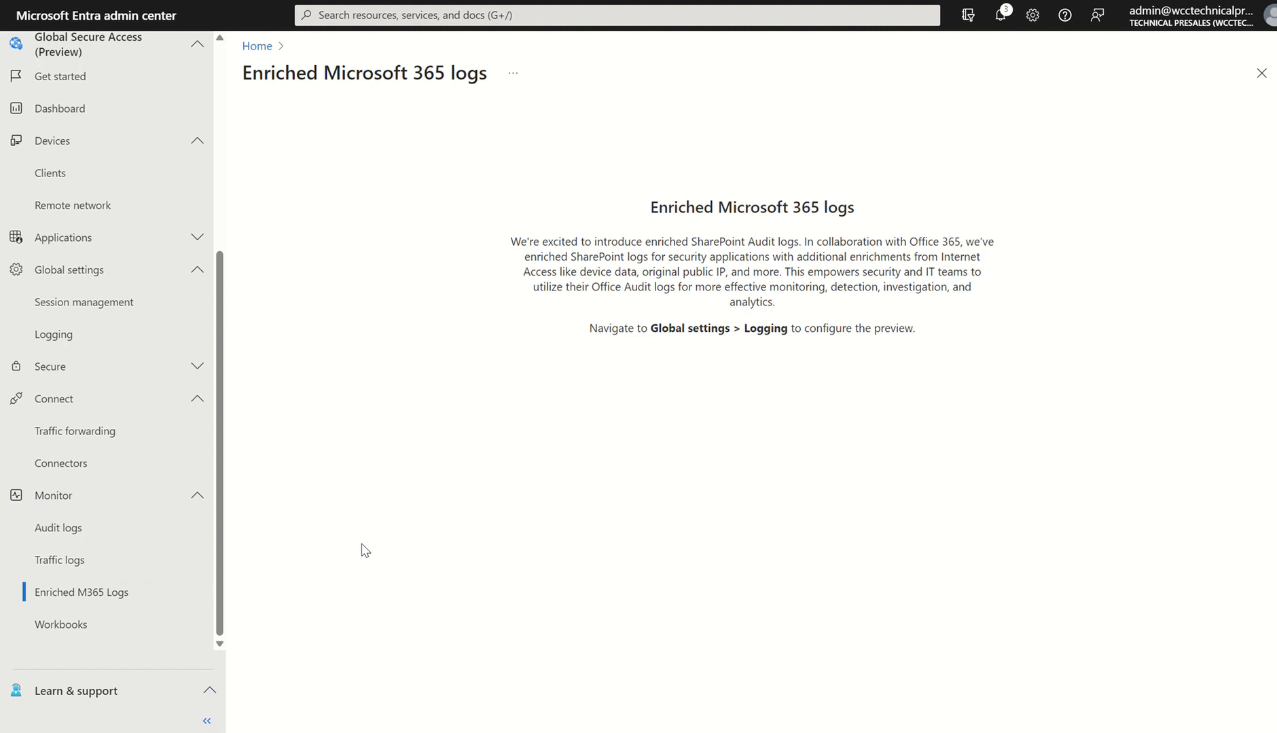
Step: View the Traffic logs listing 24 Microsoft 365 connections and review the available Columns without changes
click(60, 562)
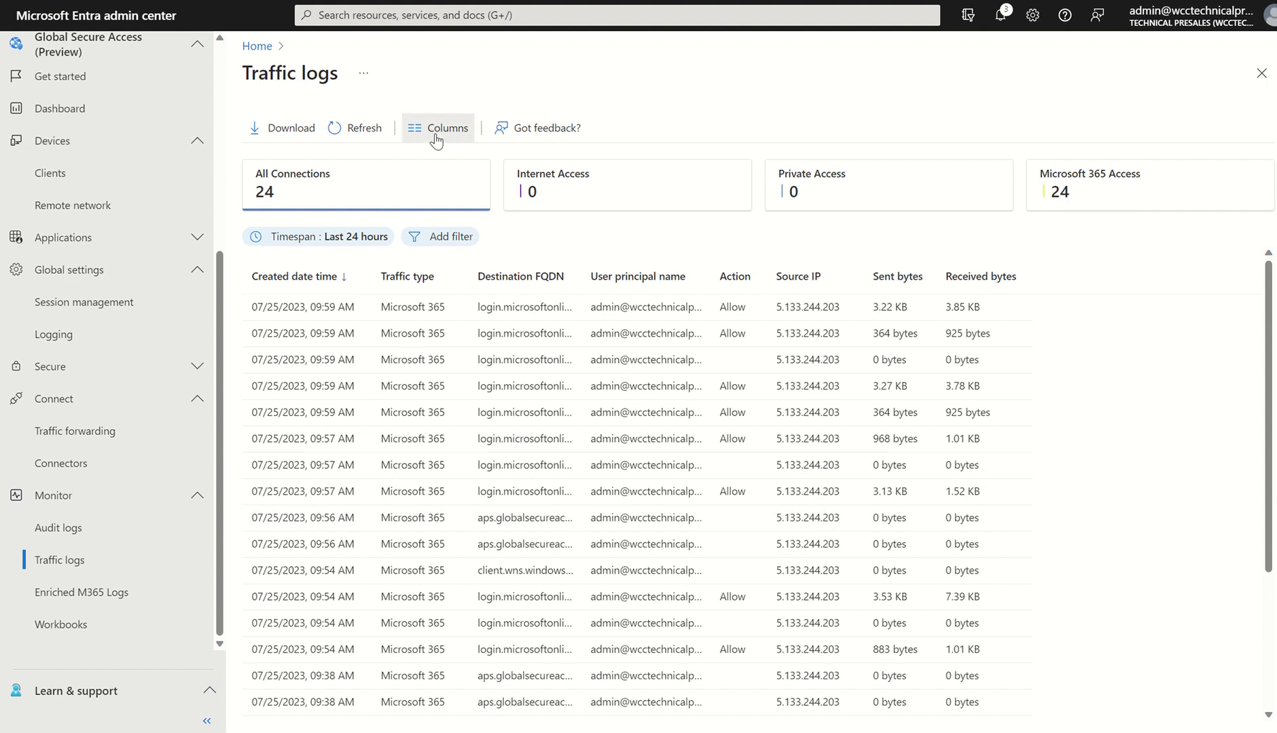
click(439, 127)
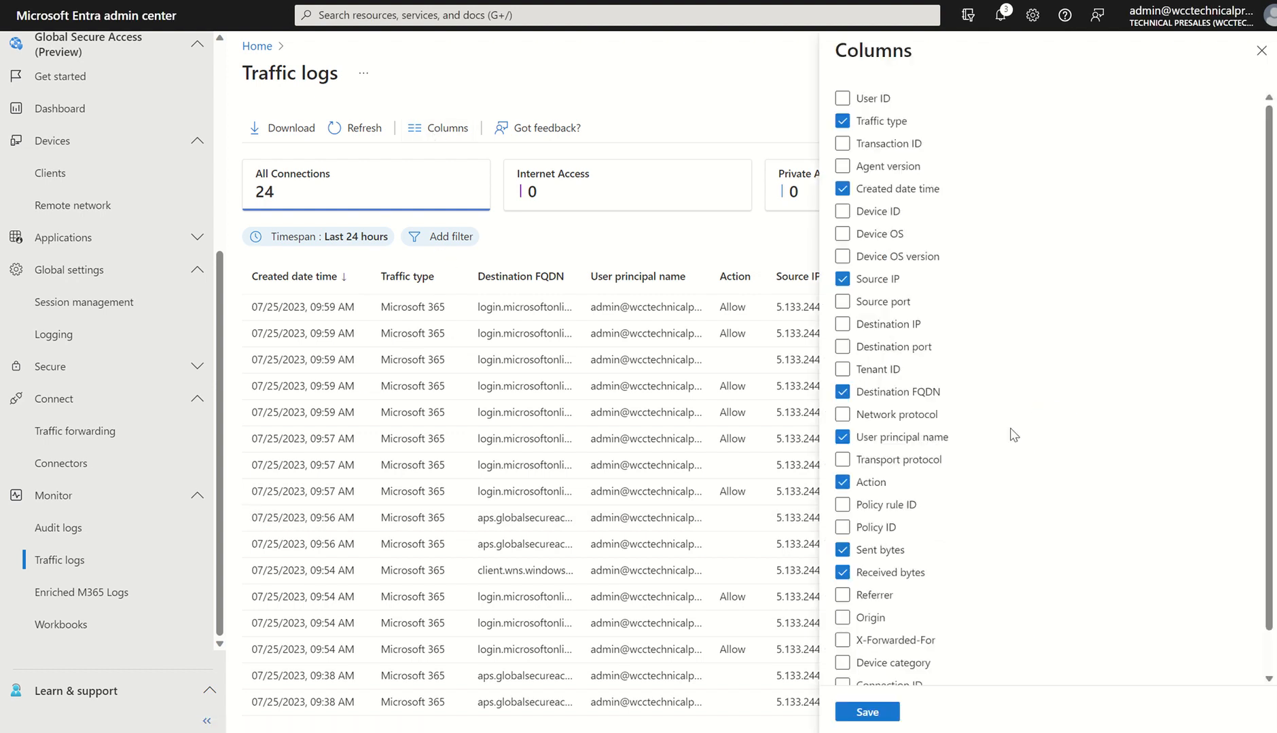
click(842, 210)
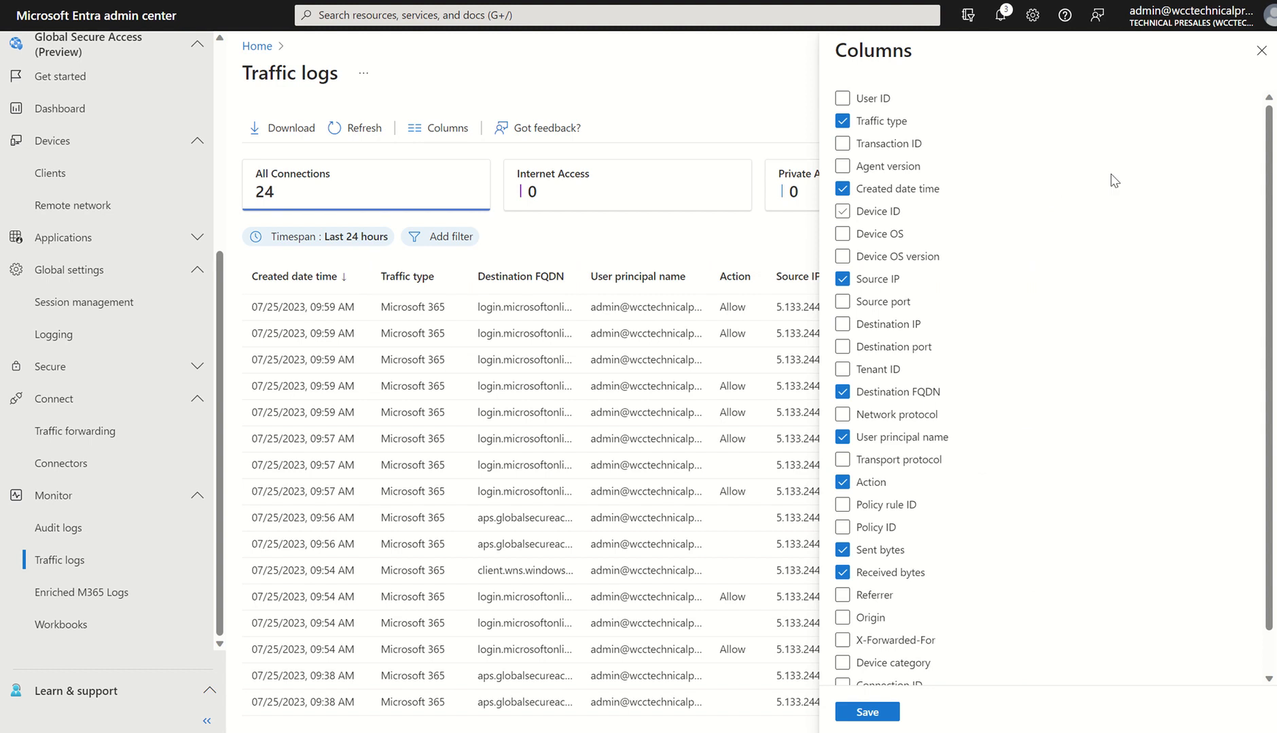
click(865, 711)
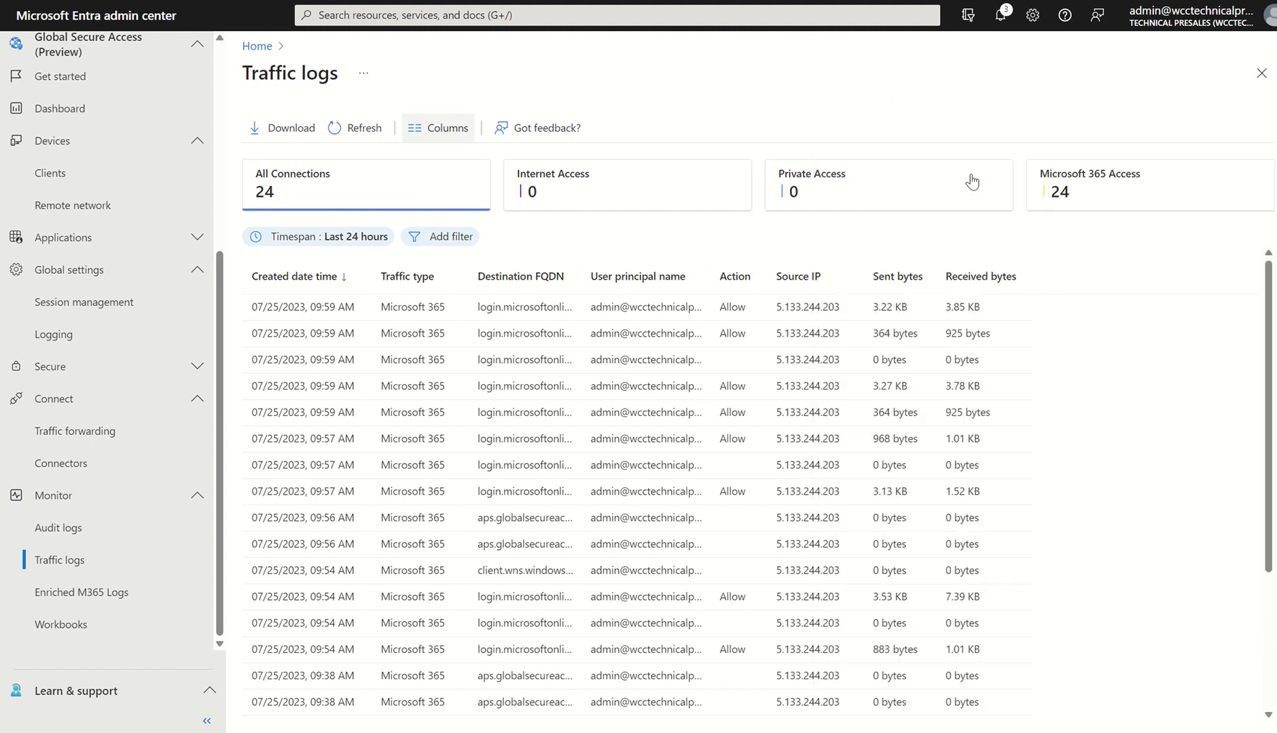